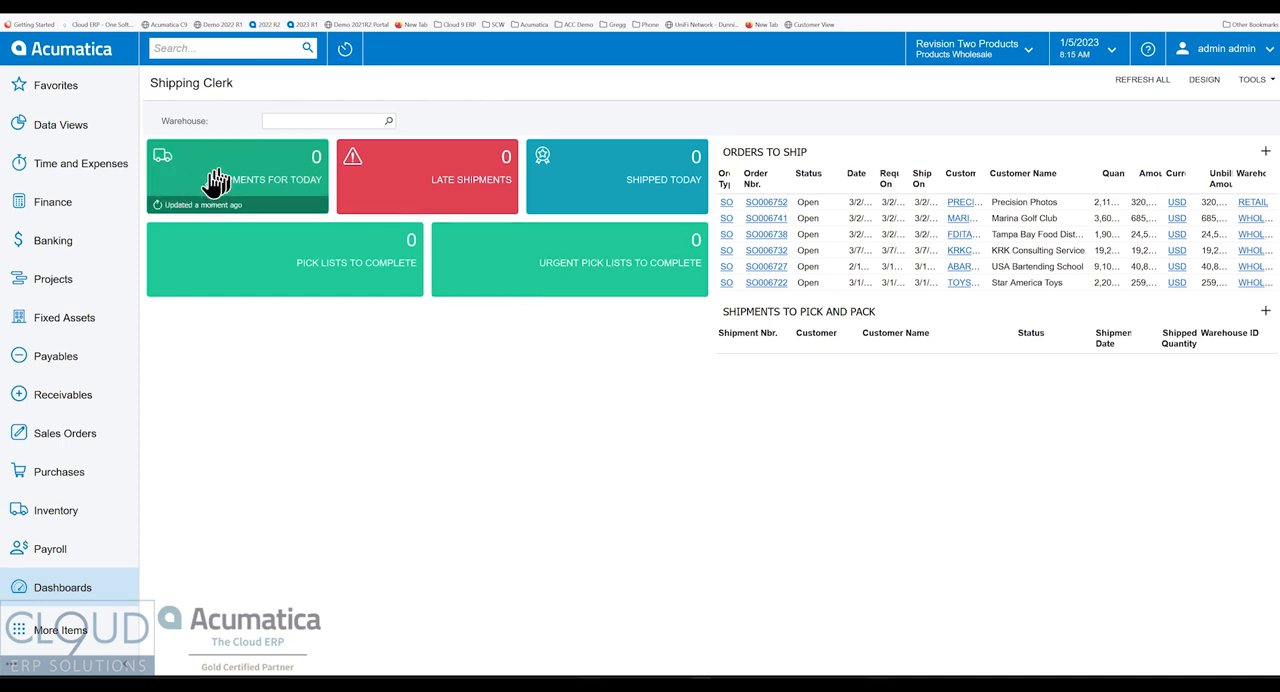
{"action": "mouse_move", "coordinate": [276, 180]}
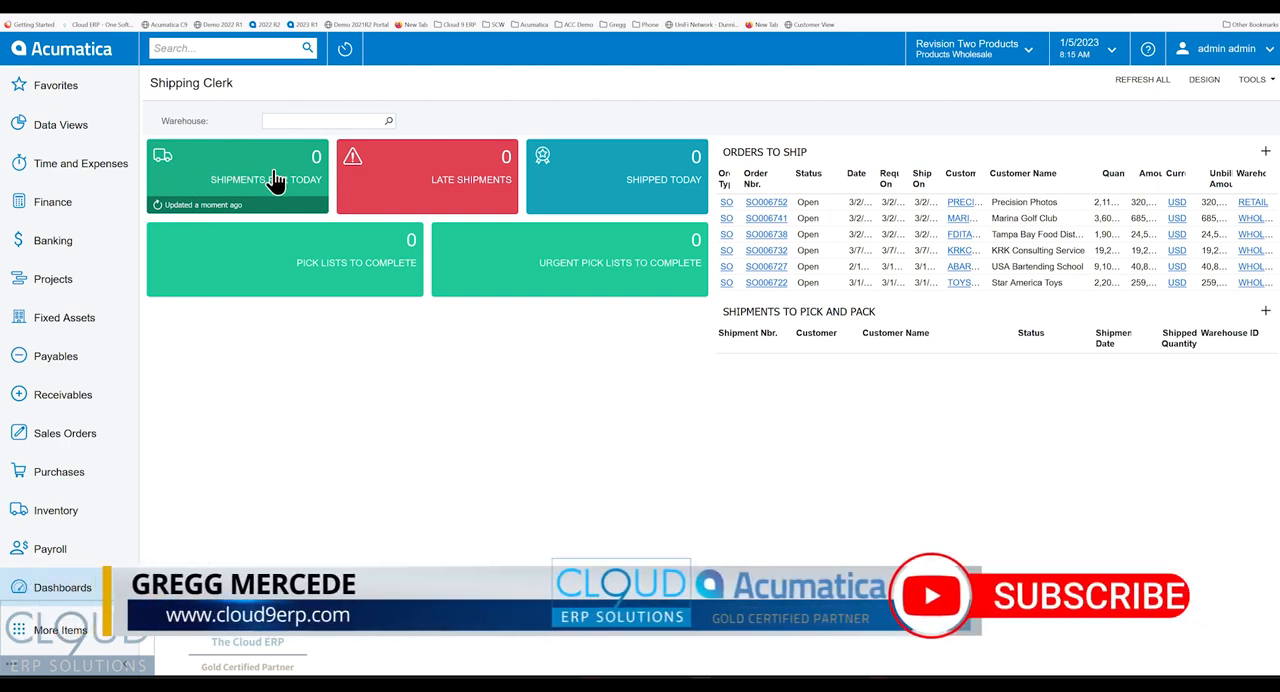
- Start a new Key Performance Indicator widget, then view the Sales Orders list for reference
{"action": "left_click", "coordinate": [64, 432]}
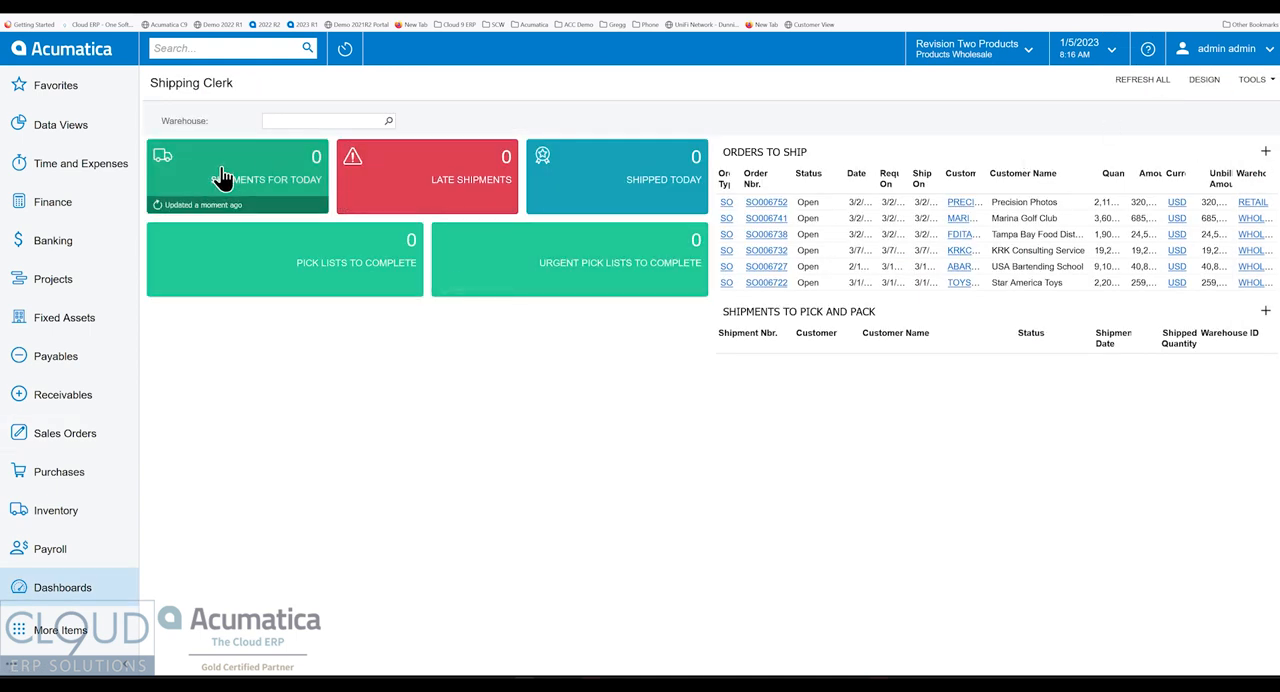
{"action": "mouse_move", "coordinate": [290, 178]}
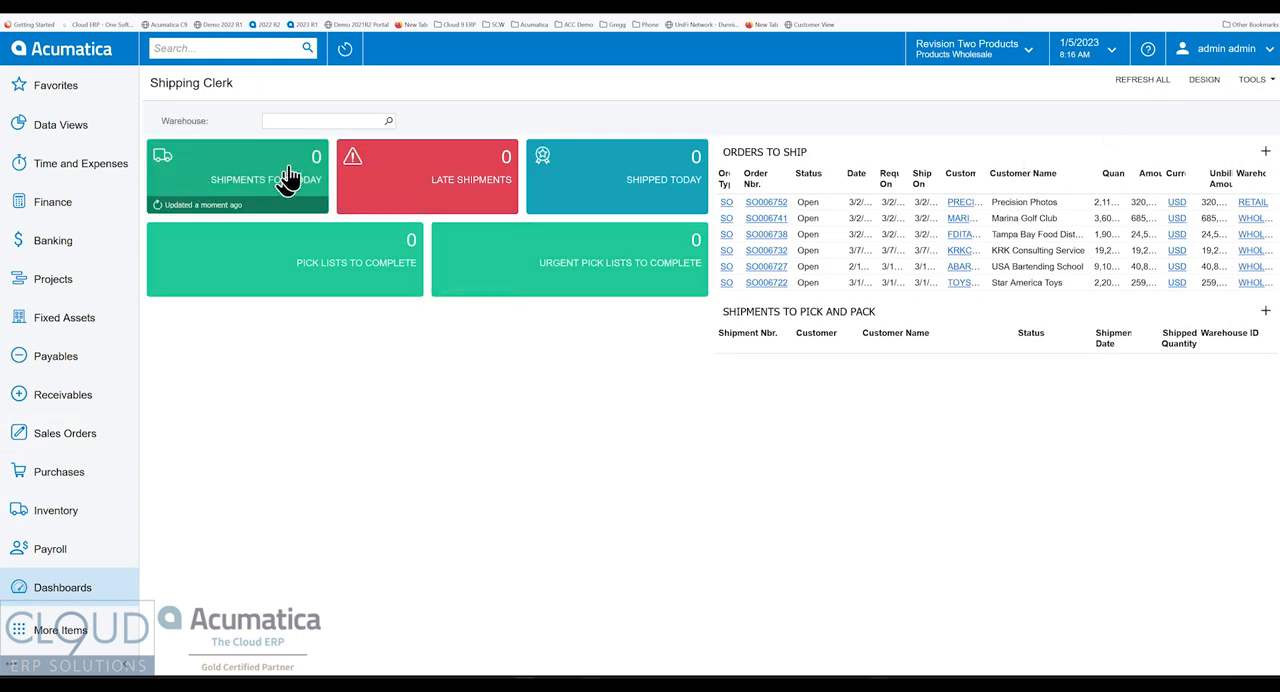
{"action": "mouse_move", "coordinate": [288, 162]}
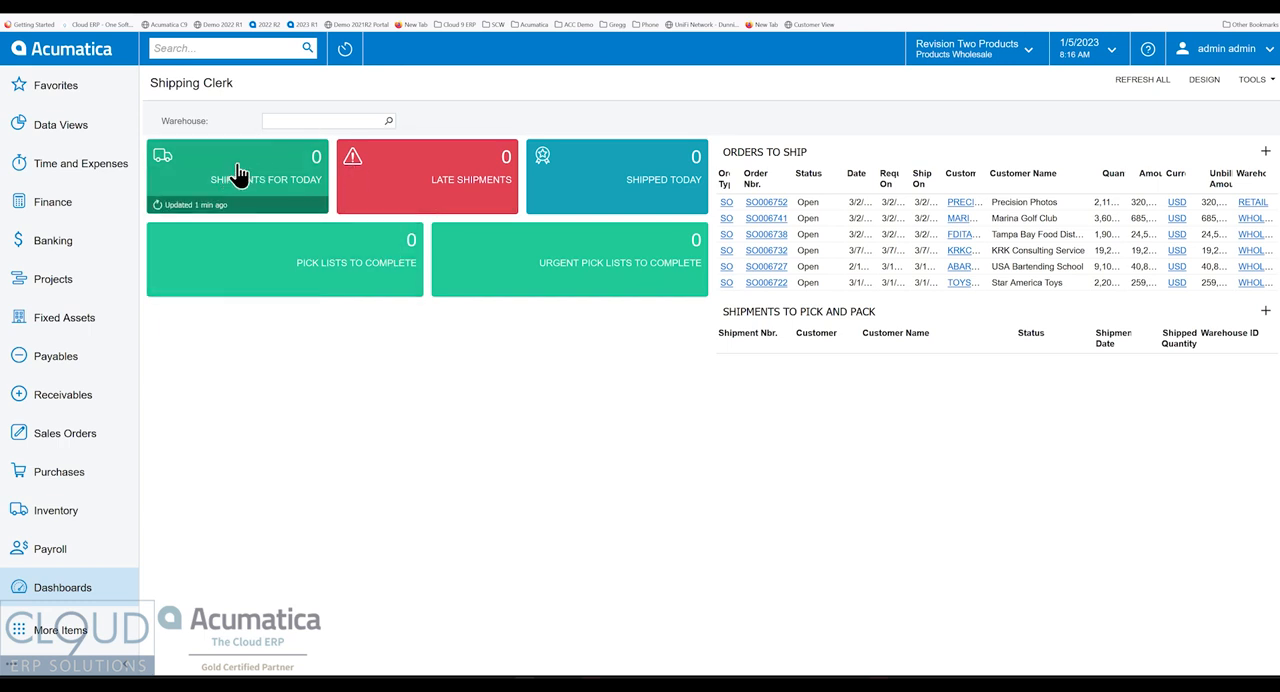
{"action": "mouse_move", "coordinate": [250, 164]}
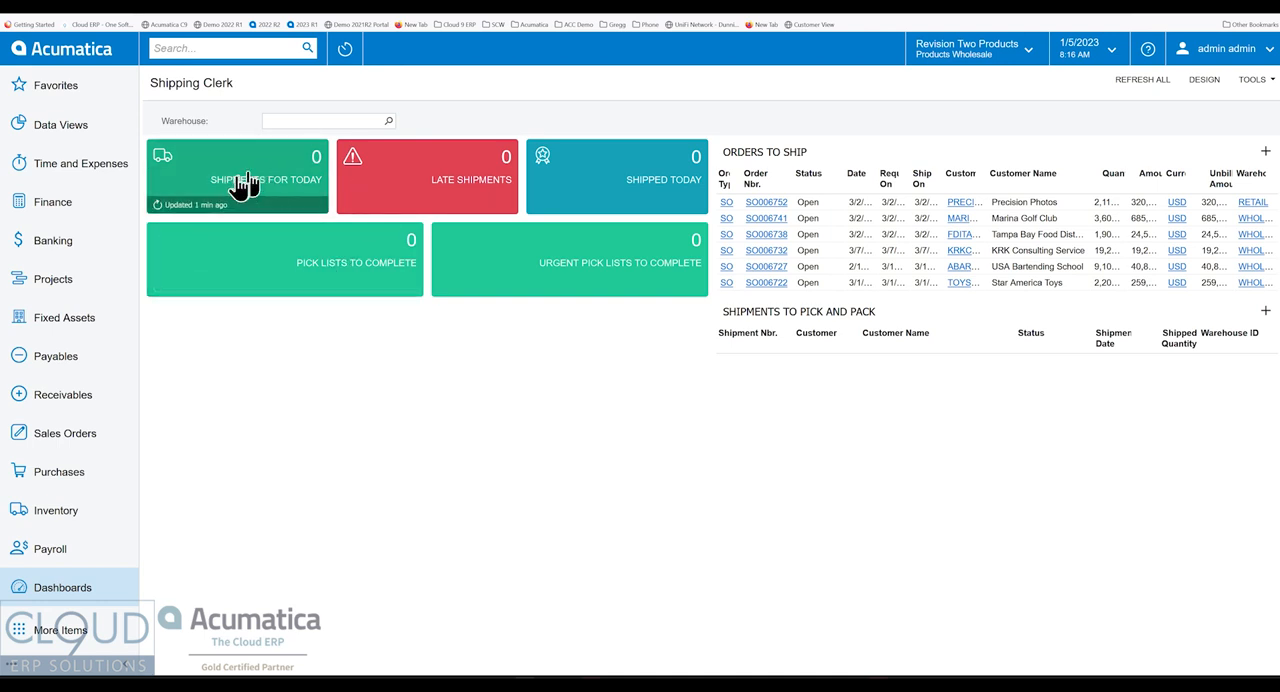
{"action": "mouse_move", "coordinate": [228, 168]}
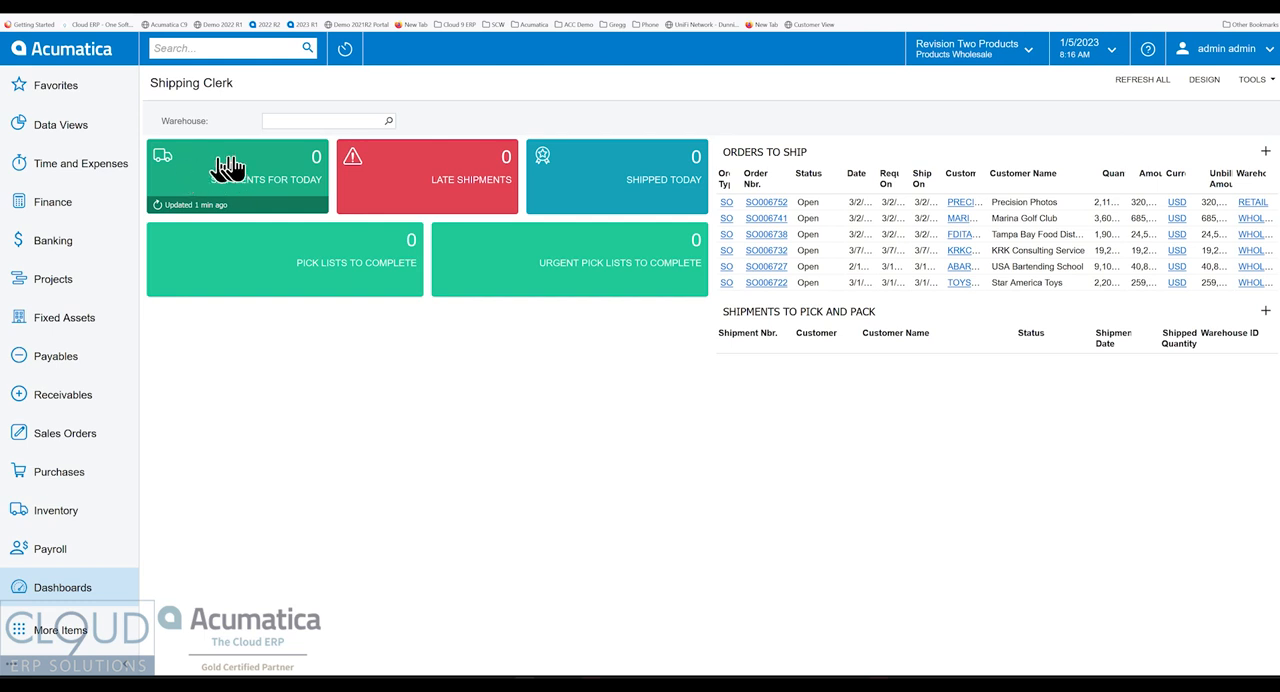
{"action": "mouse_move", "coordinate": [268, 172]}
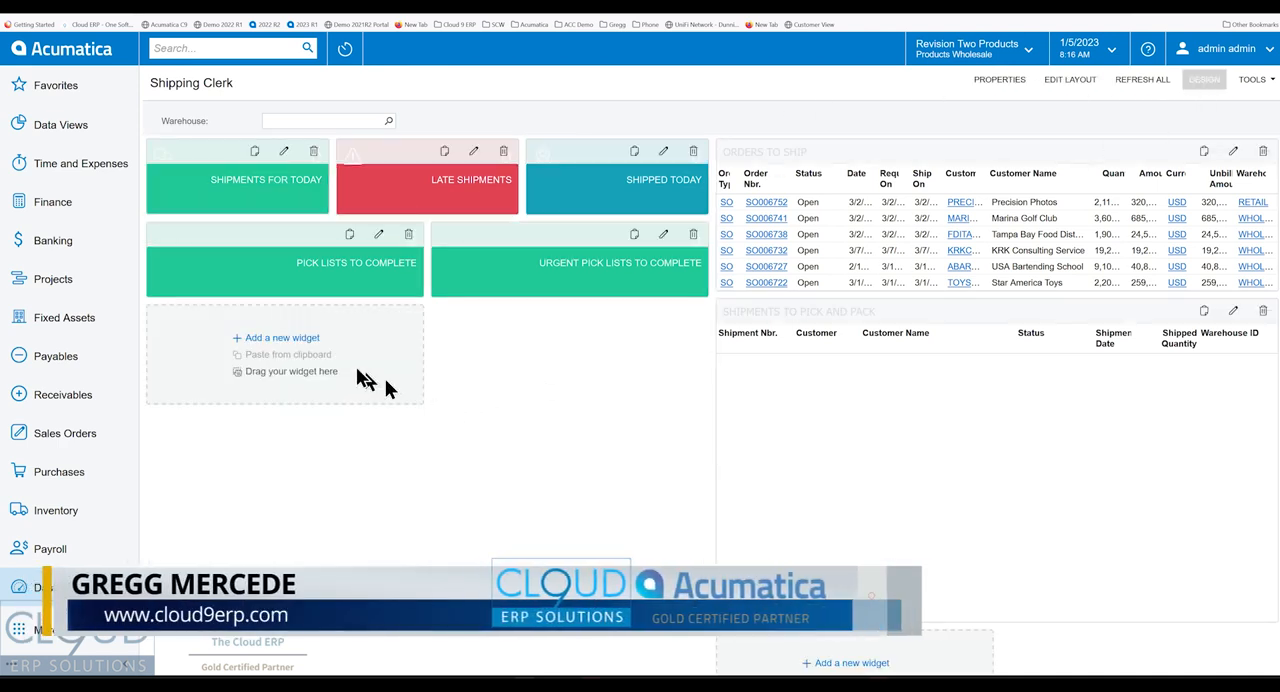
{"action": "left_click", "coordinate": [282, 336]}
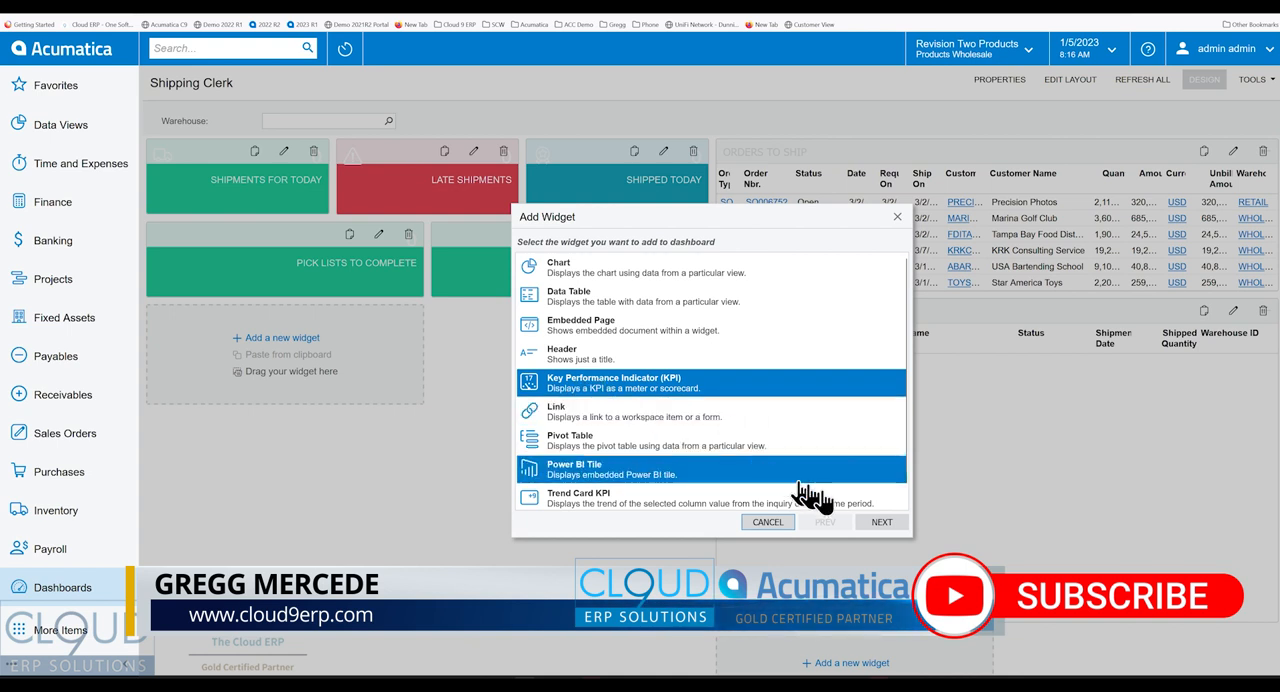
{"action": "left_click", "coordinate": [880, 522]}
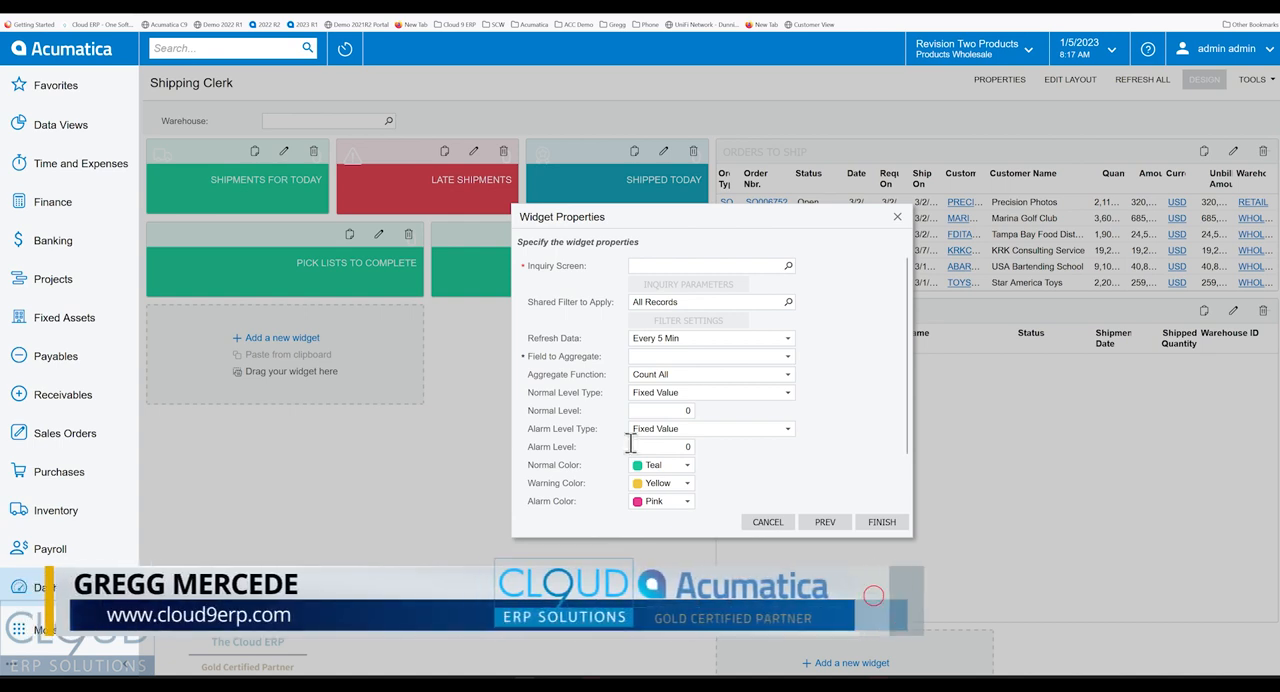
{"action": "mouse_move", "coordinate": [160, 448]}
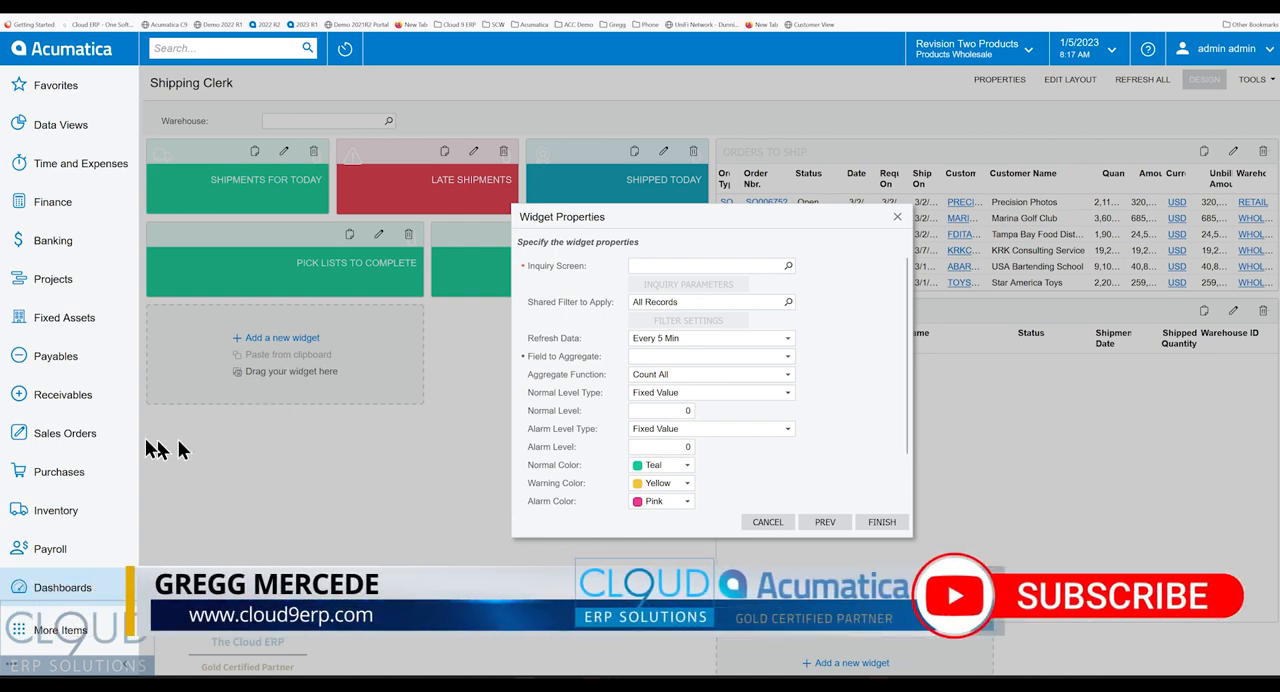
{"action": "left_click", "coordinate": [66, 432]}
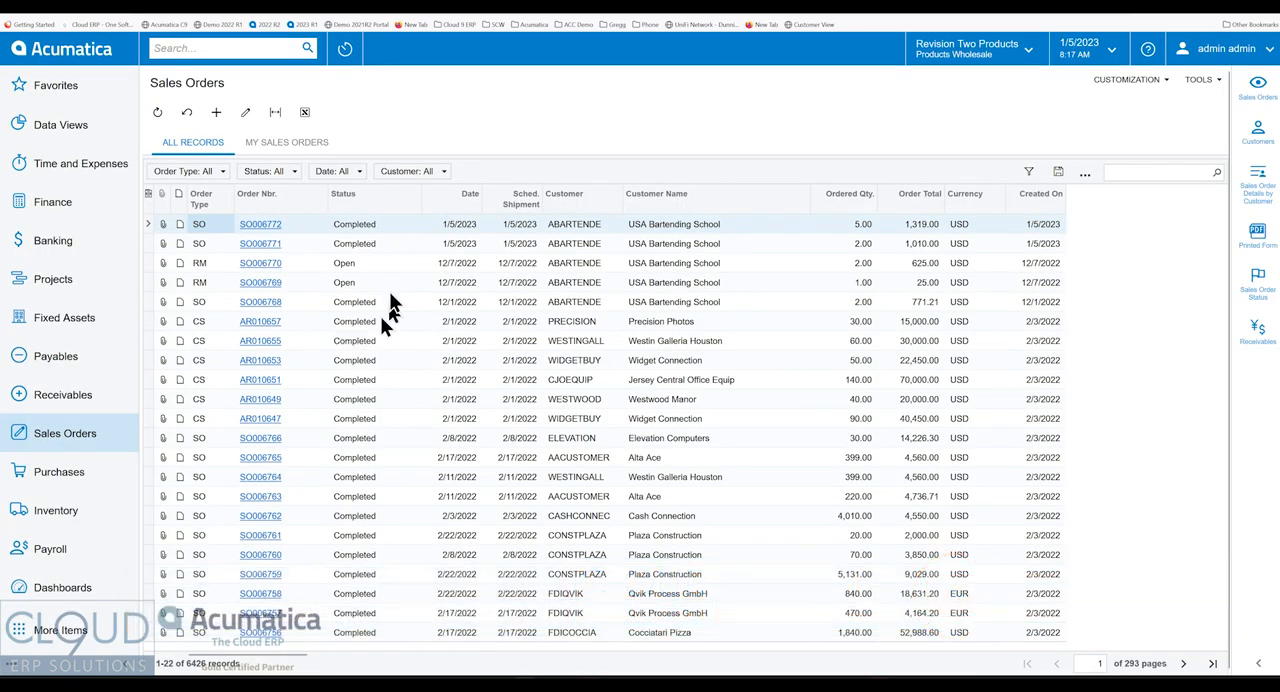
{"action": "mouse_move", "coordinate": [420, 130]}
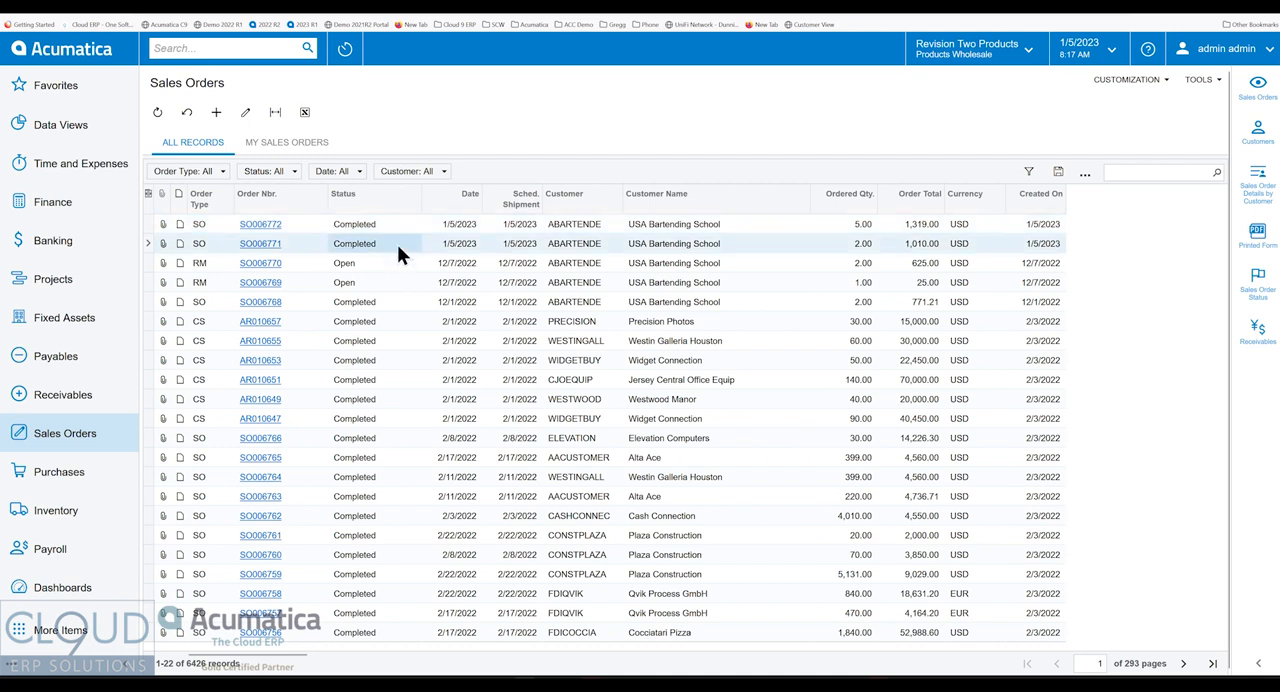
{"action": "mouse_move", "coordinate": [382, 358]}
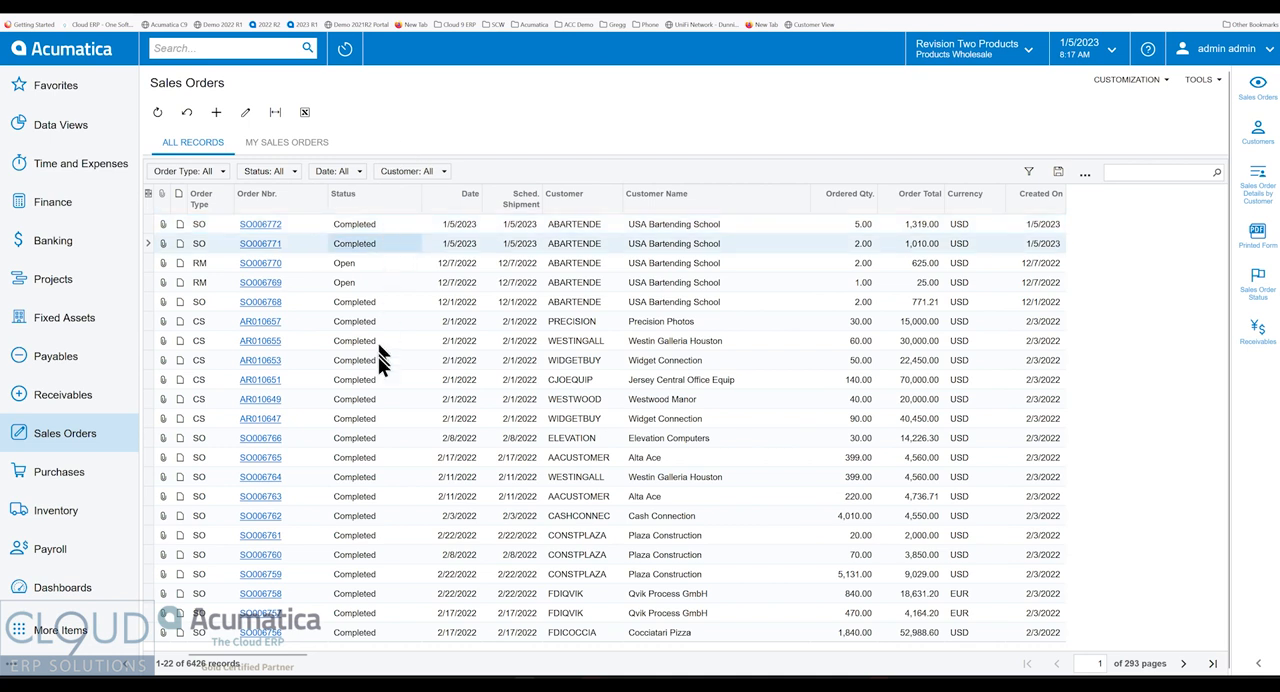
{"action": "mouse_move", "coordinate": [380, 460]}
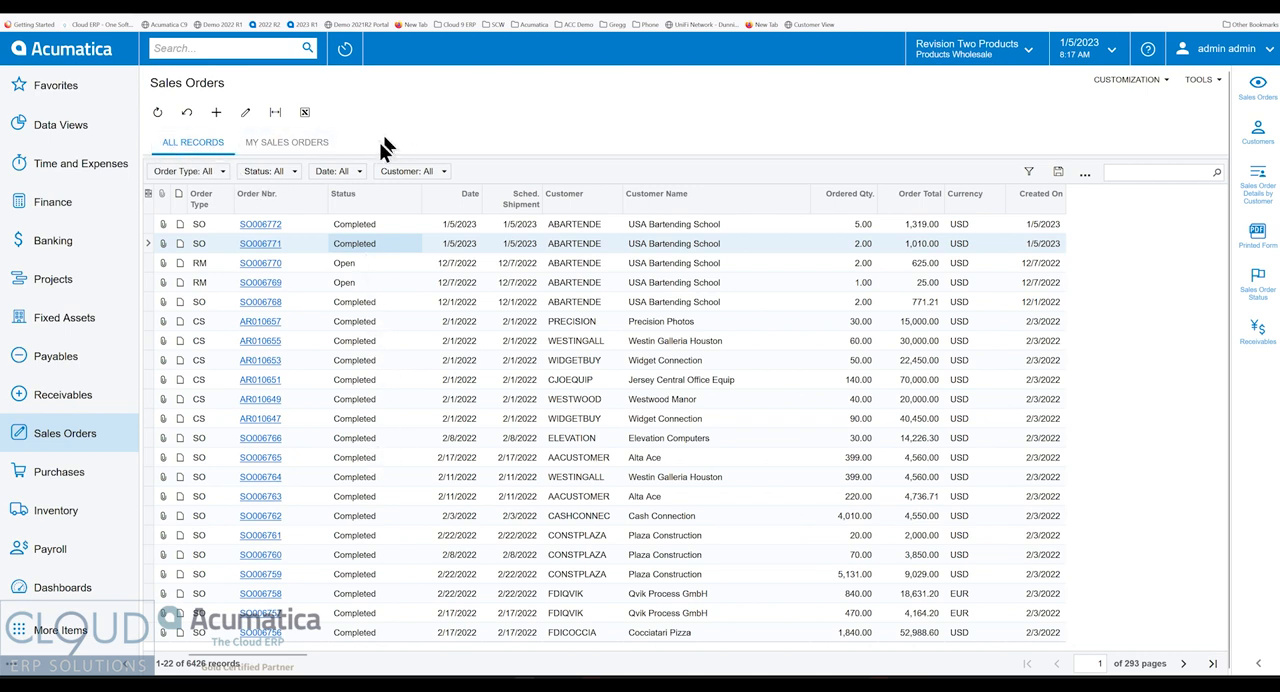
{"action": "mouse_move", "coordinate": [392, 144]}
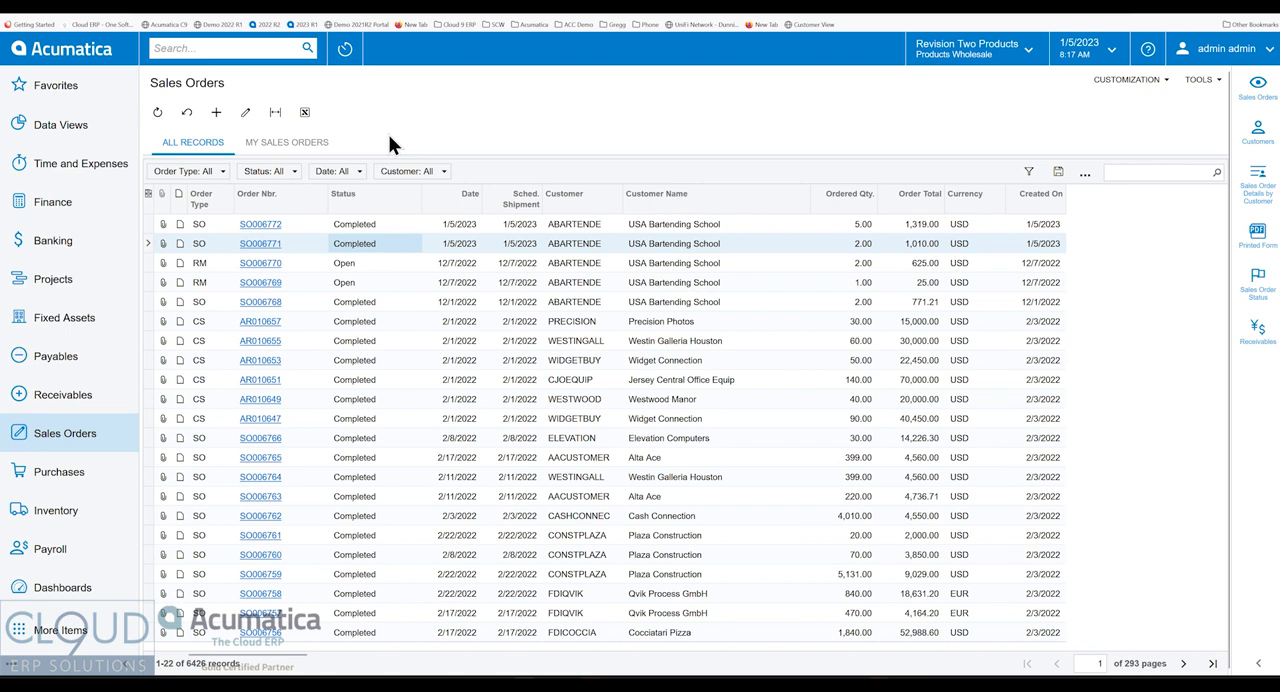
{"action": "mouse_move", "coordinate": [52, 24]}
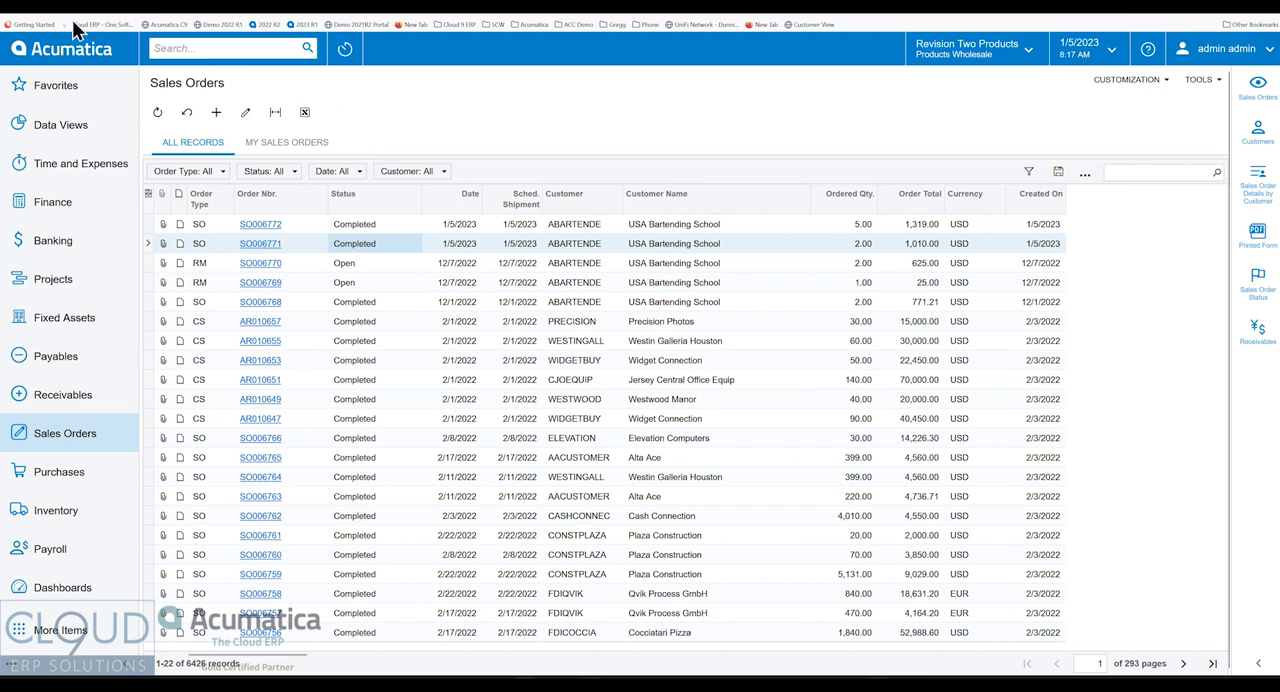
{"action": "mouse_move", "coordinate": [360, 288]}
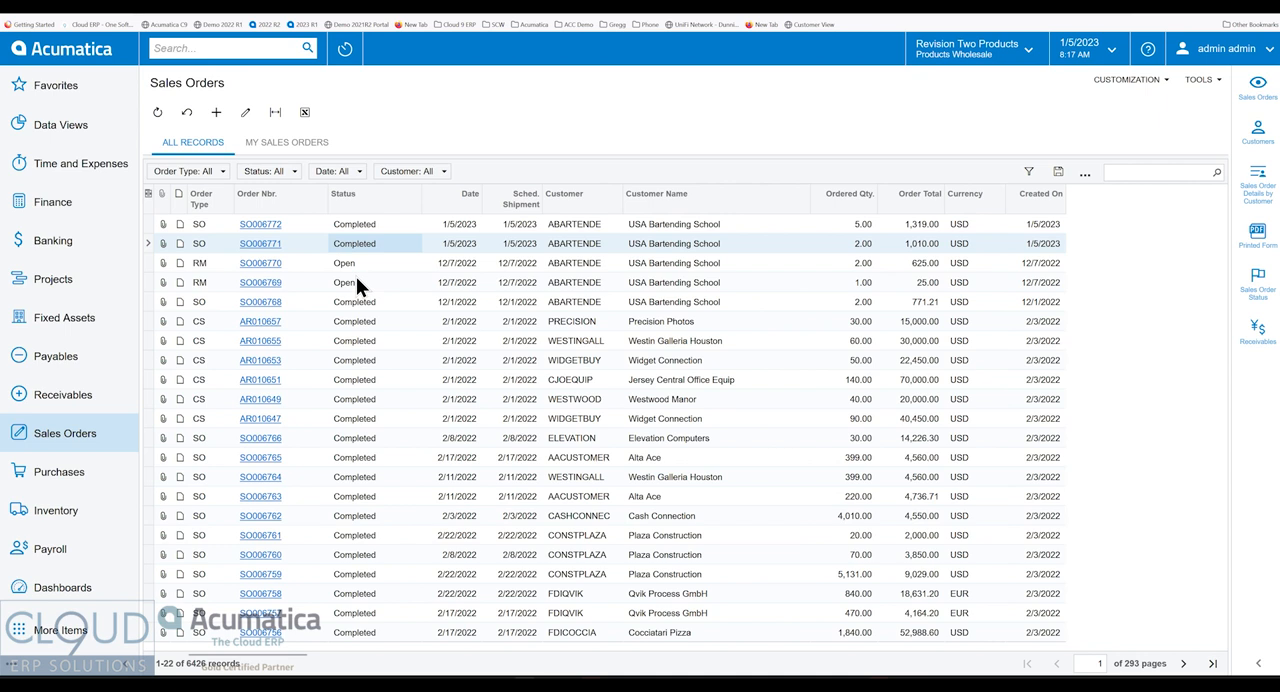
{"action": "mouse_move", "coordinate": [462, 308]}
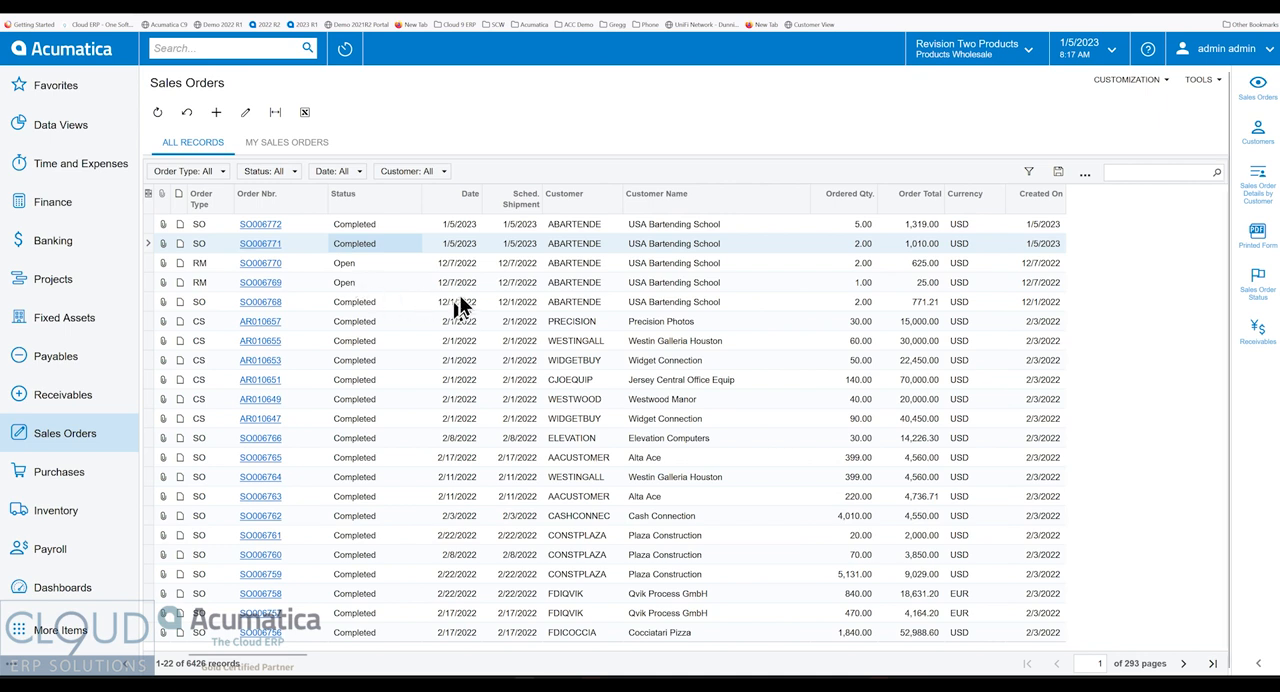
{"action": "mouse_move", "coordinate": [374, 288]}
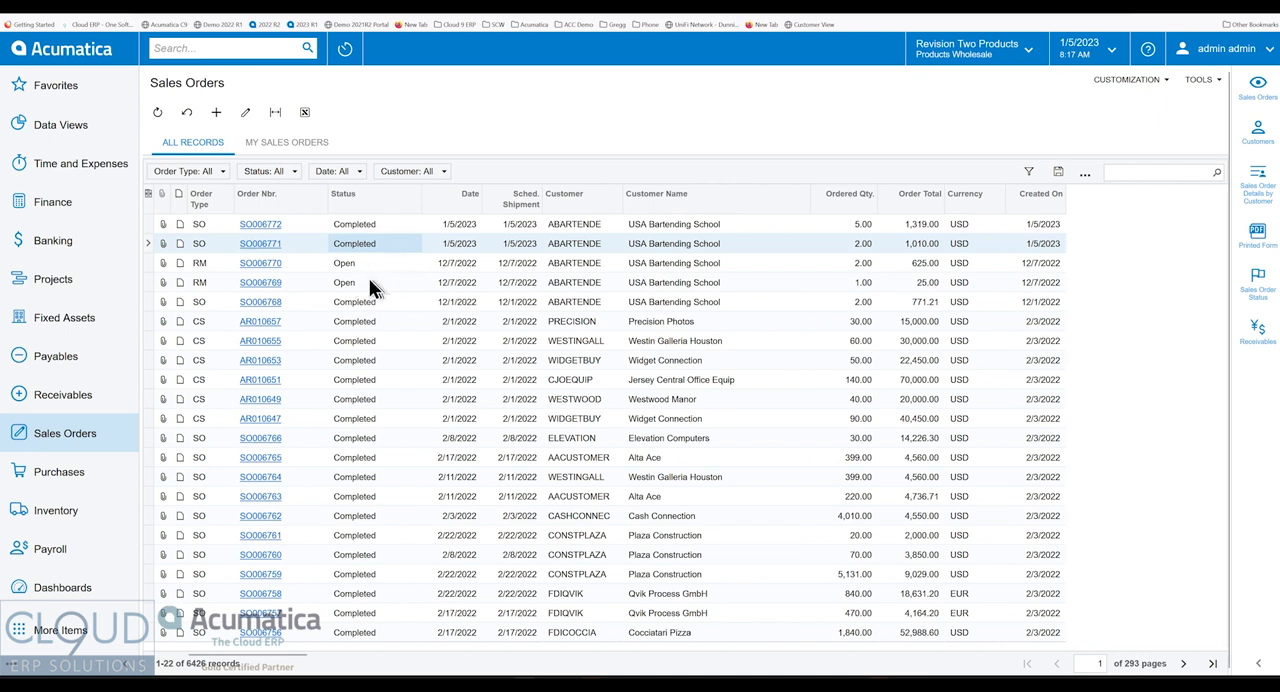
{"action": "mouse_move", "coordinate": [360, 288]}
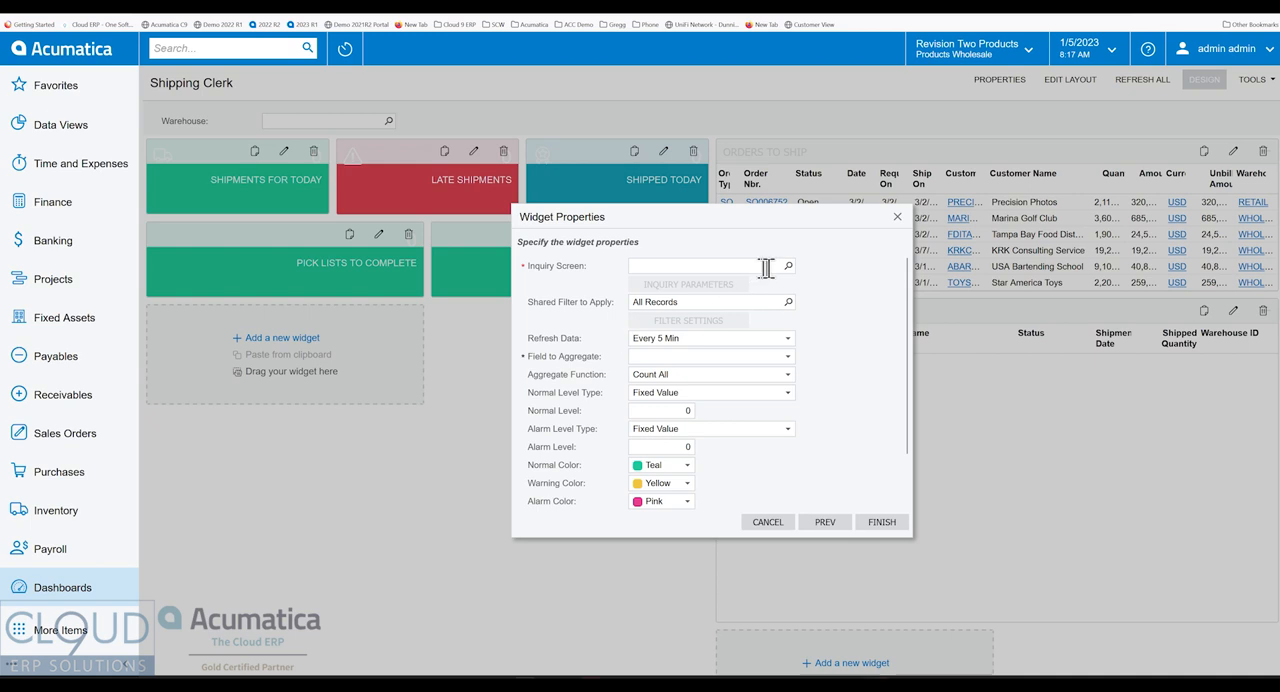
- Choose Sales Orders (SO.30.10.PL) as the KPI widget's inquiry screen
{"action": "left_click", "coordinate": [788, 266]}
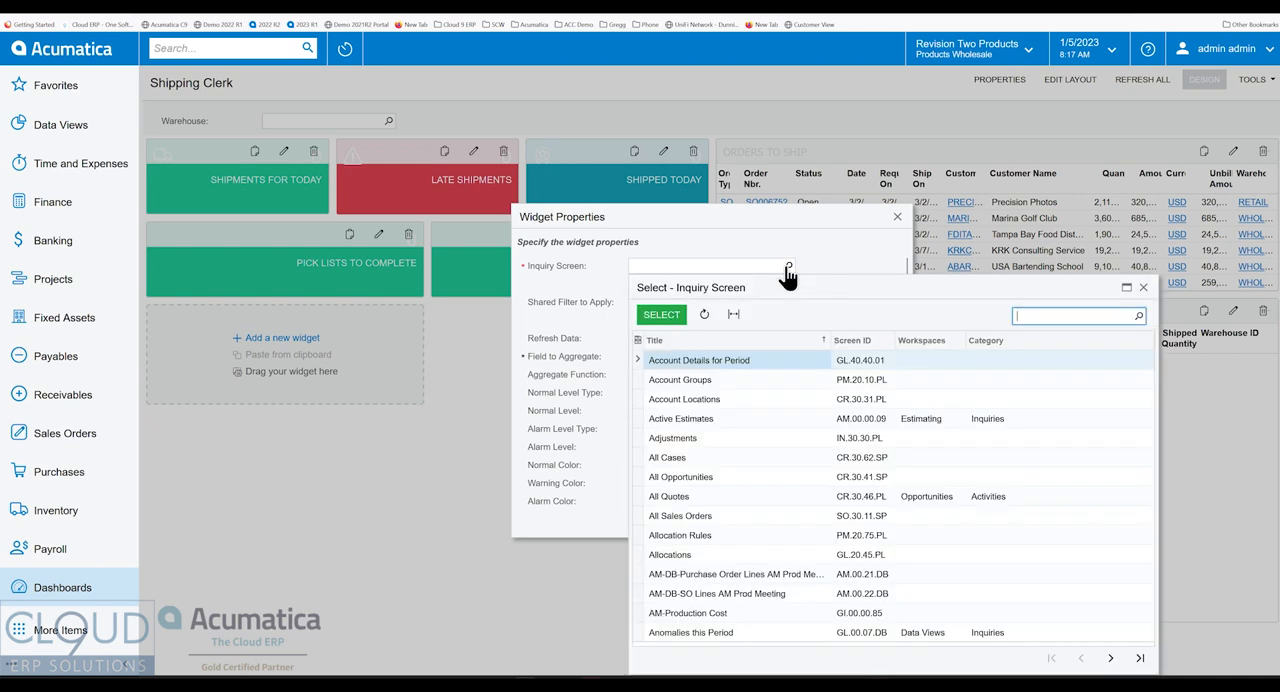
{"action": "type", "text": "sales order"}
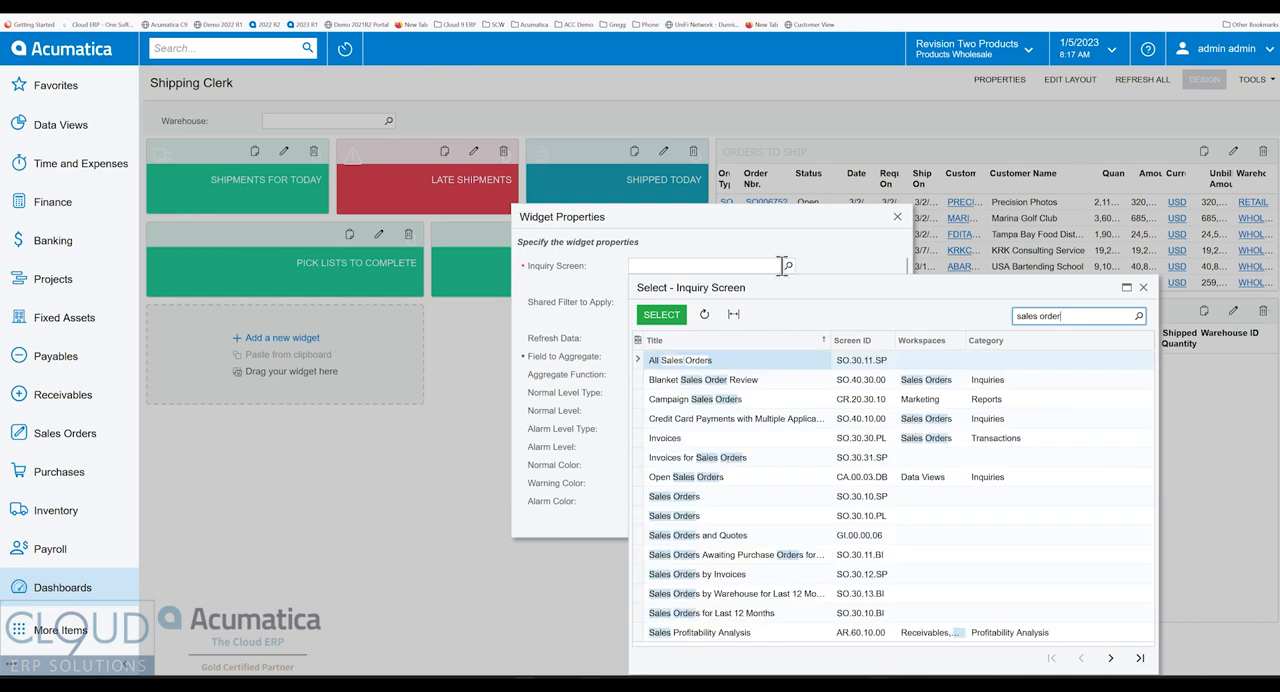
{"action": "mouse_move", "coordinate": [702, 522]}
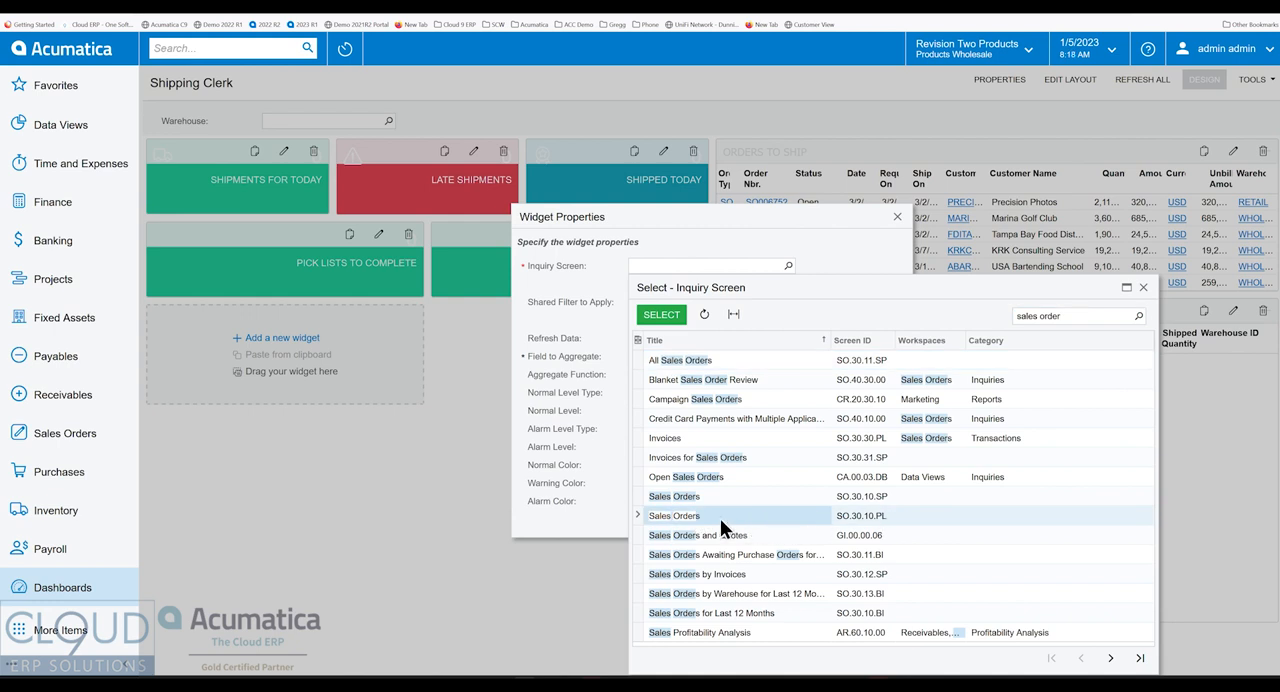
{"action": "mouse_move", "coordinate": [708, 528]}
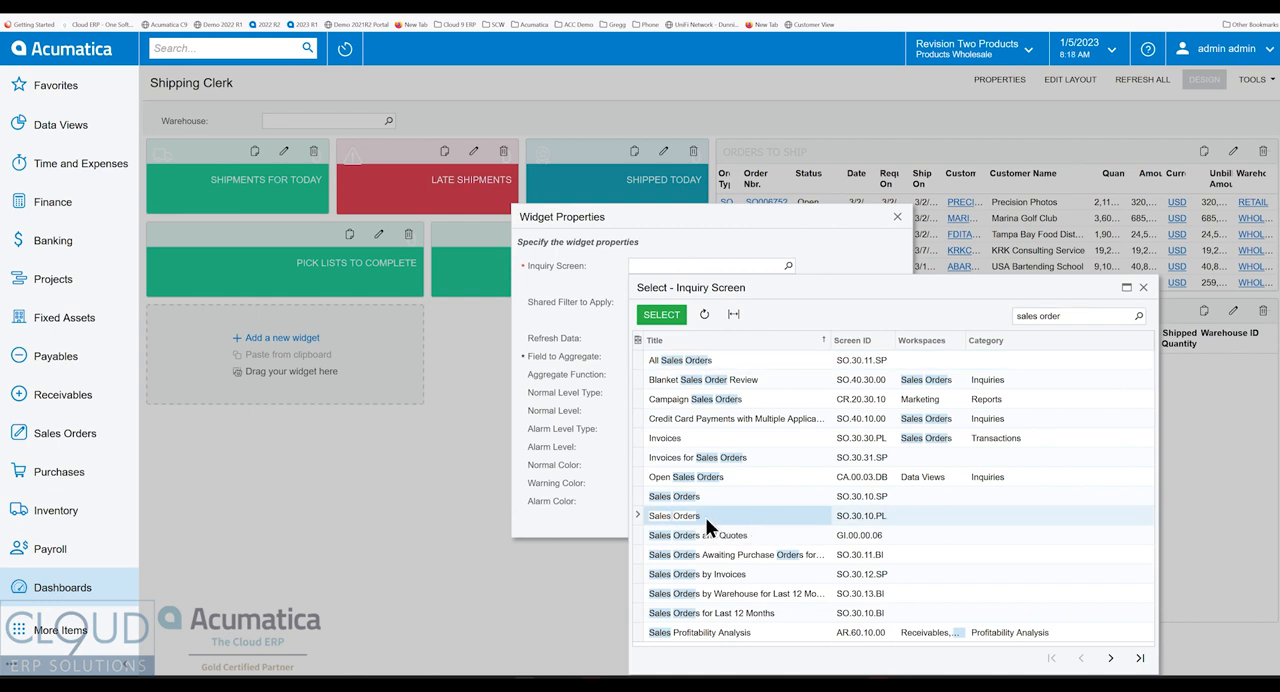
{"action": "left_click", "coordinate": [674, 516]}
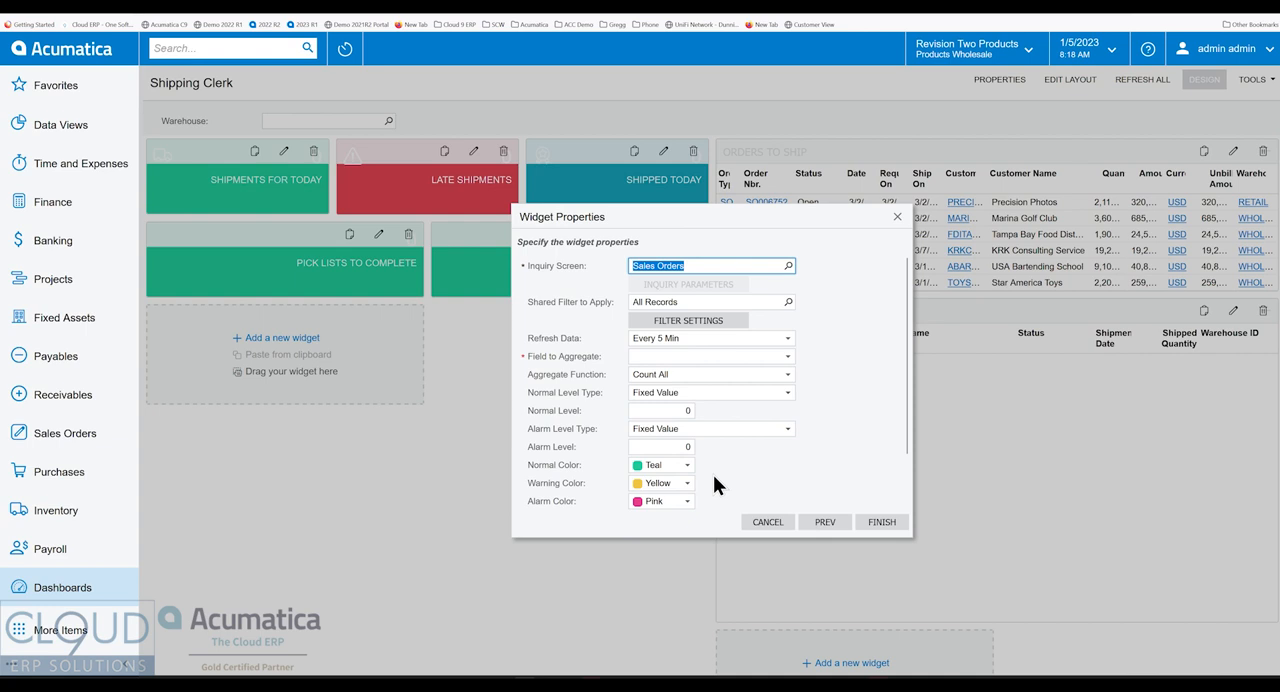
{"action": "mouse_move", "coordinate": [556, 304]}
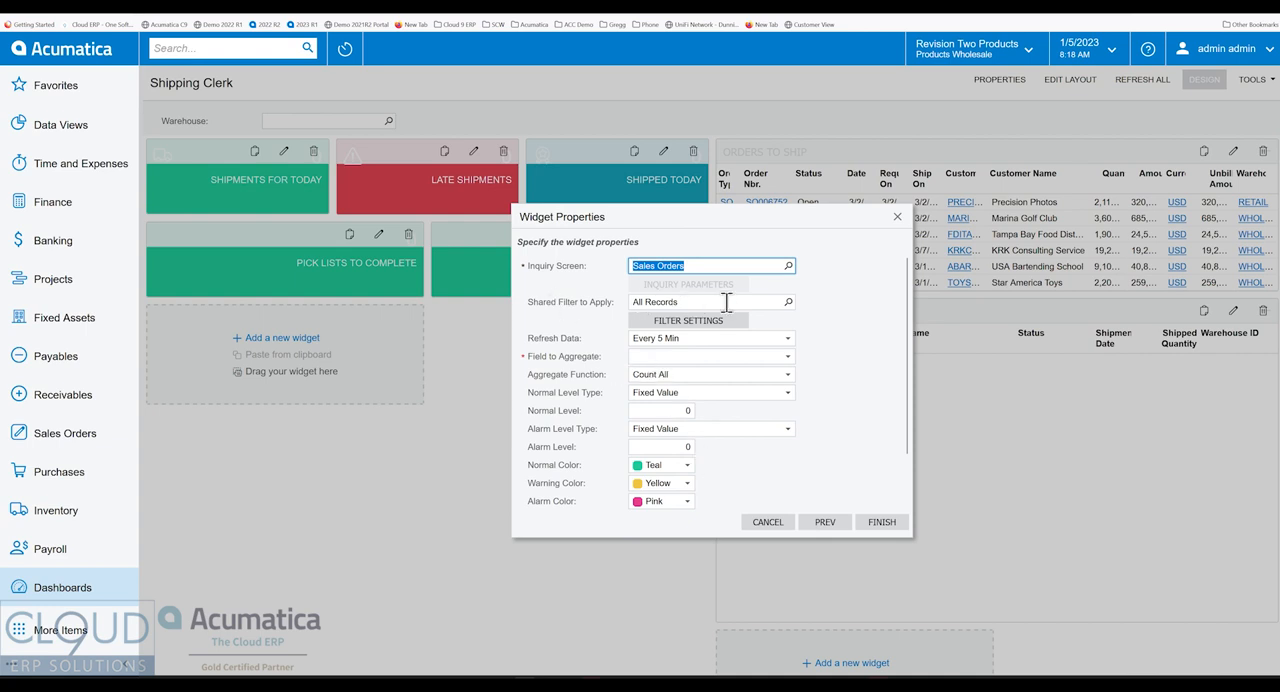
{"action": "mouse_move", "coordinate": [714, 306]}
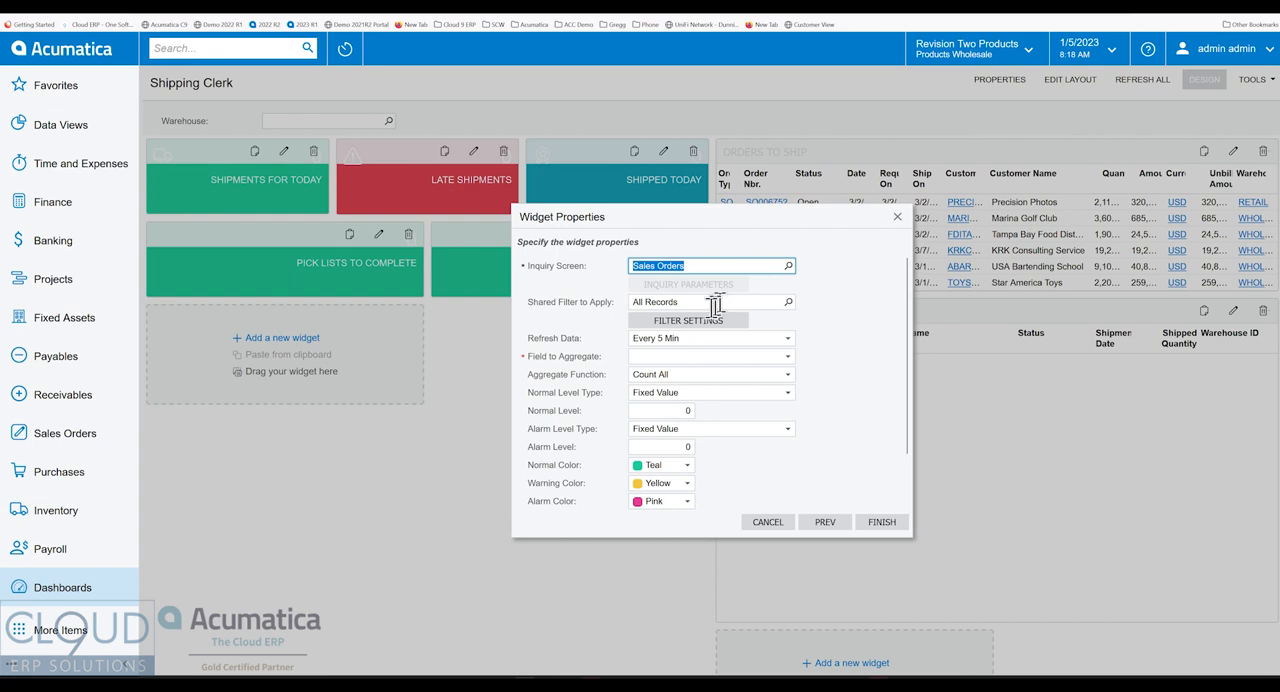
- Filter the widget to Status Equals Open and Requested On less than a calendar date
{"action": "left_click", "coordinate": [688, 320]}
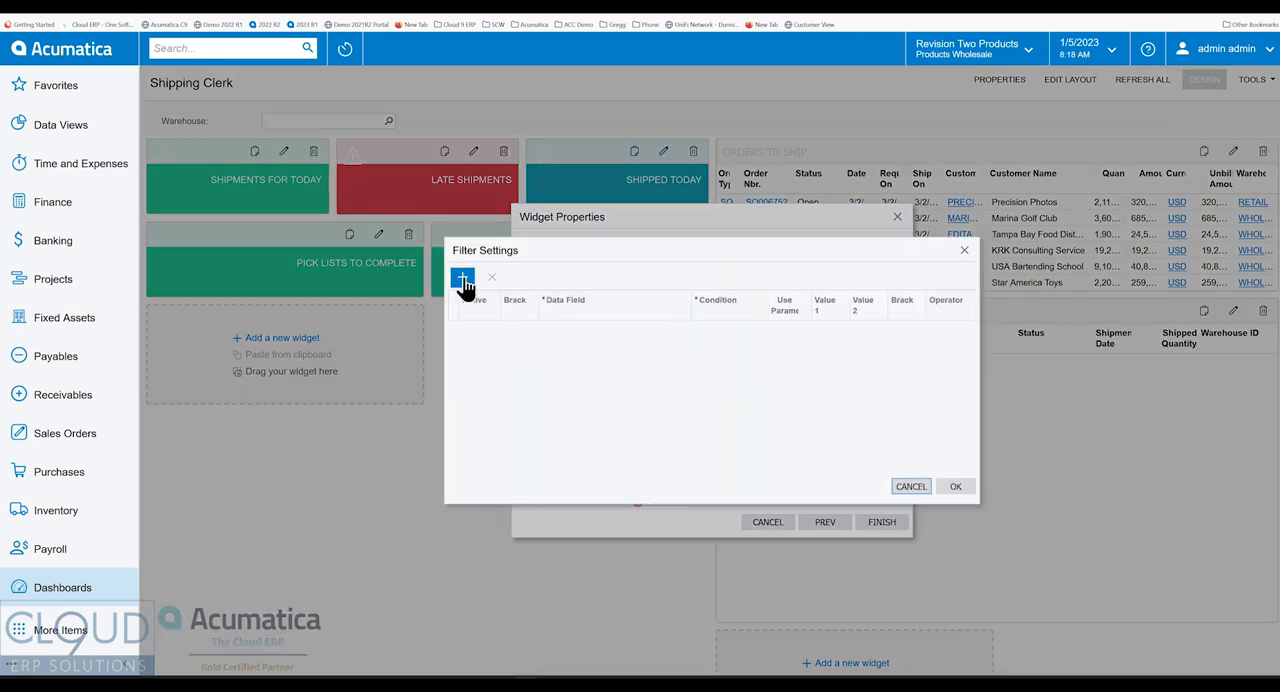
{"action": "left_click", "coordinate": [460, 276]}
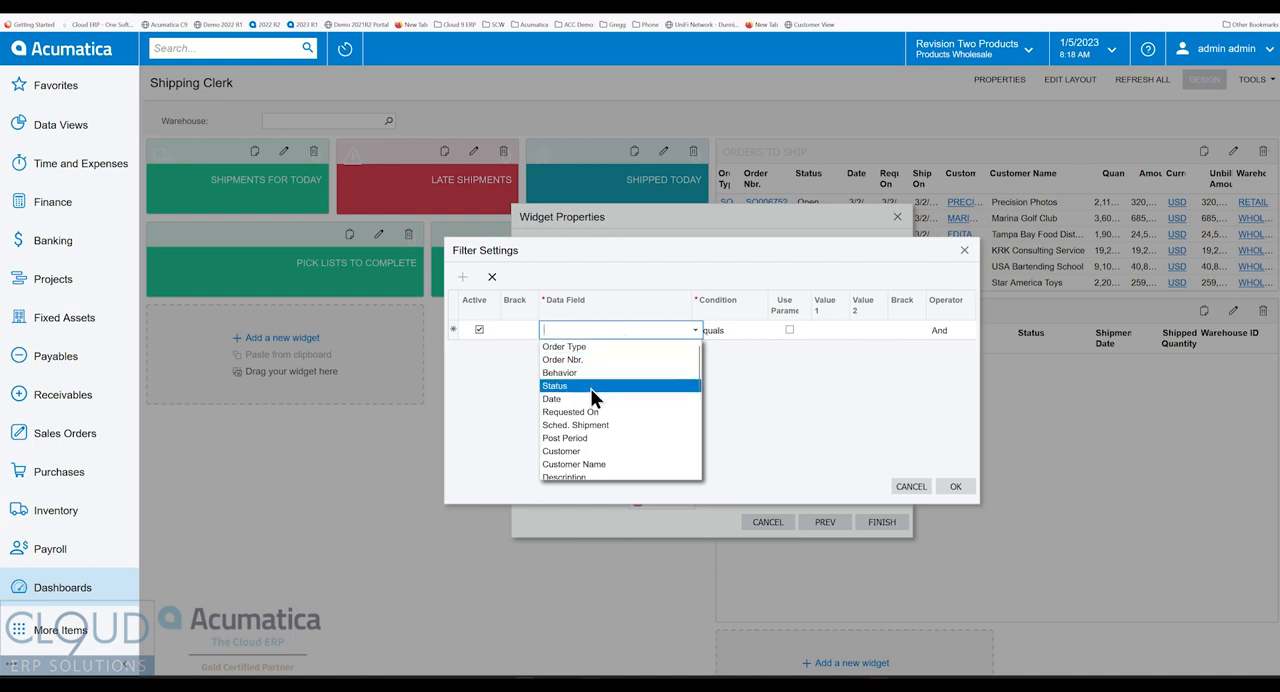
{"action": "left_click", "coordinate": [556, 384]}
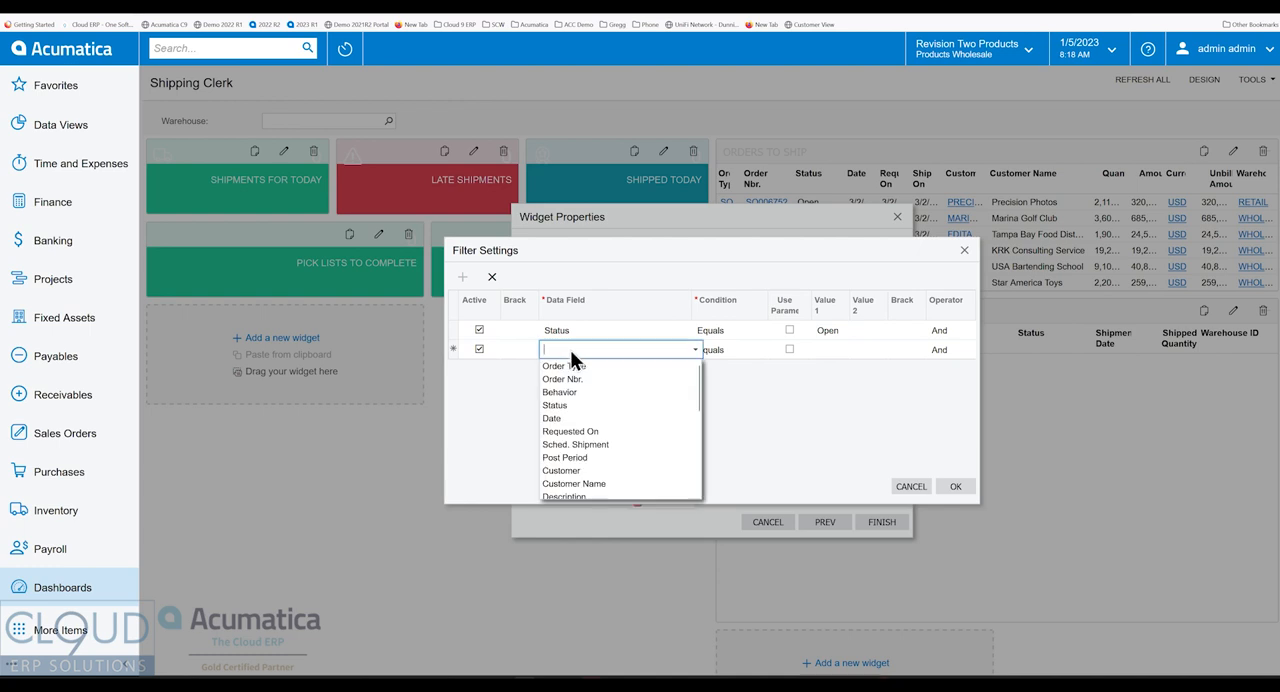
{"action": "left_click", "coordinate": [570, 430]}
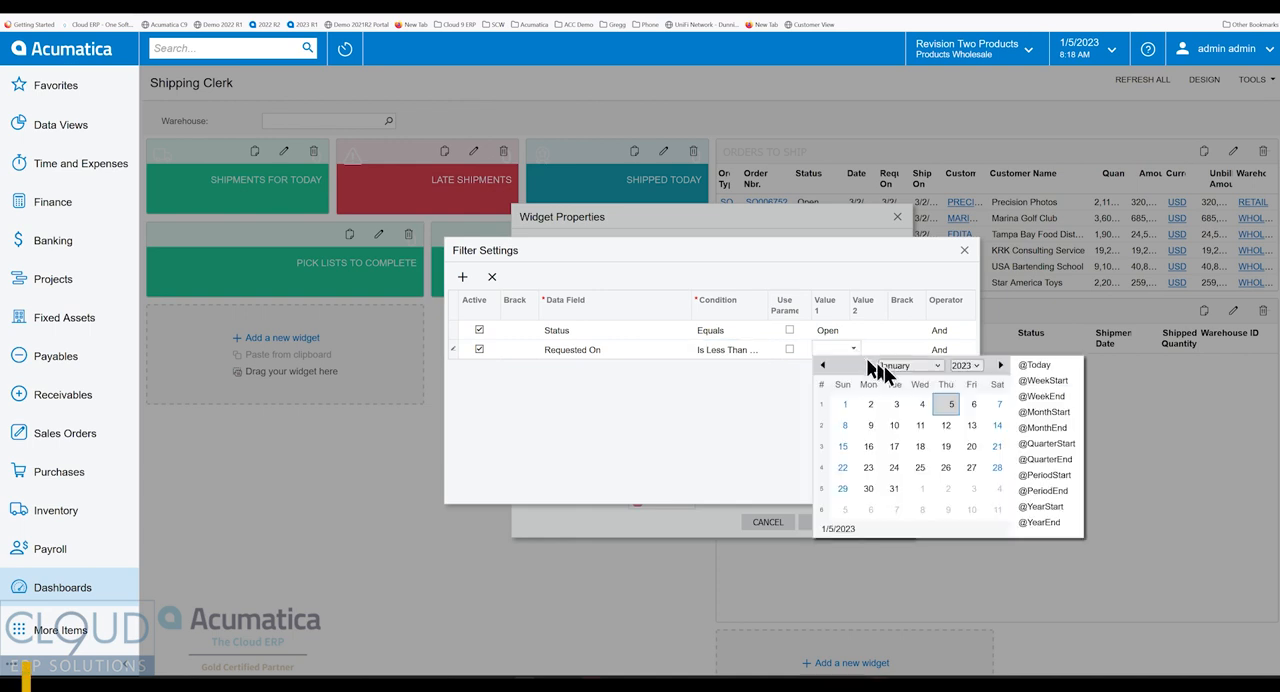
{"action": "left_click", "coordinate": [1034, 364]}
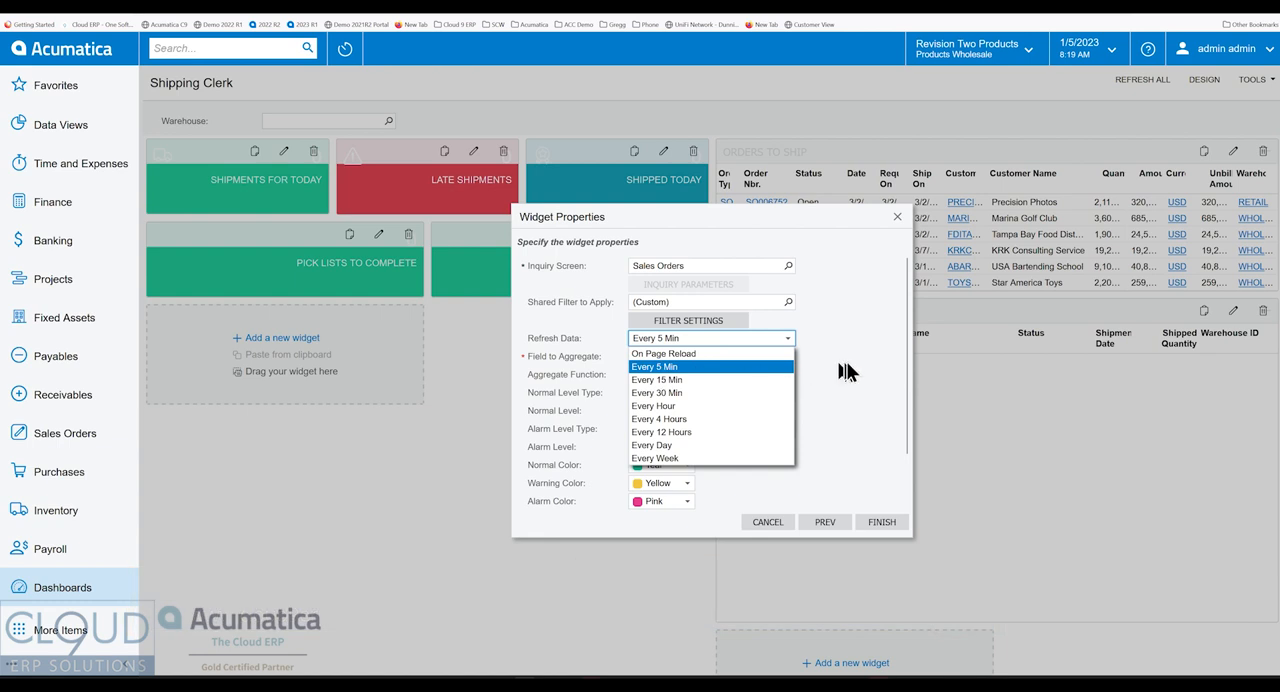
- Refresh every 5 minutes, aggregate Order Nbr., levels 5 and 10 with colors, Scorecard captioned 'Late Sales Orders'
{"action": "left_click", "coordinate": [654, 366]}
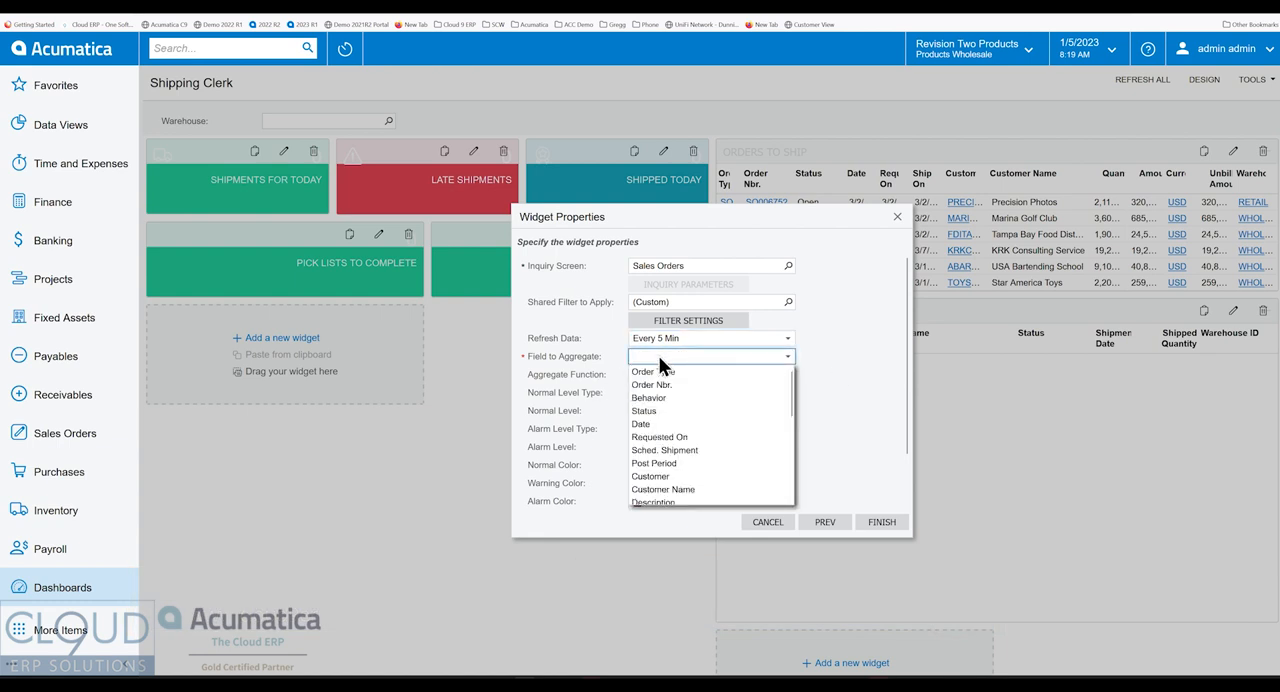
{"action": "mouse_move", "coordinate": [660, 384]}
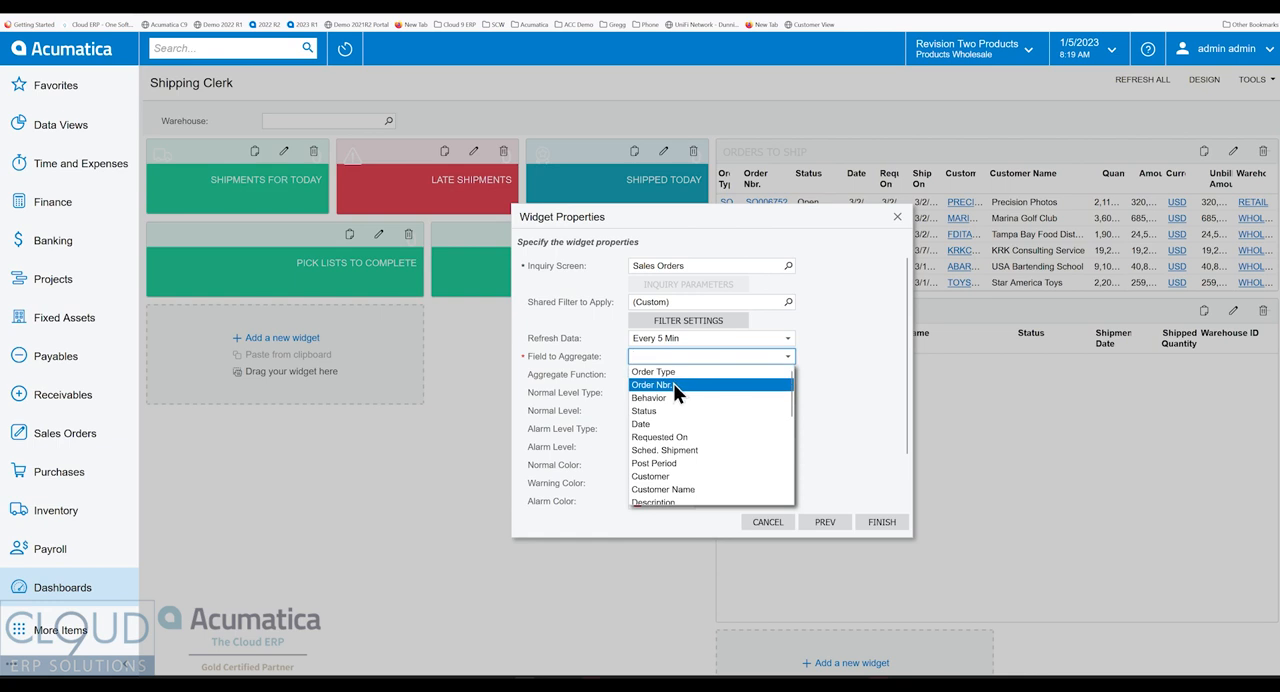
{"action": "left_click", "coordinate": [652, 384]}
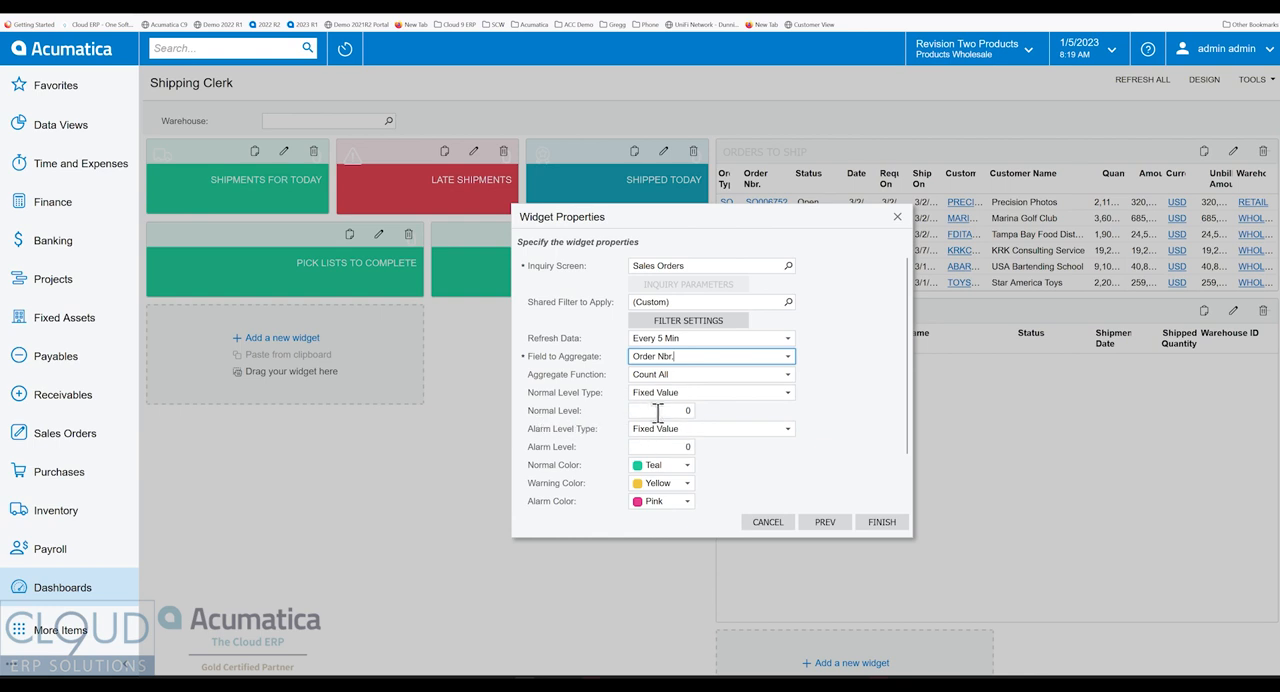
{"action": "left_click", "coordinate": [660, 412]}
{"action": "type", "text": "5"}
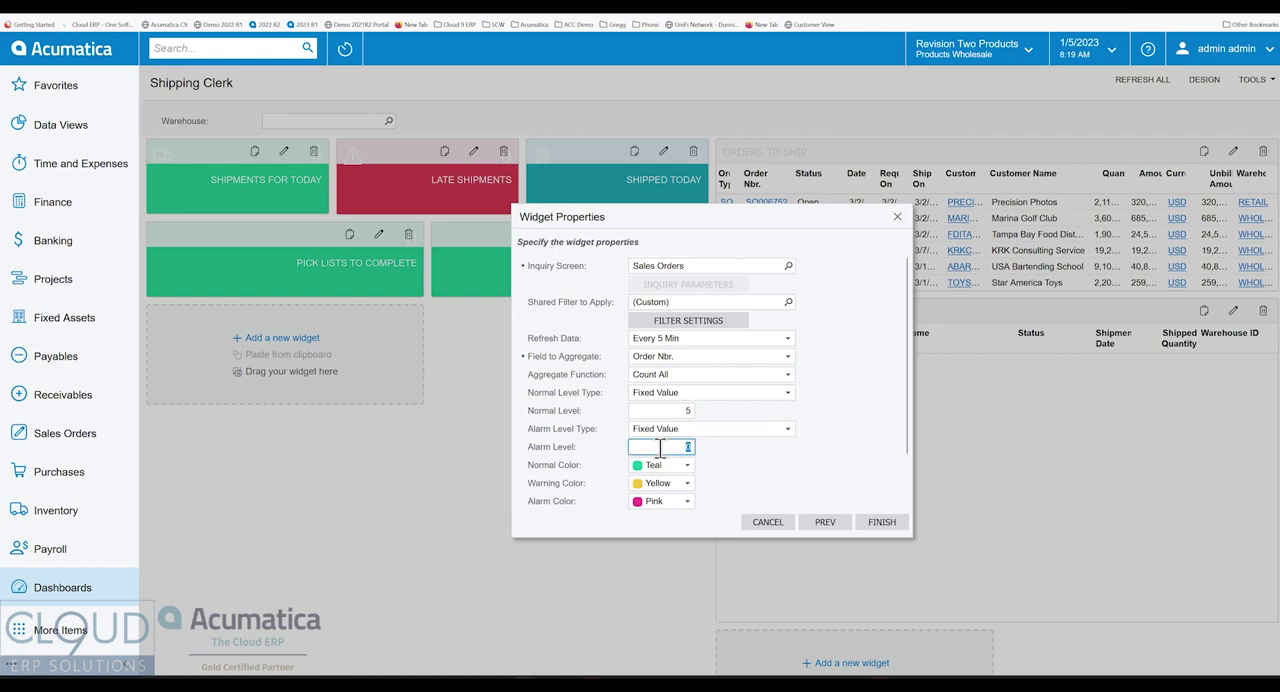
{"action": "type", "text": "10"}
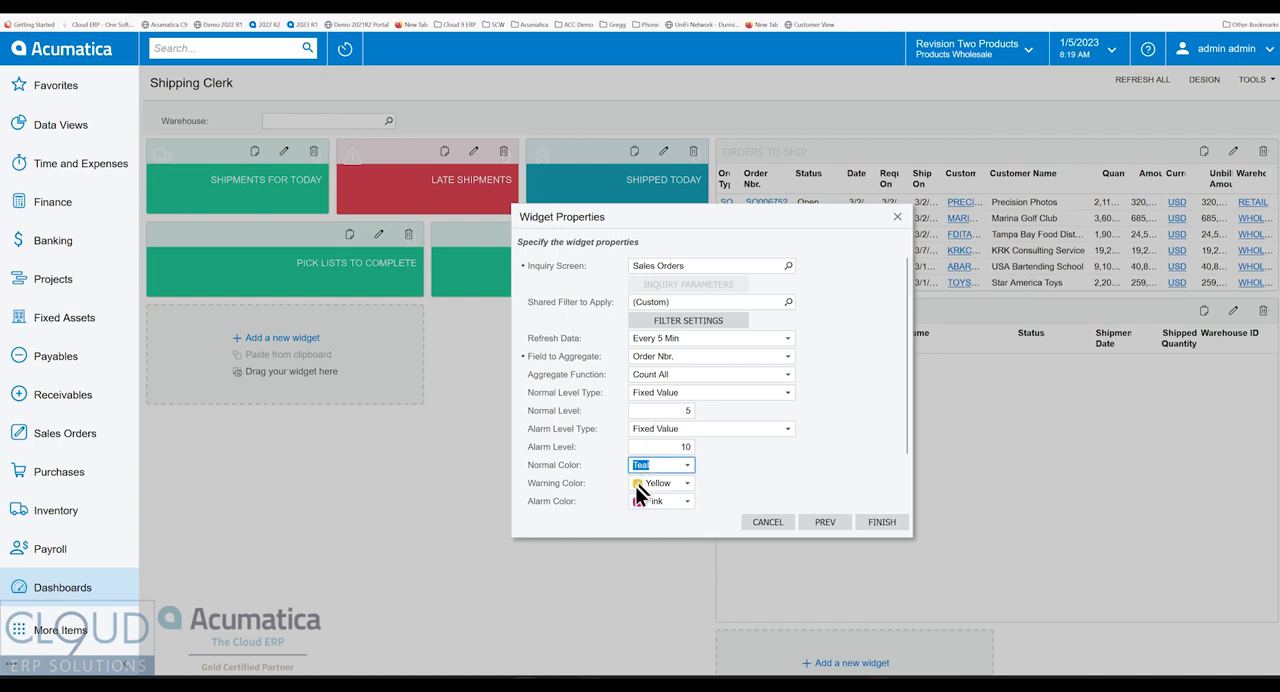
{"action": "left_click", "coordinate": [660, 464]}
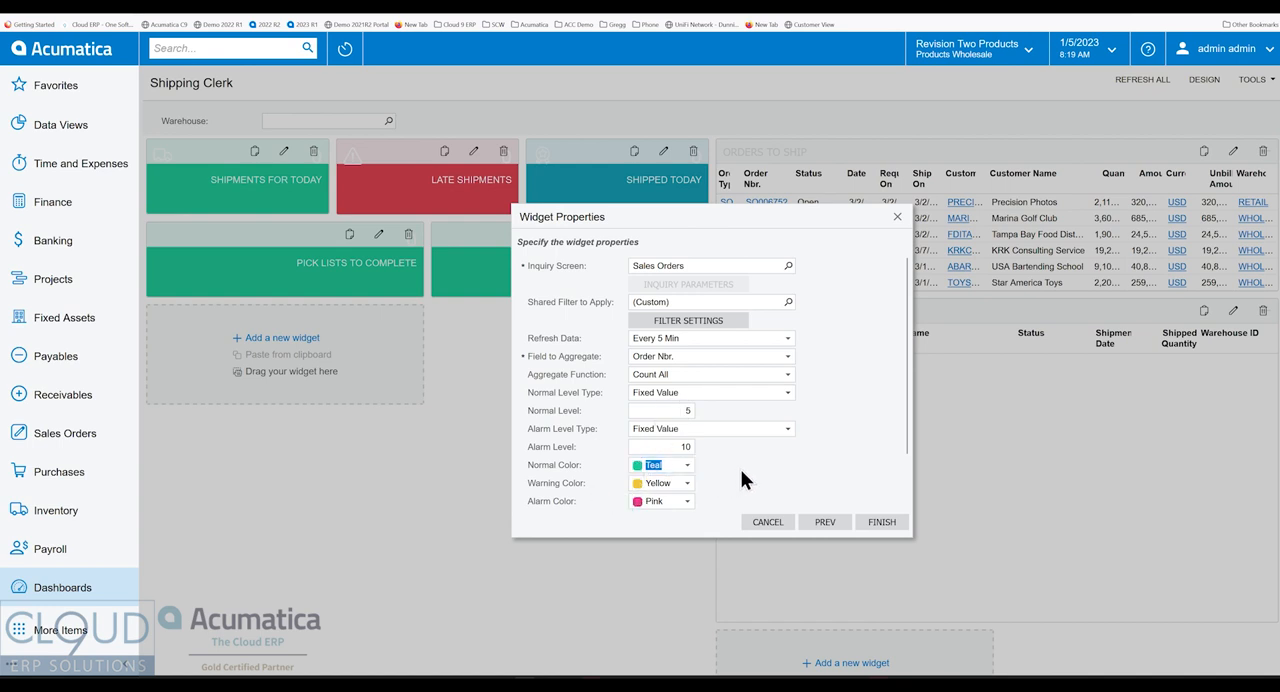
{"action": "left_click", "coordinate": [676, 446]}
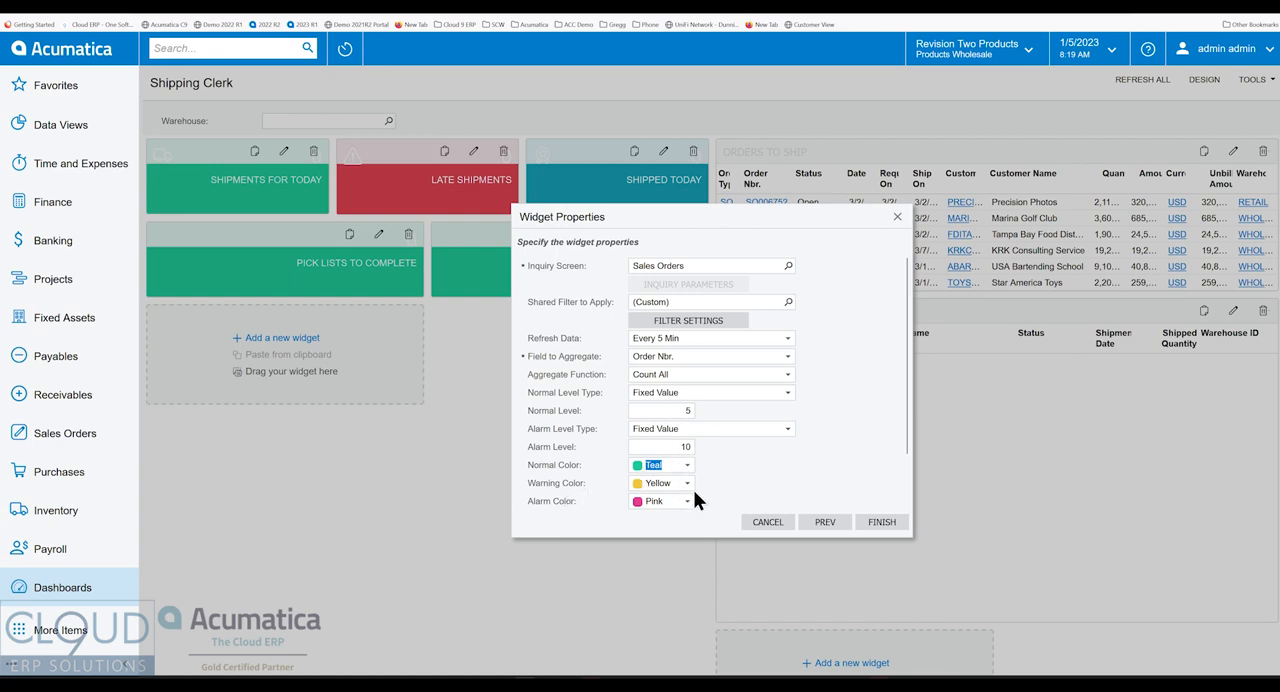
{"action": "mouse_move", "coordinate": [652, 518]}
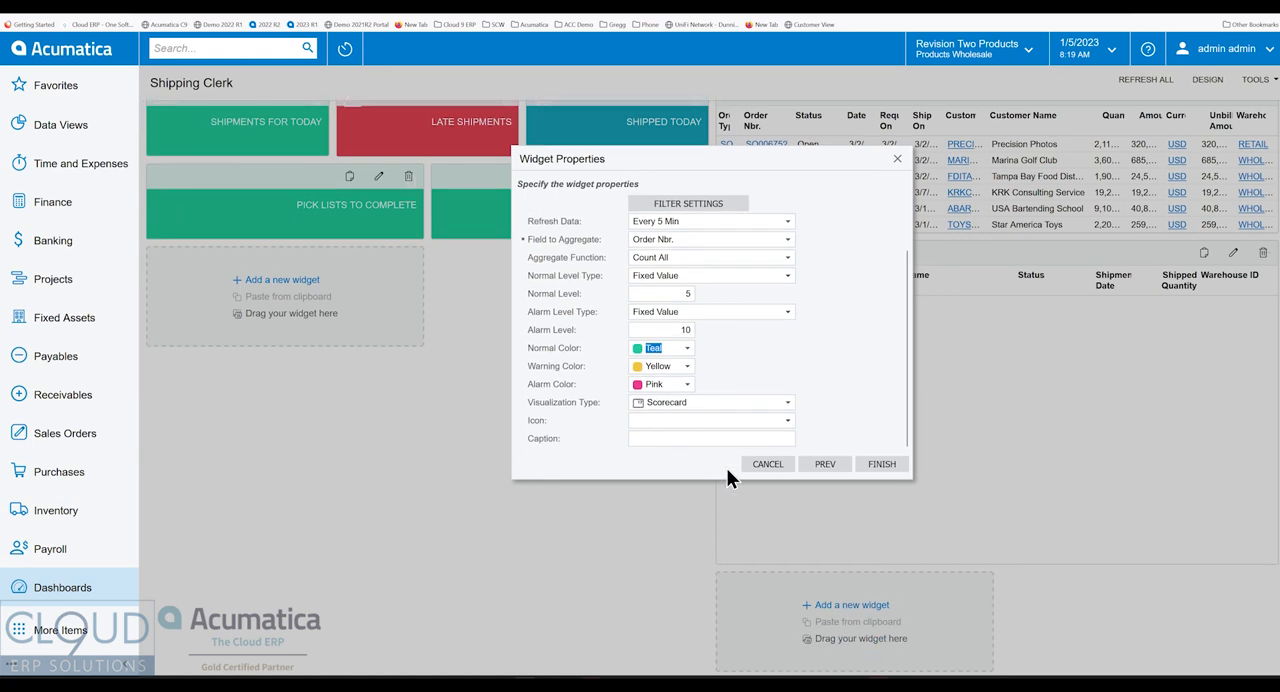
{"action": "mouse_move", "coordinate": [676, 420]}
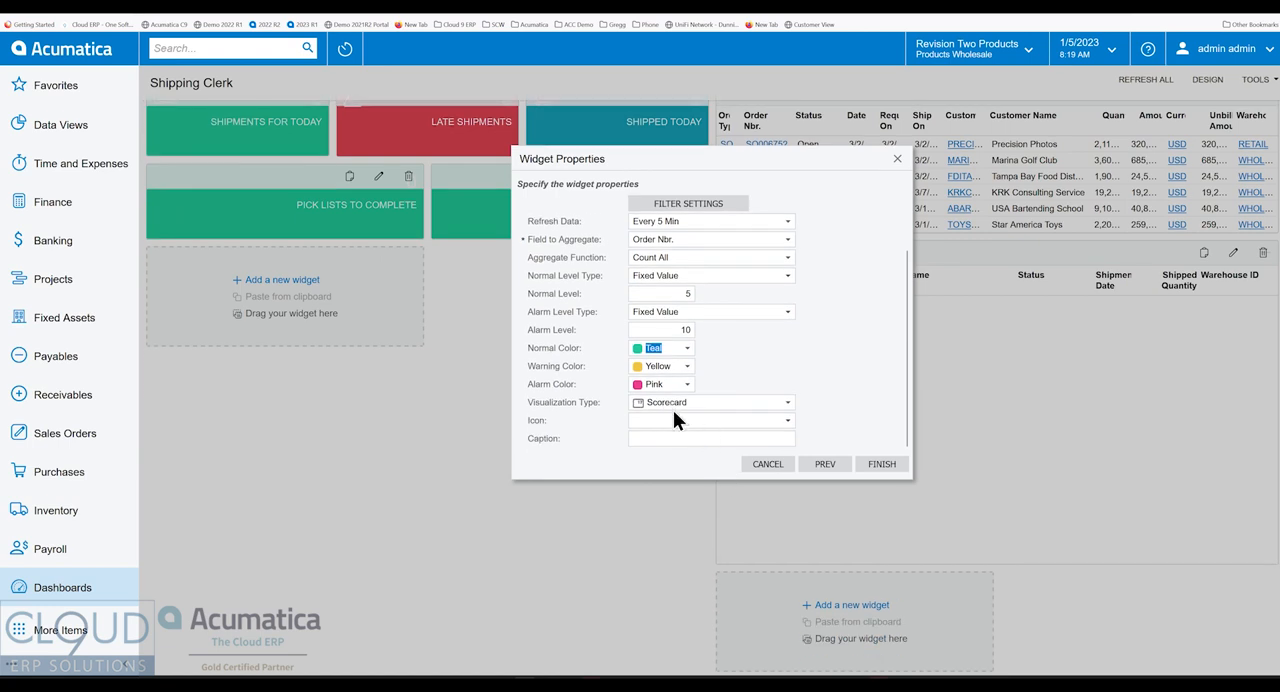
{"action": "mouse_move", "coordinate": [664, 422]}
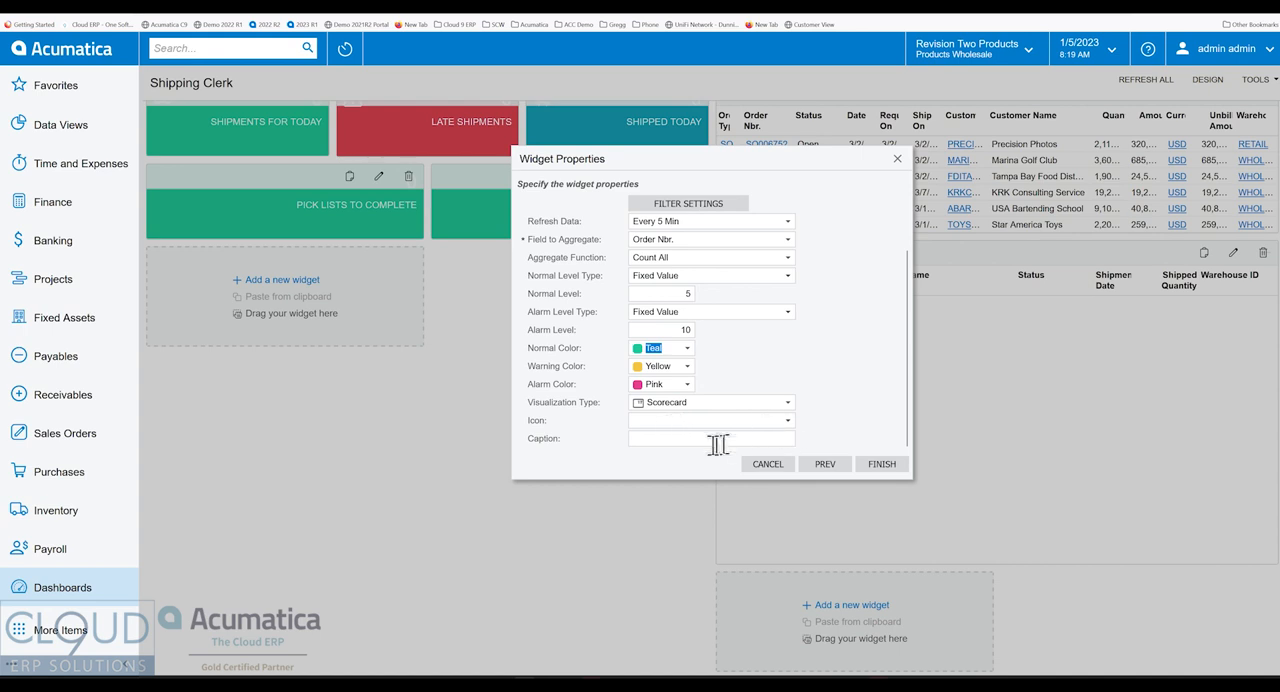
{"action": "type", "text": "Late"}
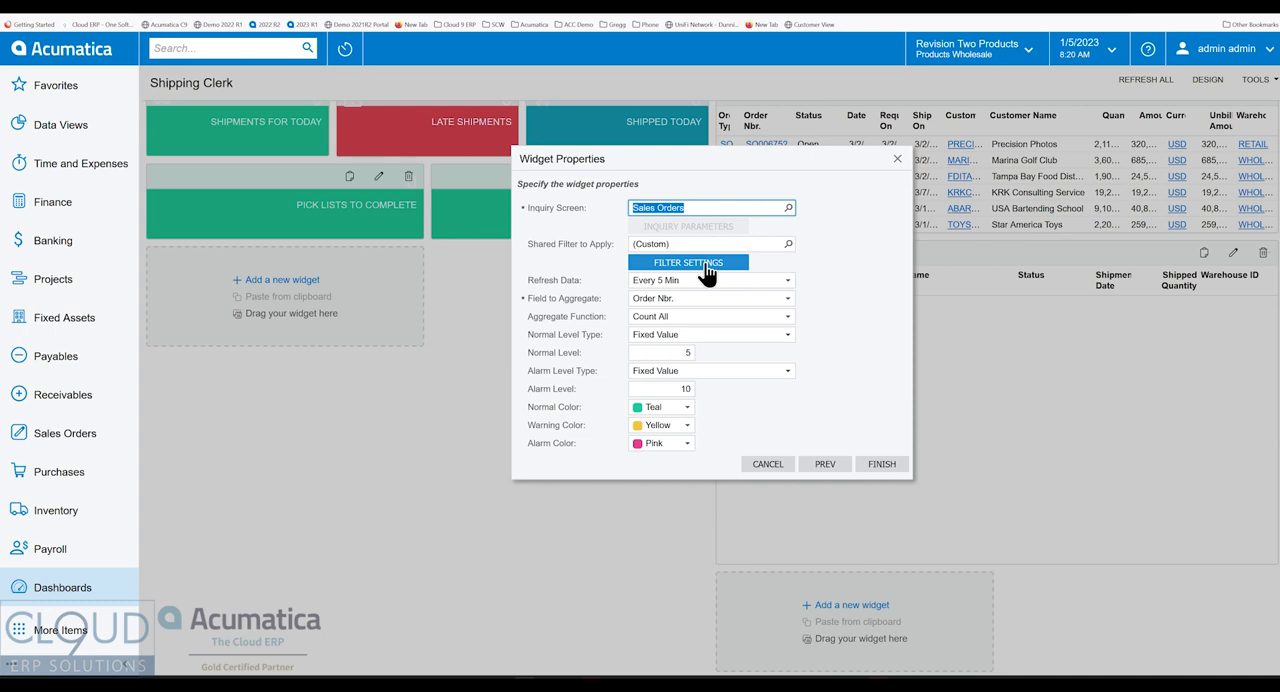
- Review the Requested On cutoff in Filter Settings and confirm, finishing the widget
{"action": "left_click", "coordinate": [688, 262]}
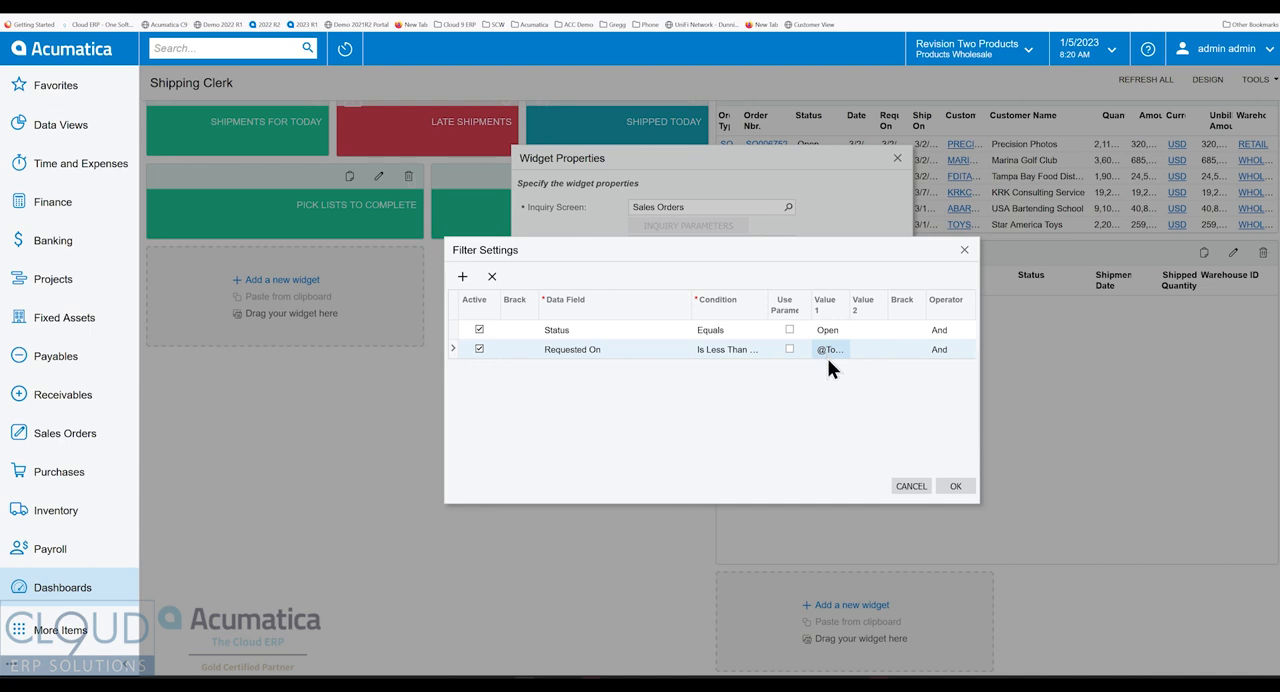
{"action": "mouse_move", "coordinate": [840, 372]}
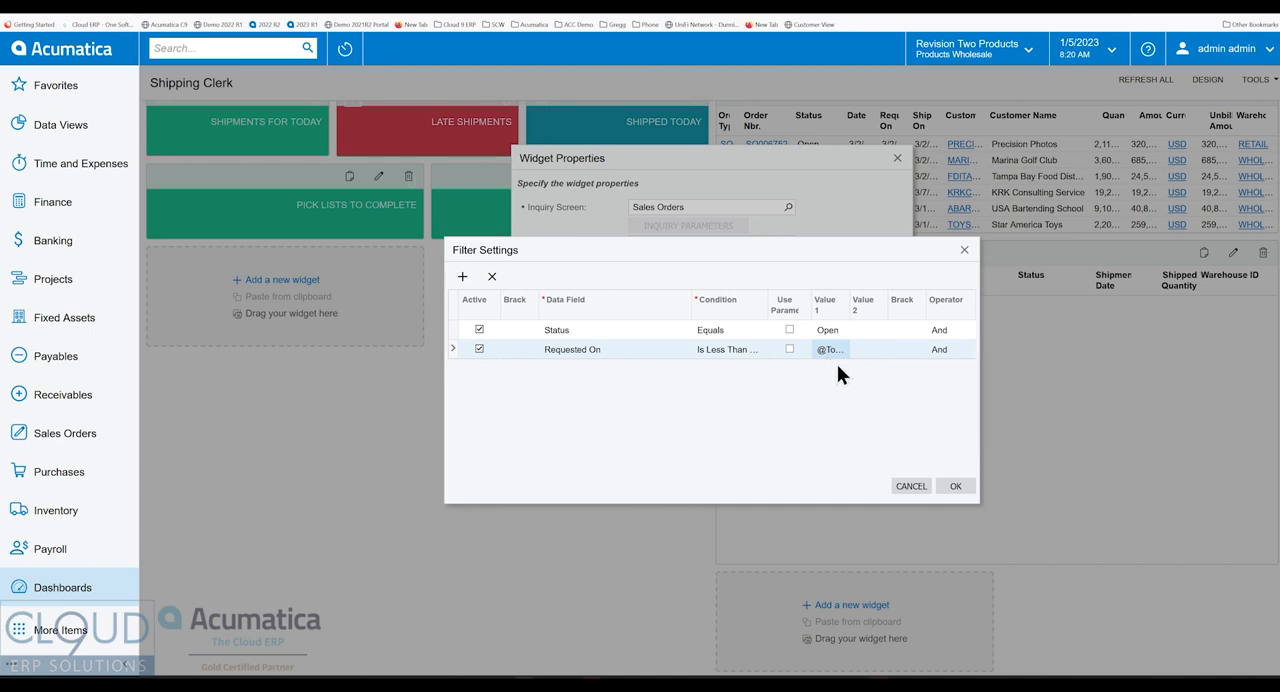
{"action": "left_click", "coordinate": [956, 486]}
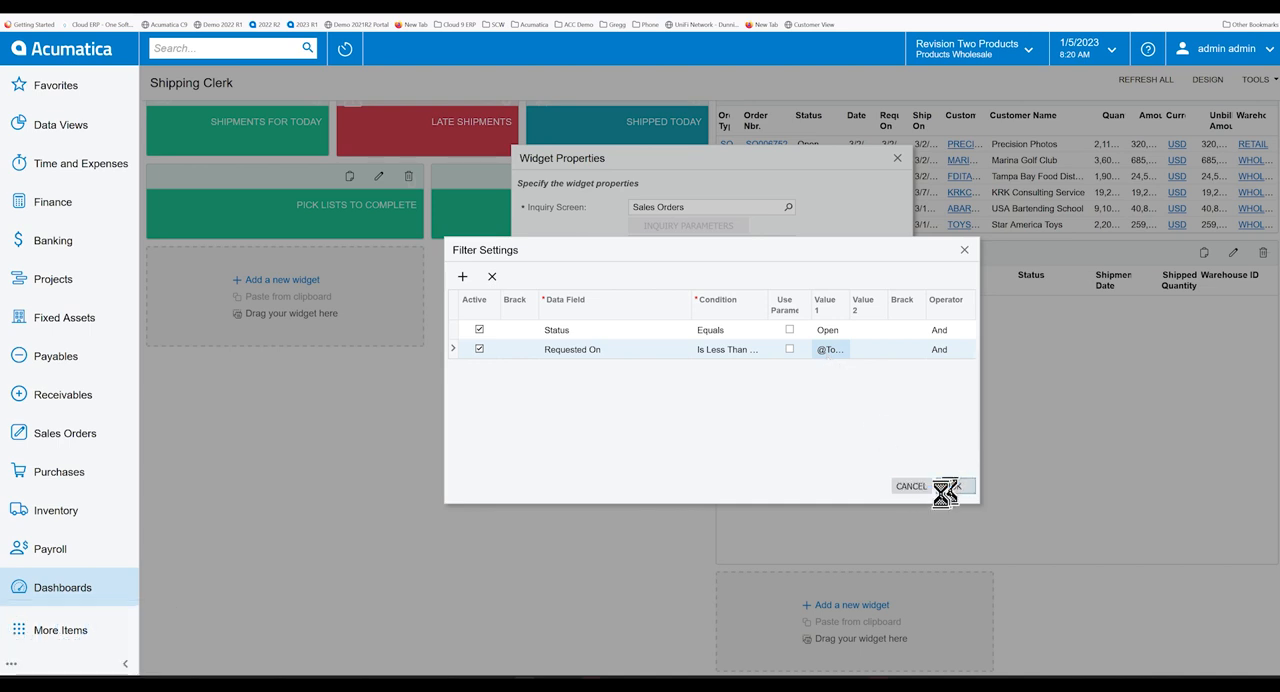
{"action": "left_click", "coordinate": [952, 484]}
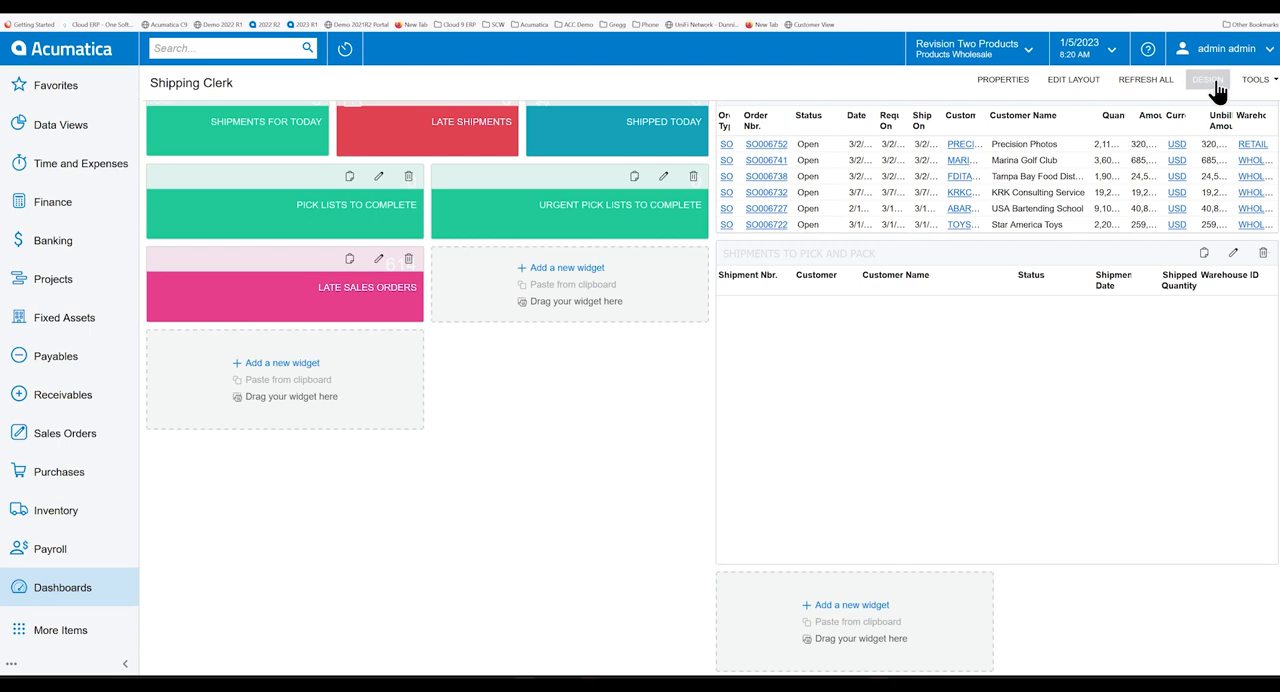
- Leave Design mode and drill into the orders behind the Late Sales Orders count of 614
{"action": "left_click", "coordinate": [1208, 84]}
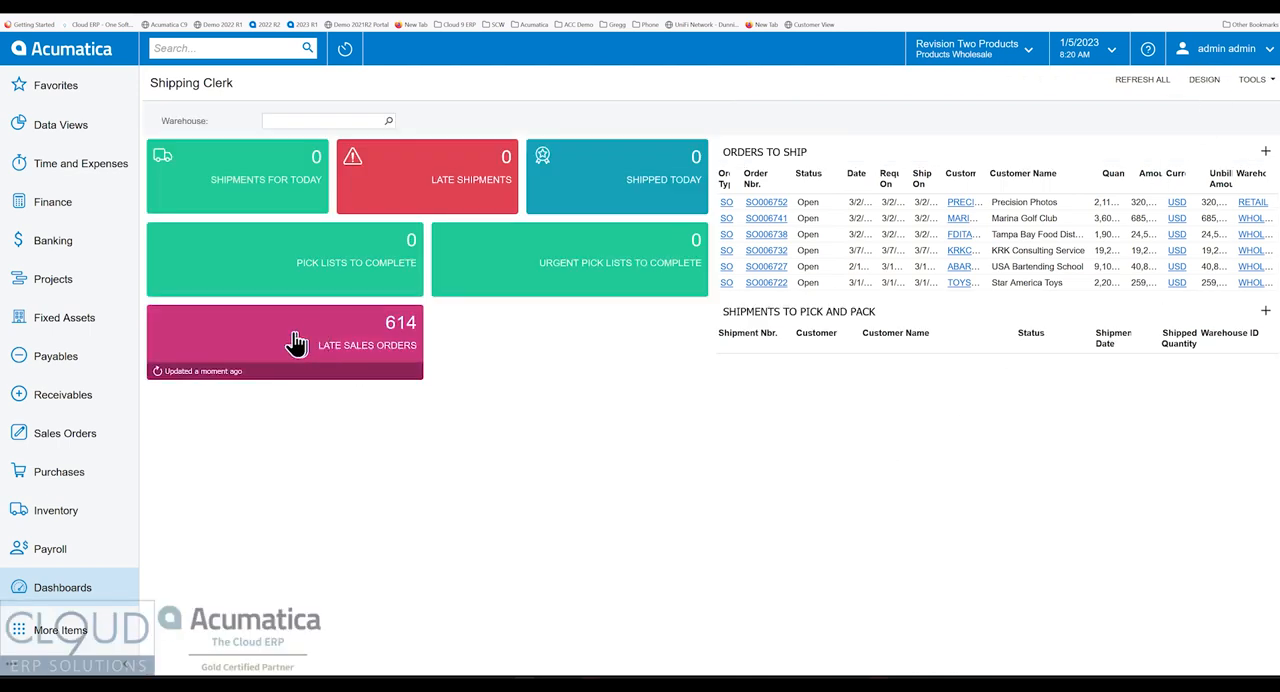
{"action": "left_click", "coordinate": [292, 342]}
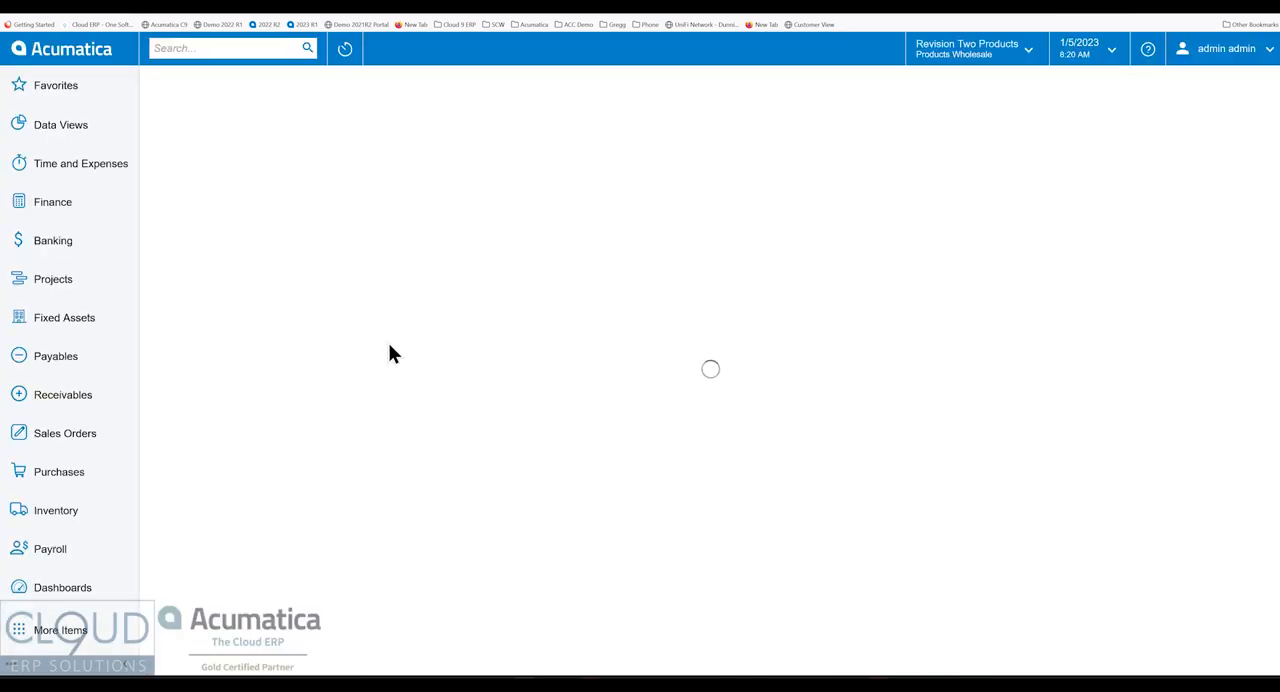
{"action": "left_click", "coordinate": [64, 432]}
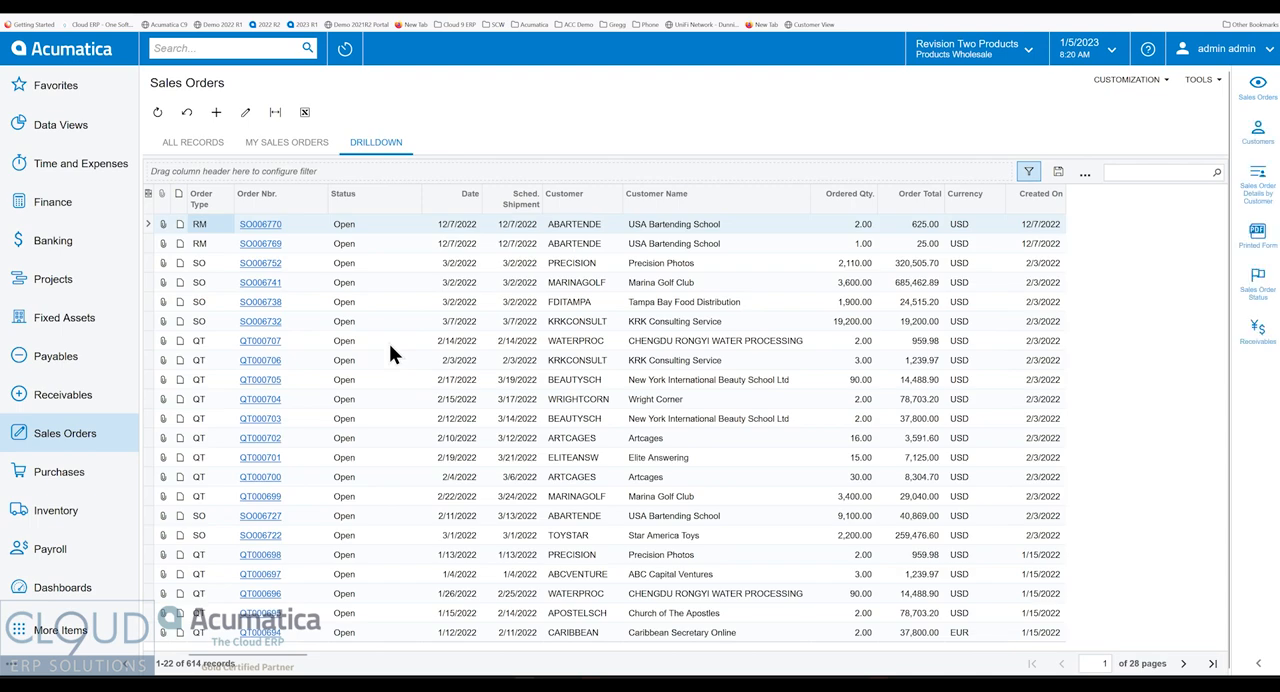
{"action": "mouse_move", "coordinate": [474, 328]}
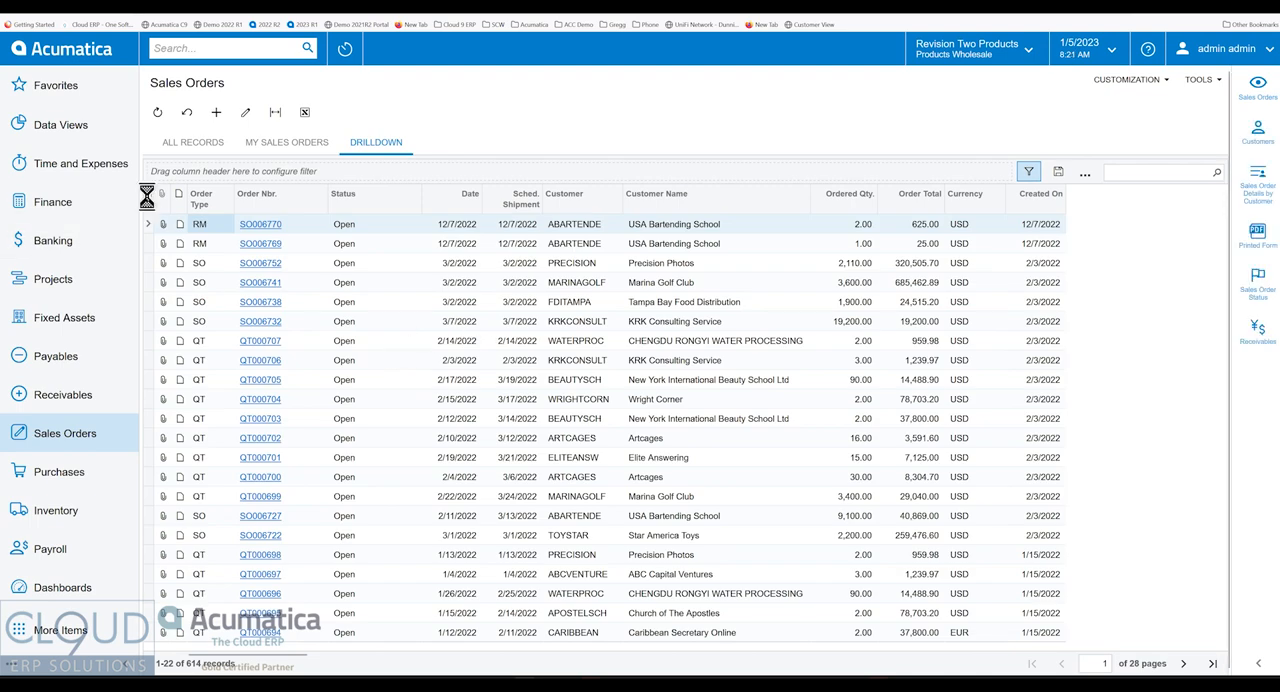
- Add a Requested On column to the Sales Orders list via Column Configuration
{"action": "left_click", "coordinate": [1084, 172]}
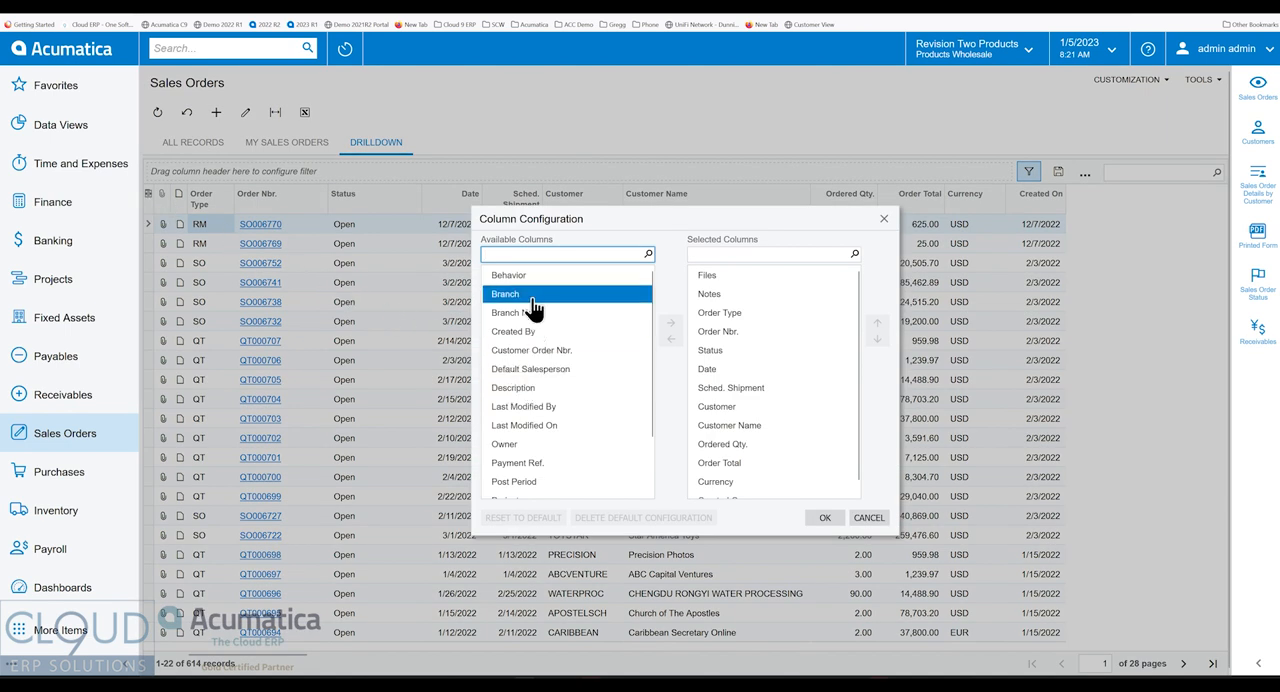
{"action": "type", "text": "req"}
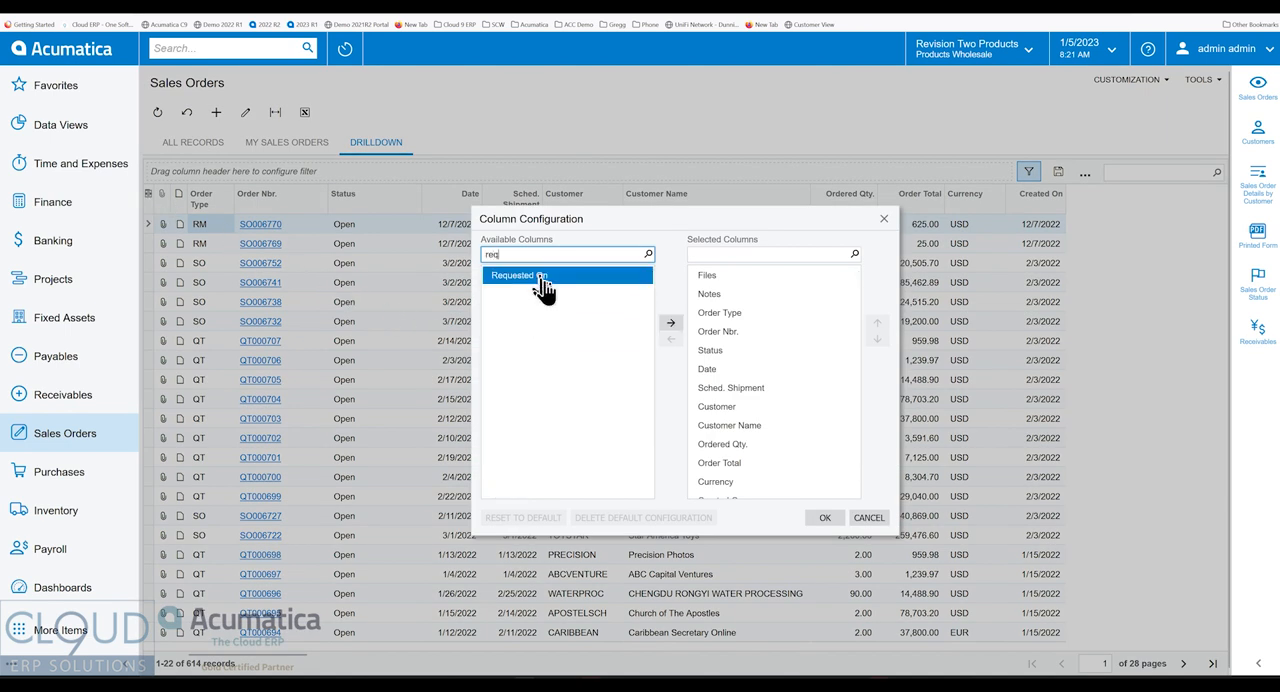
{"action": "left_click", "coordinate": [668, 324]}
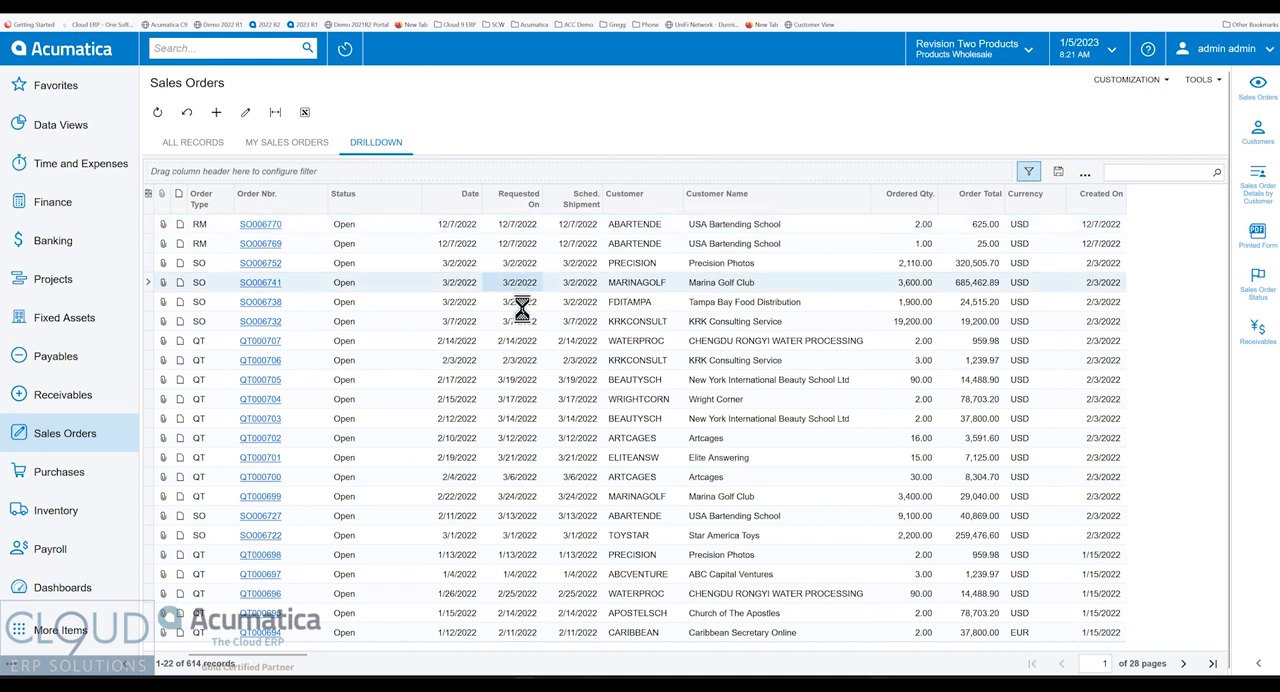
{"action": "mouse_move", "coordinate": [548, 356]}
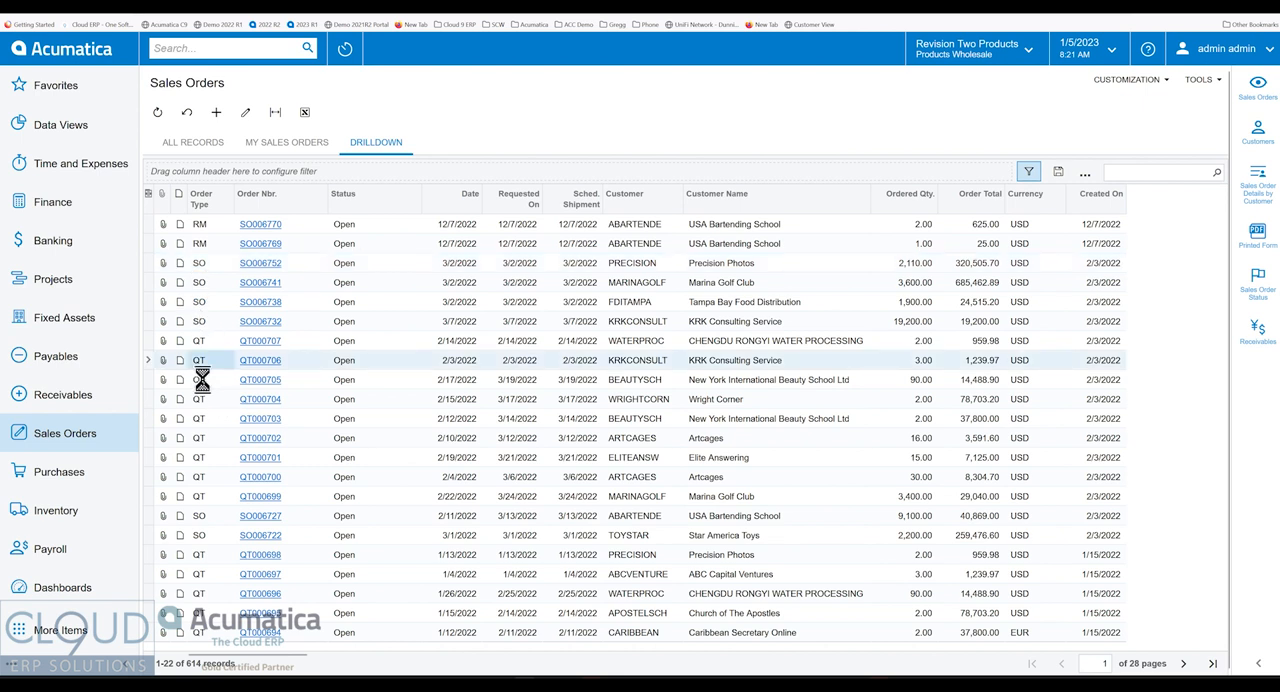
{"action": "mouse_move", "coordinate": [202, 414]}
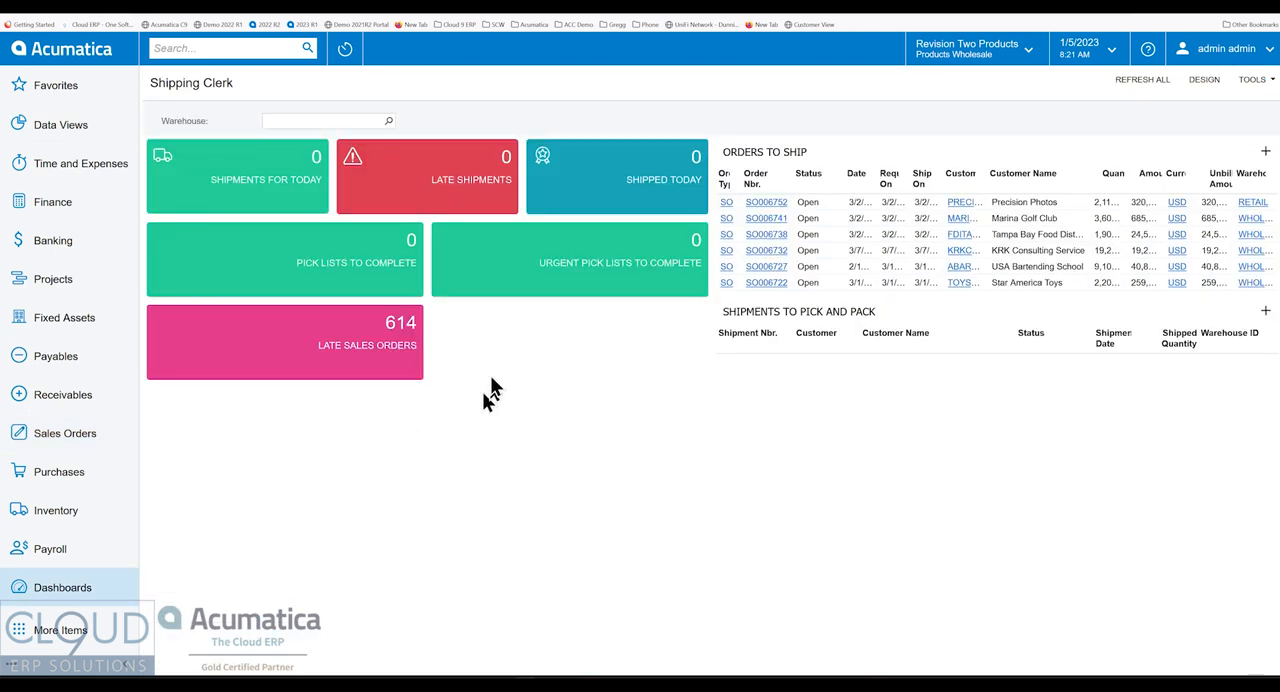
- Move the Late Sales Orders scorecard to the first KPI position on the dashboard
{"action": "left_click", "coordinate": [1204, 80]}
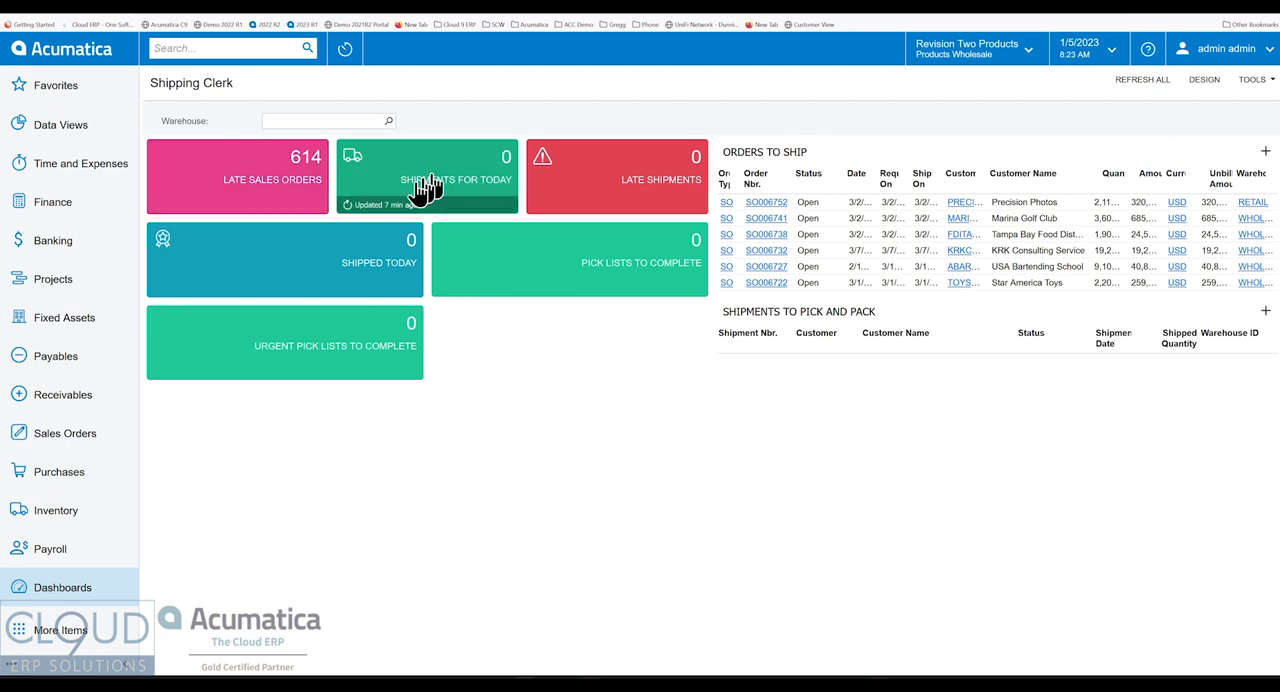
{"action": "mouse_move", "coordinate": [524, 196]}
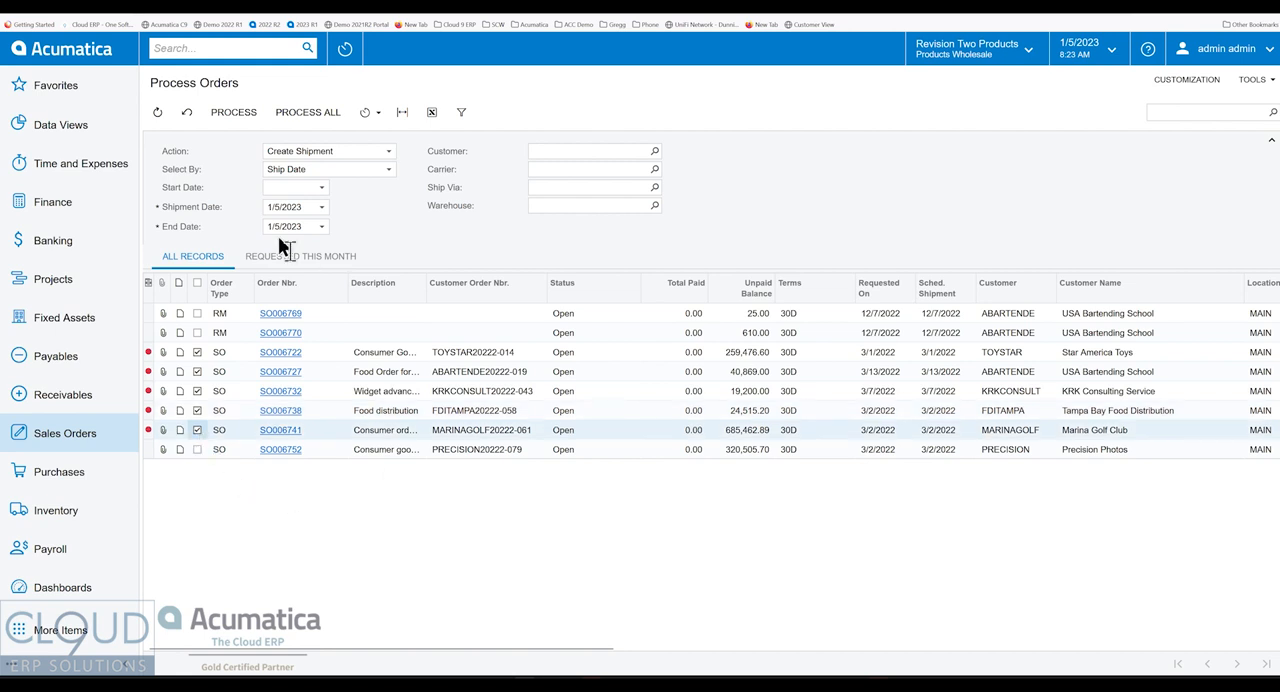
{"action": "mouse_move", "coordinate": [288, 262]}
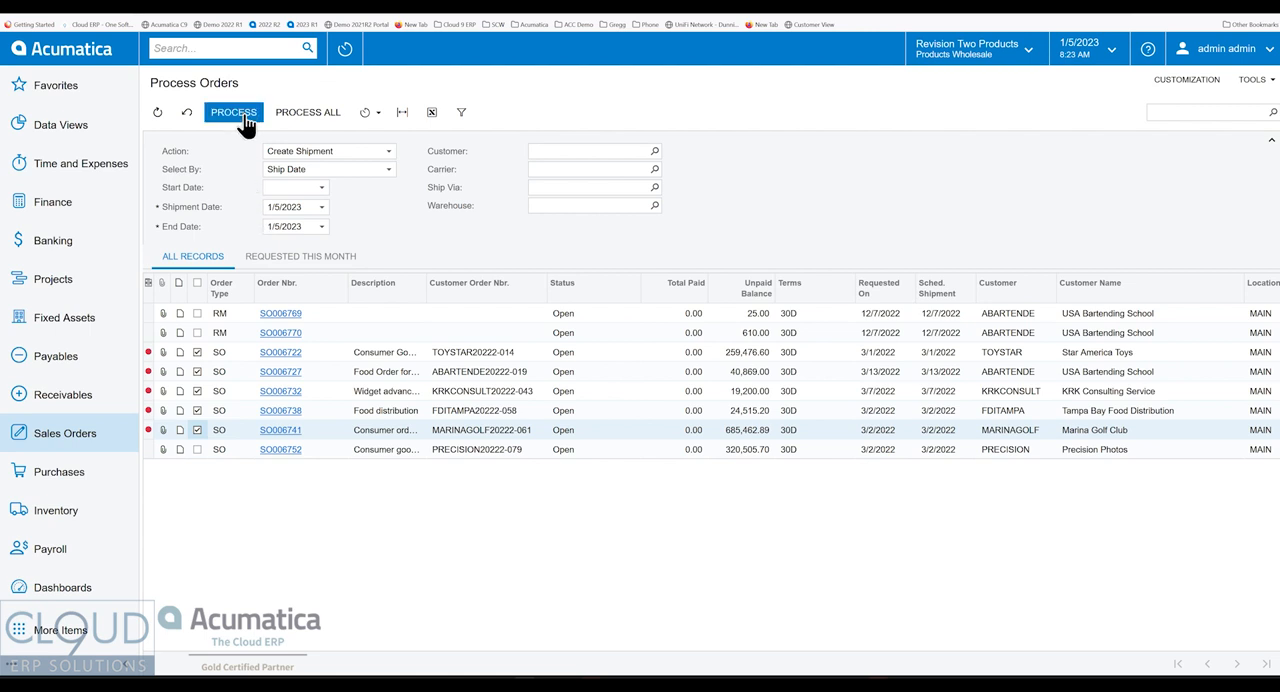
- Process the five selected sales orders into shipments and dismiss the results
{"action": "left_click", "coordinate": [232, 112]}
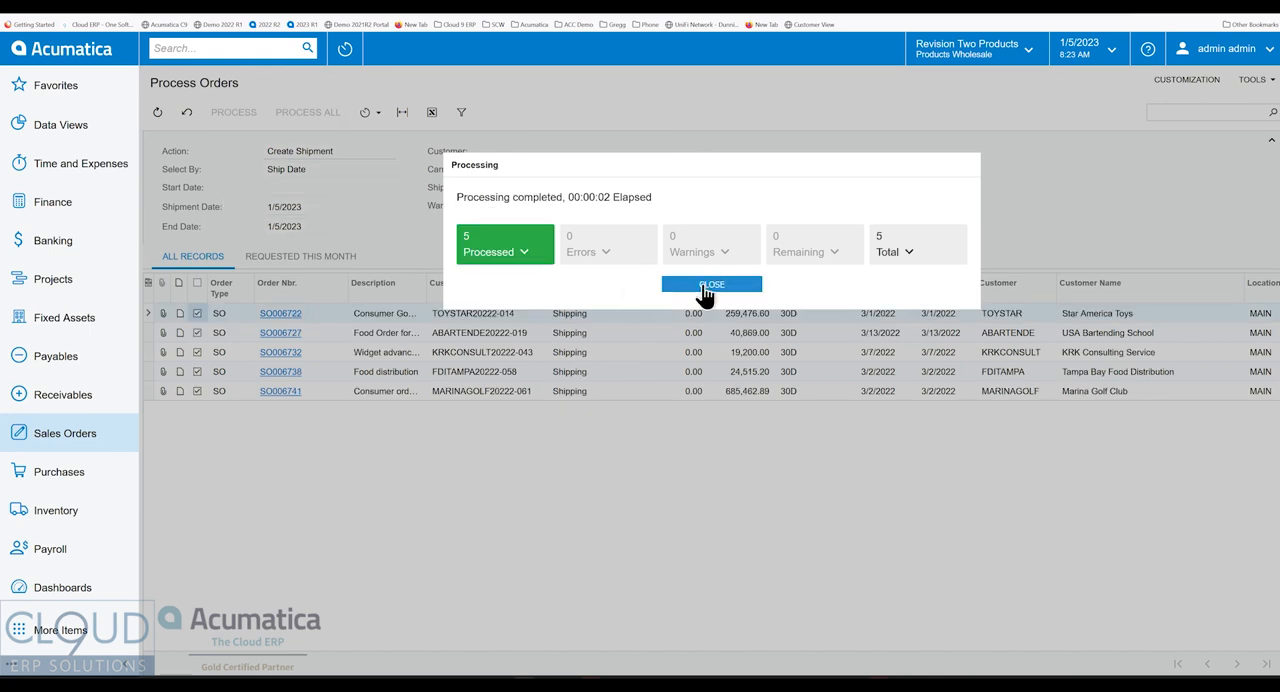
{"action": "left_click", "coordinate": [712, 284]}
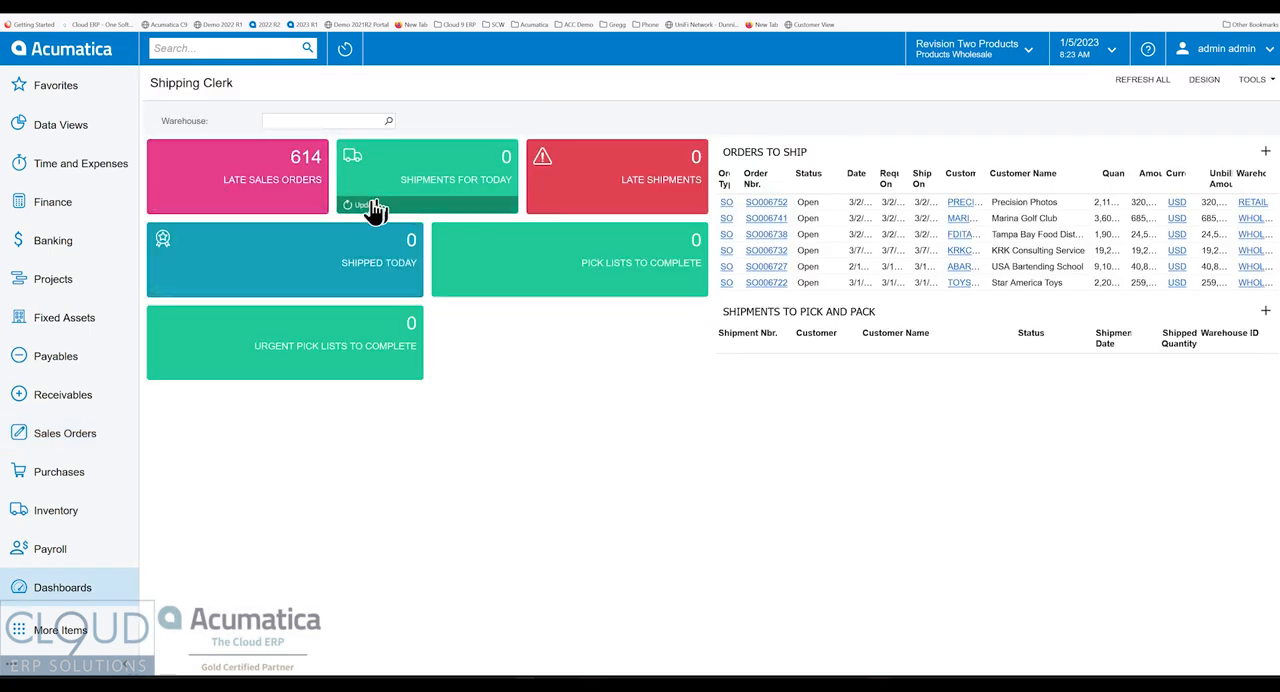
- Refresh Shipments for Today to 5 and review that widget's filter conditions in Design mode
{"action": "left_click", "coordinate": [368, 204]}
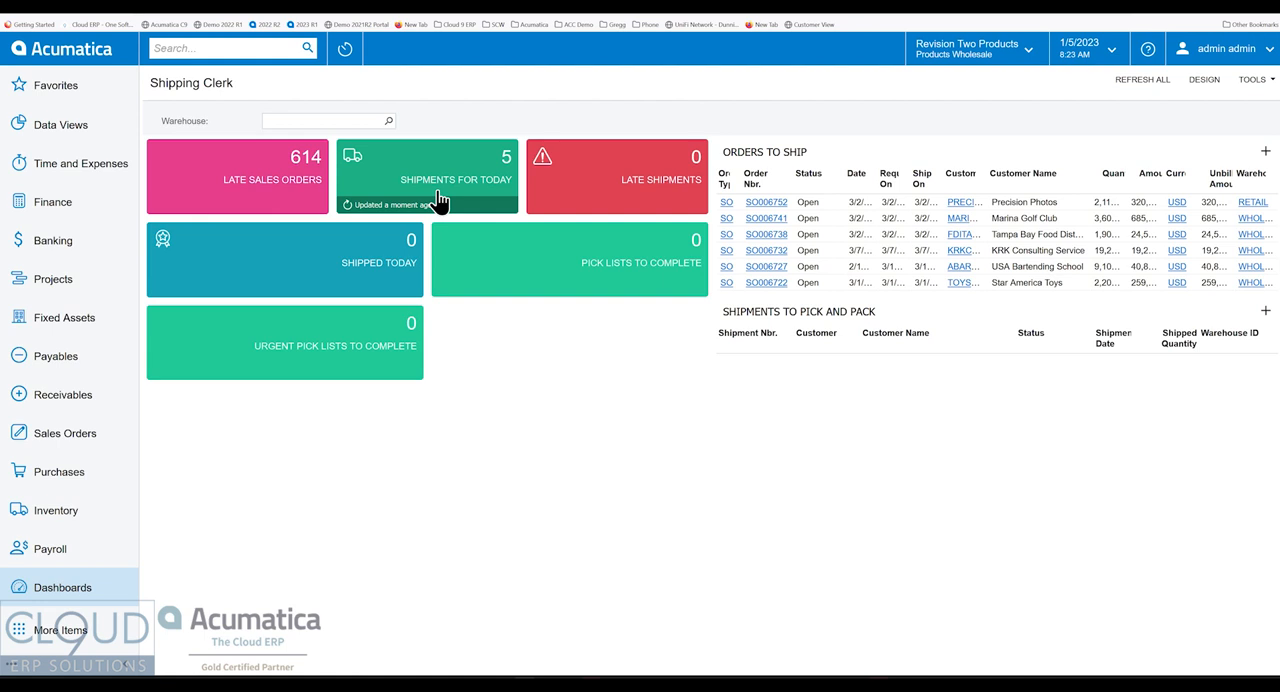
{"action": "mouse_move", "coordinate": [476, 198]}
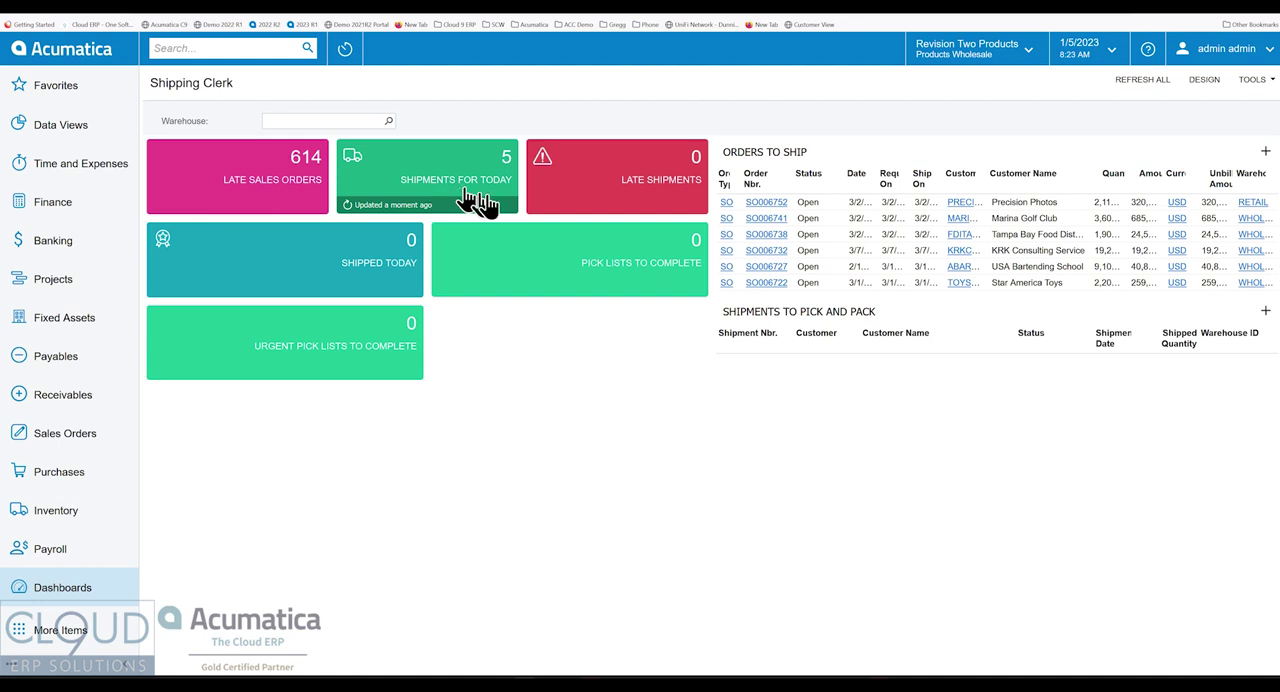
{"action": "mouse_move", "coordinate": [436, 176]}
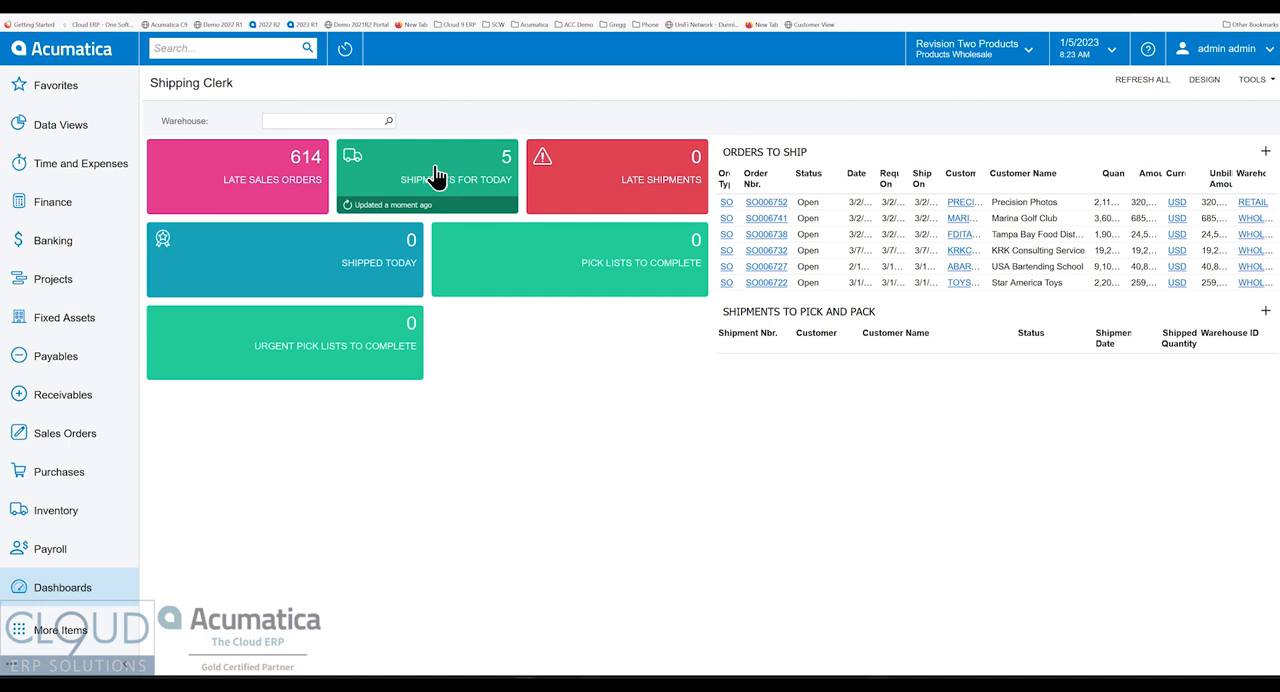
{"action": "mouse_move", "coordinate": [492, 190]}
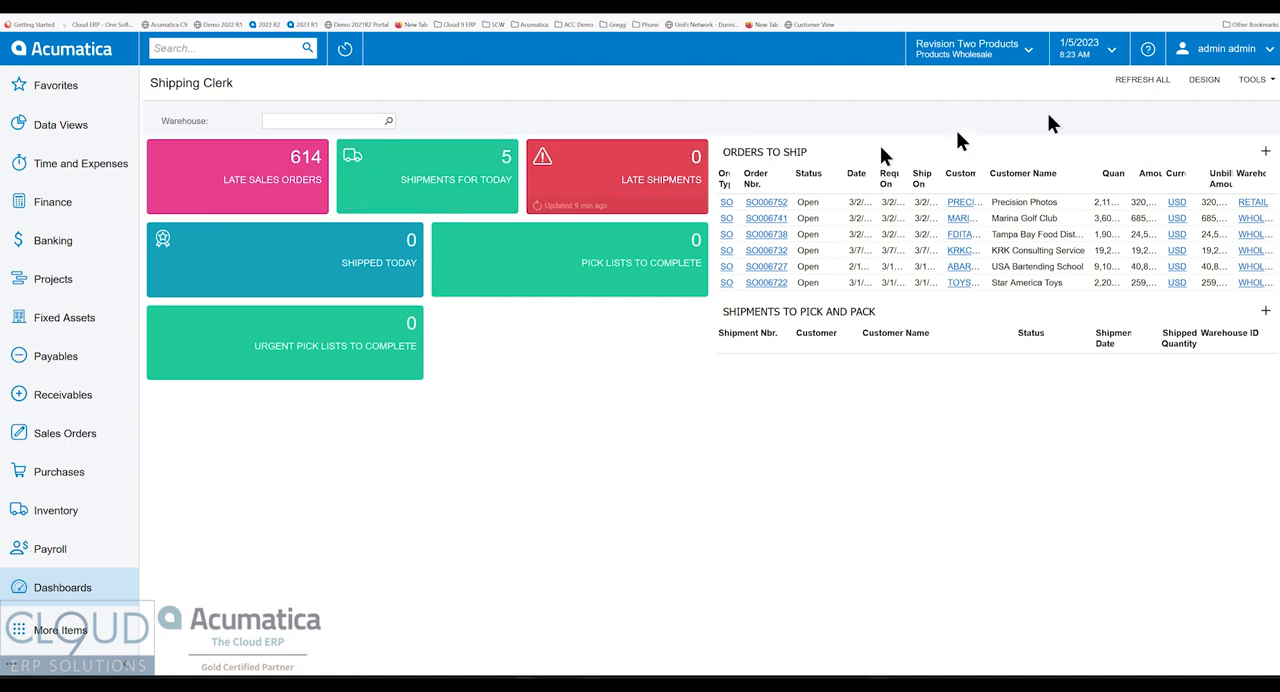
{"action": "left_click", "coordinate": [1212, 80]}
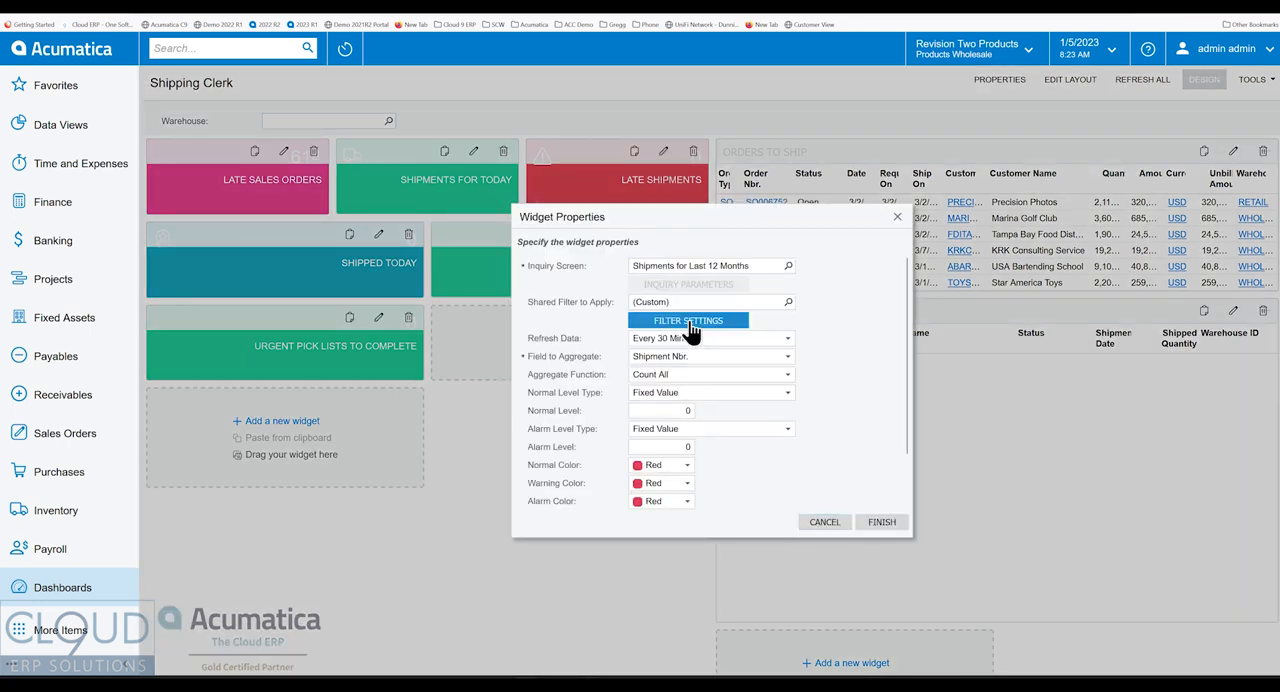
{"action": "left_click", "coordinate": [688, 320]}
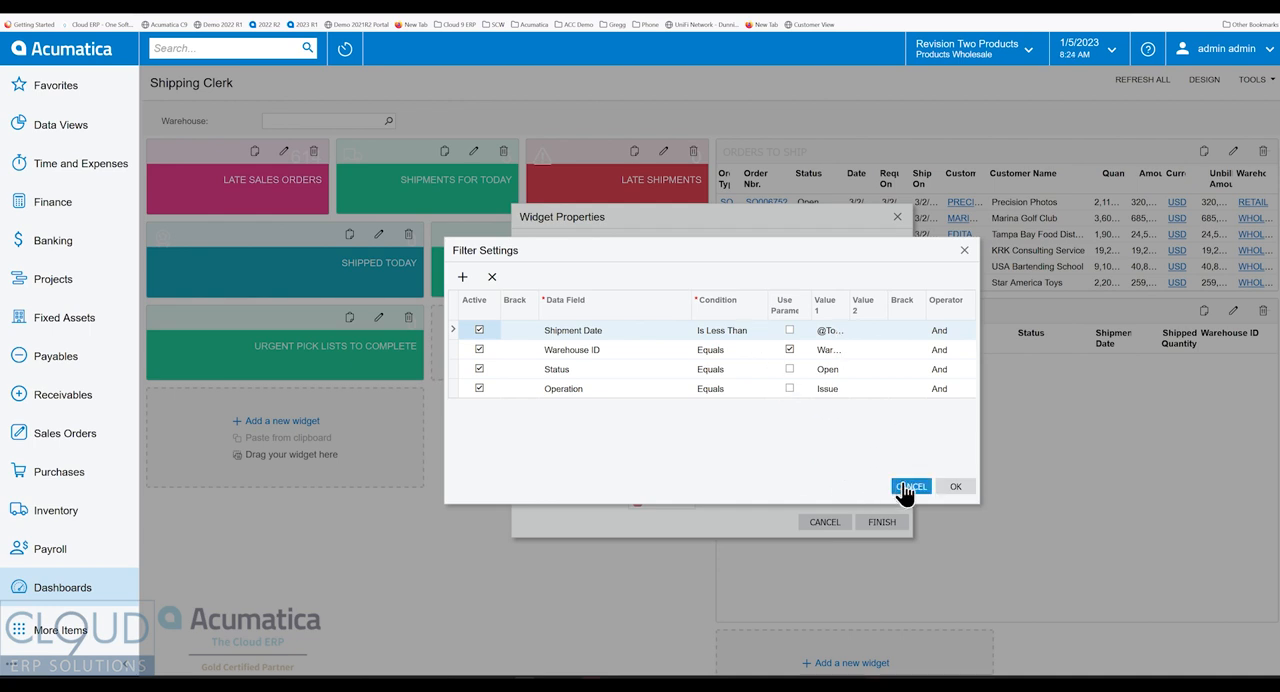
{"action": "mouse_move", "coordinate": [920, 502]}
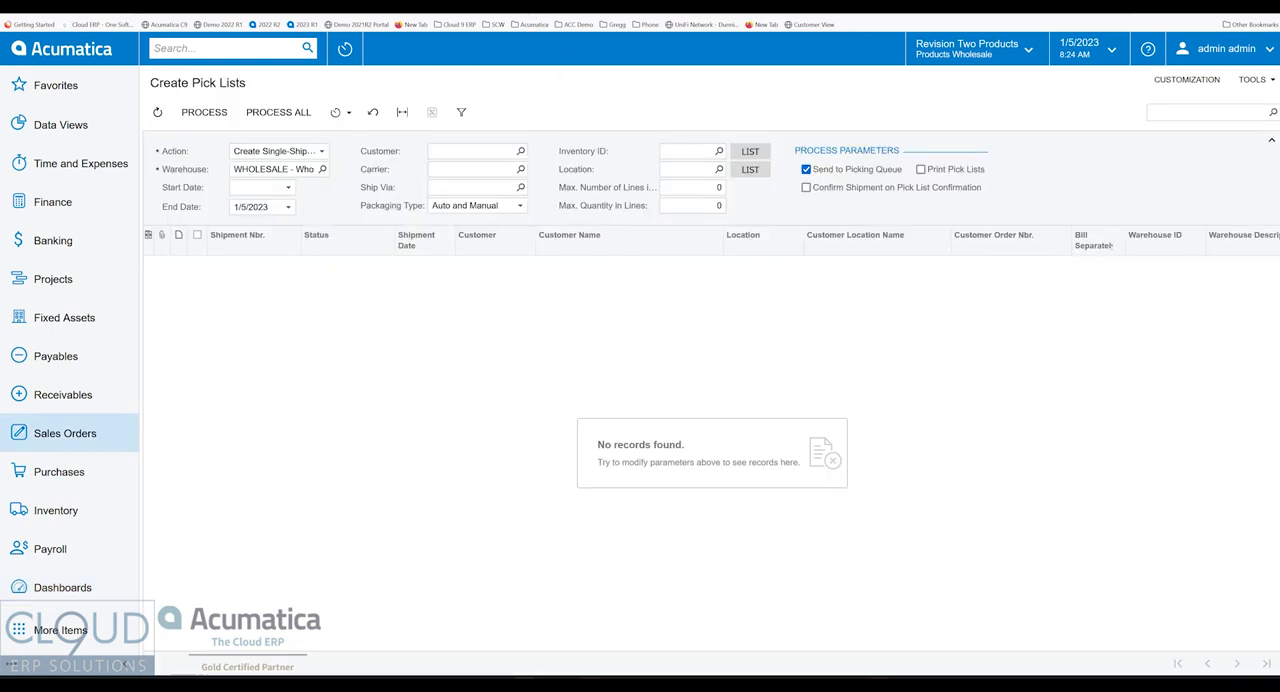
- Create Single-Shipment Pick Lists for four checked WHOLESALE shipments
{"action": "left_click", "coordinate": [158, 112]}
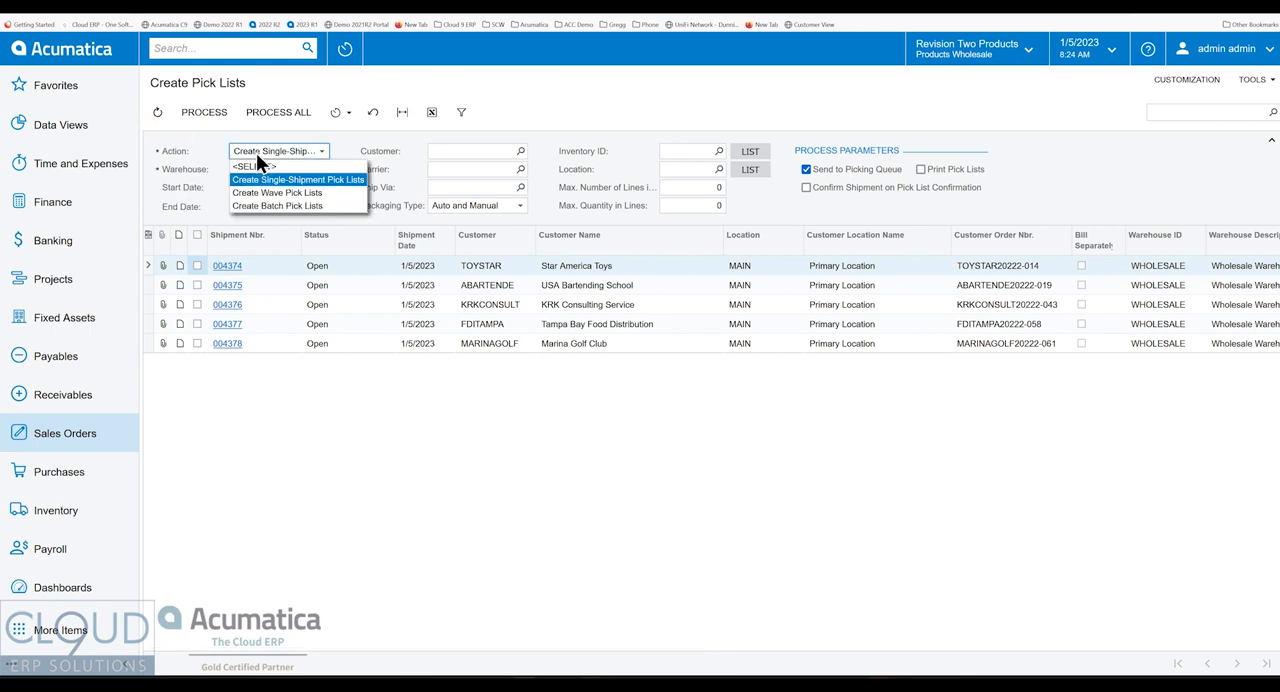
{"action": "mouse_move", "coordinate": [284, 204]}
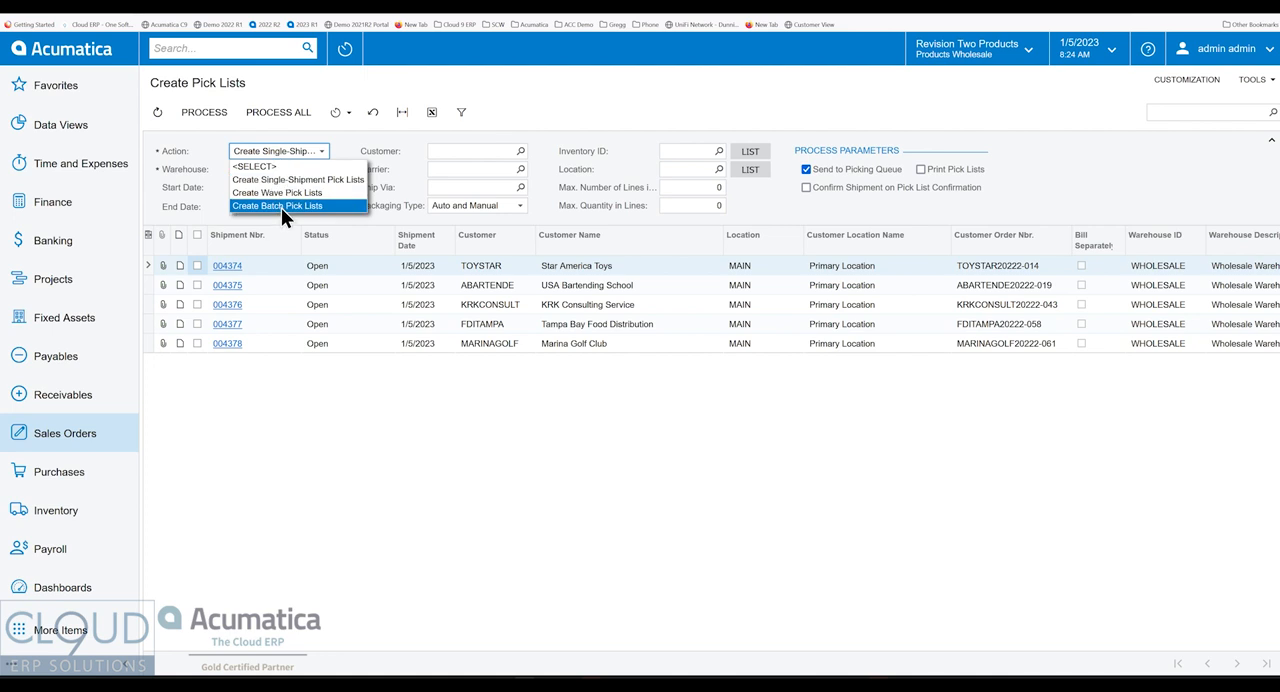
{"action": "mouse_move", "coordinate": [296, 180]}
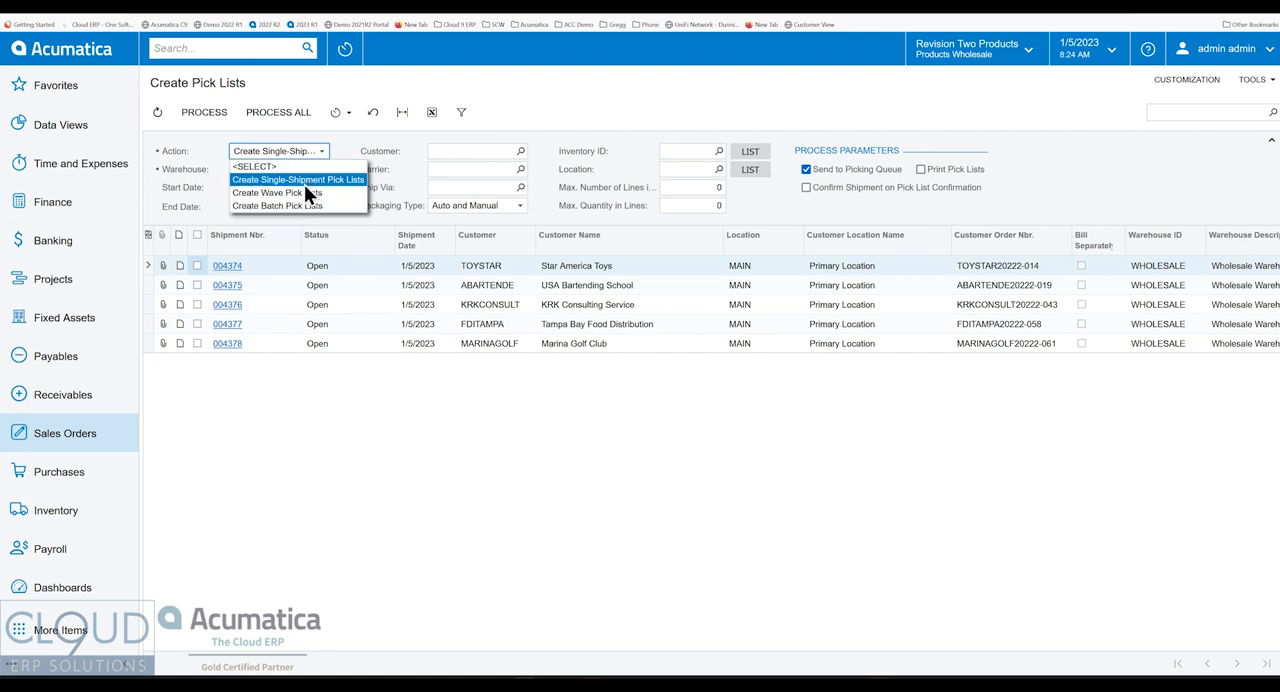
{"action": "left_click", "coordinate": [296, 180]}
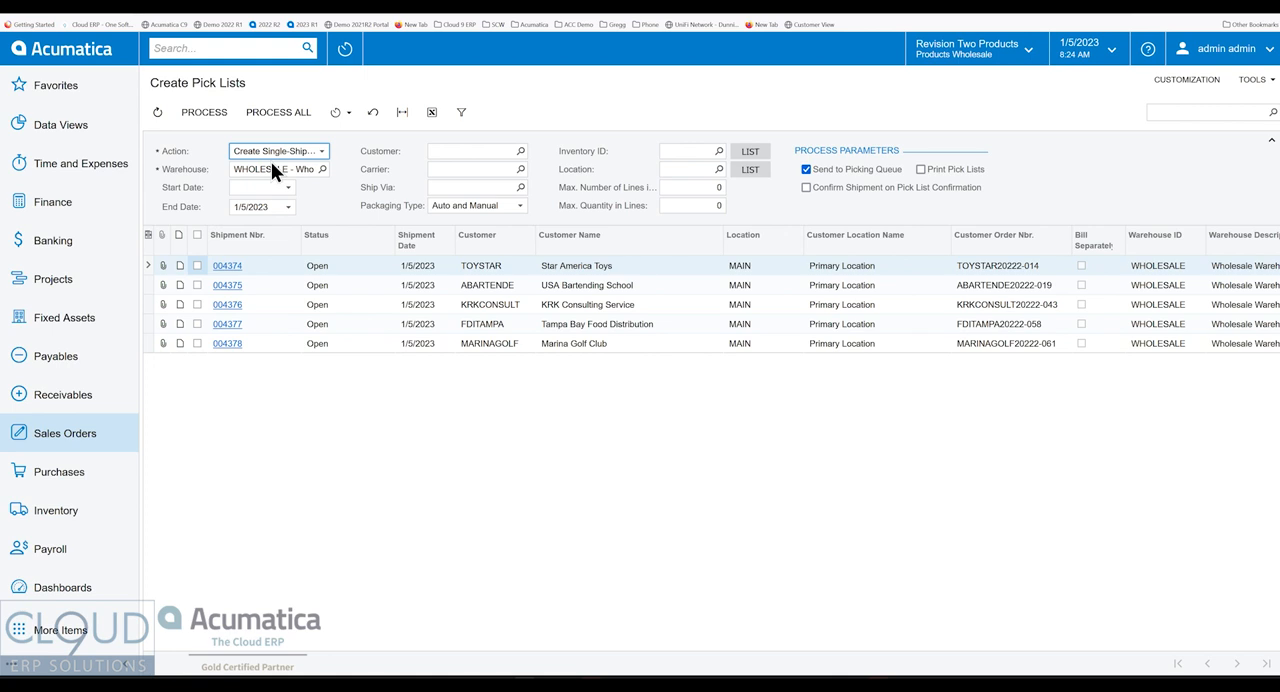
{"action": "mouse_move", "coordinate": [312, 204]}
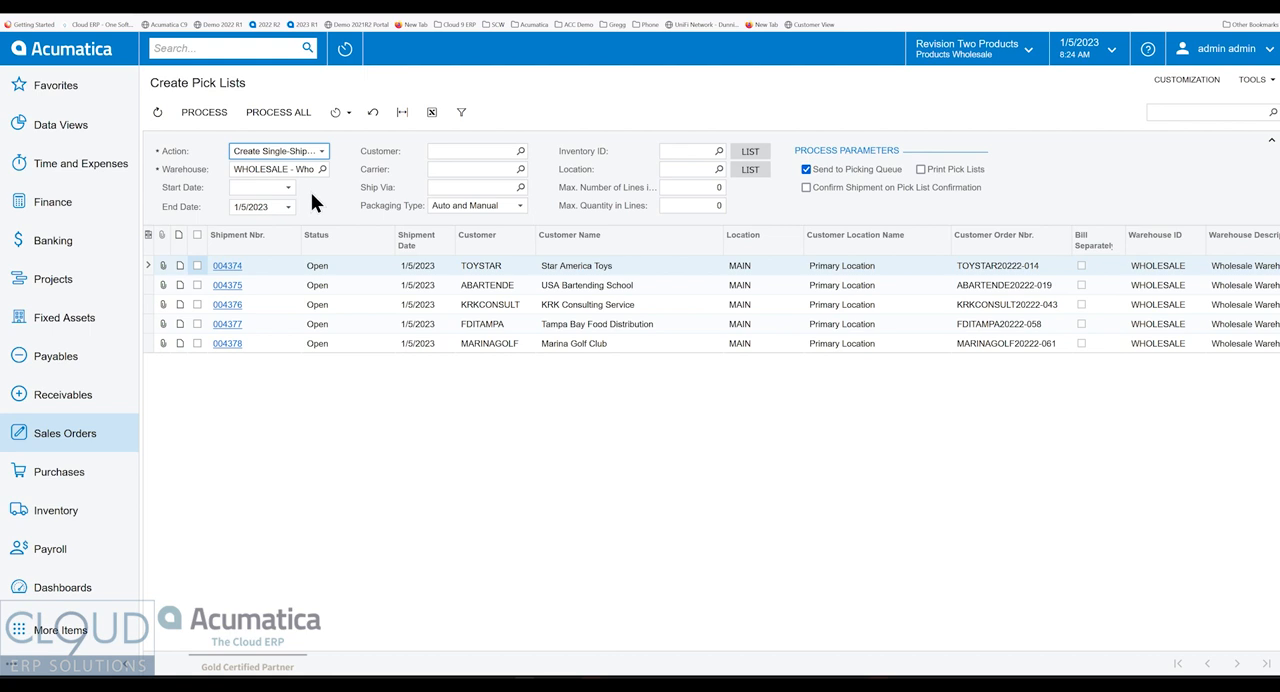
{"action": "left_click", "coordinate": [196, 264]}
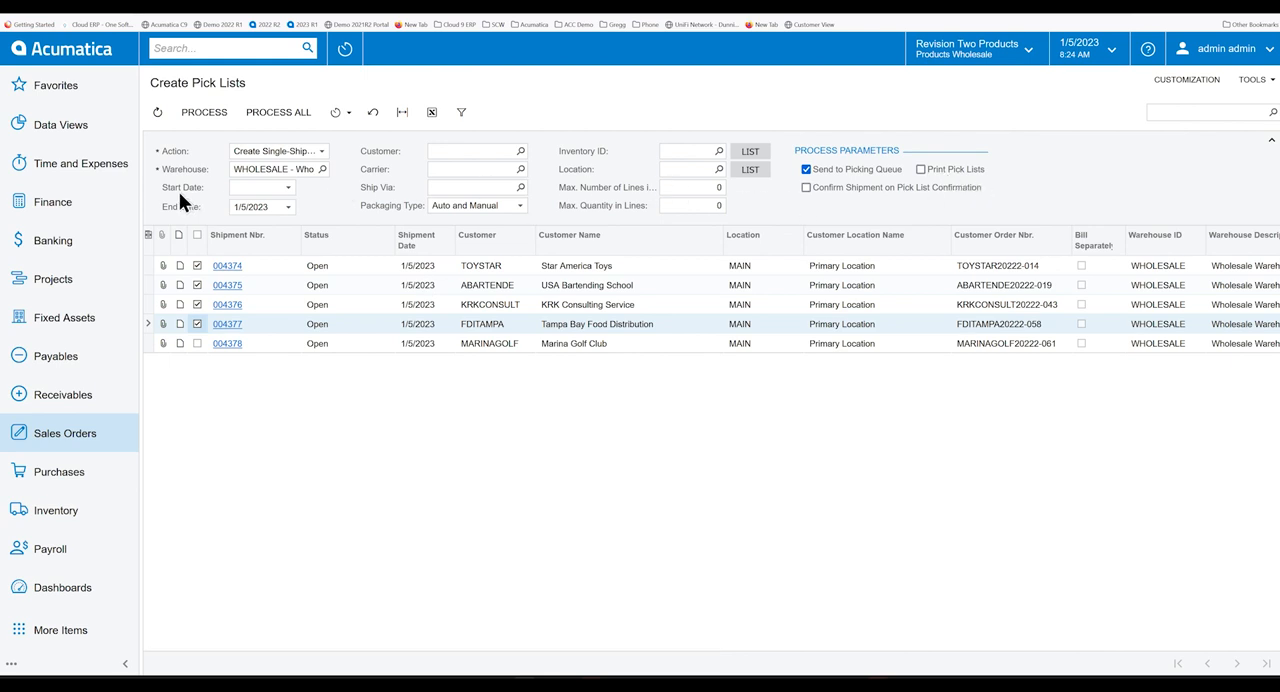
{"action": "left_click", "coordinate": [278, 112]}
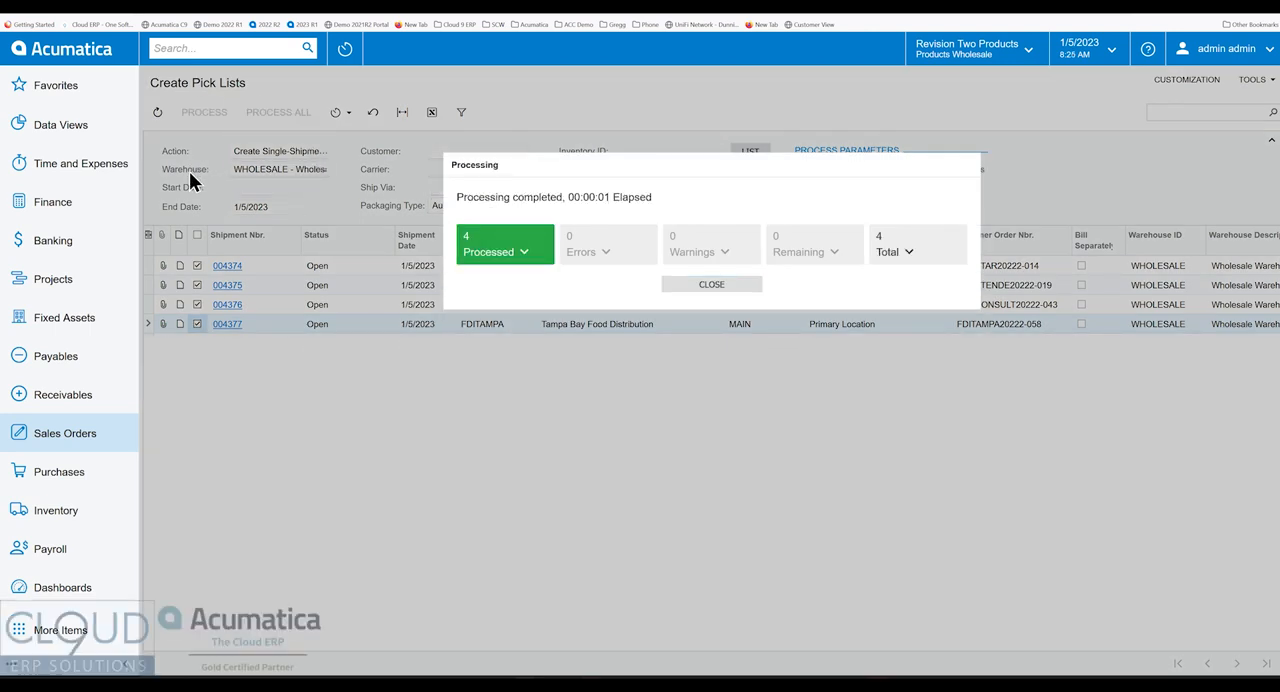
- Dismiss the processing results and load the four queued pick lists in the WHOLESALE Picking Queue
{"action": "left_click", "coordinate": [712, 284]}
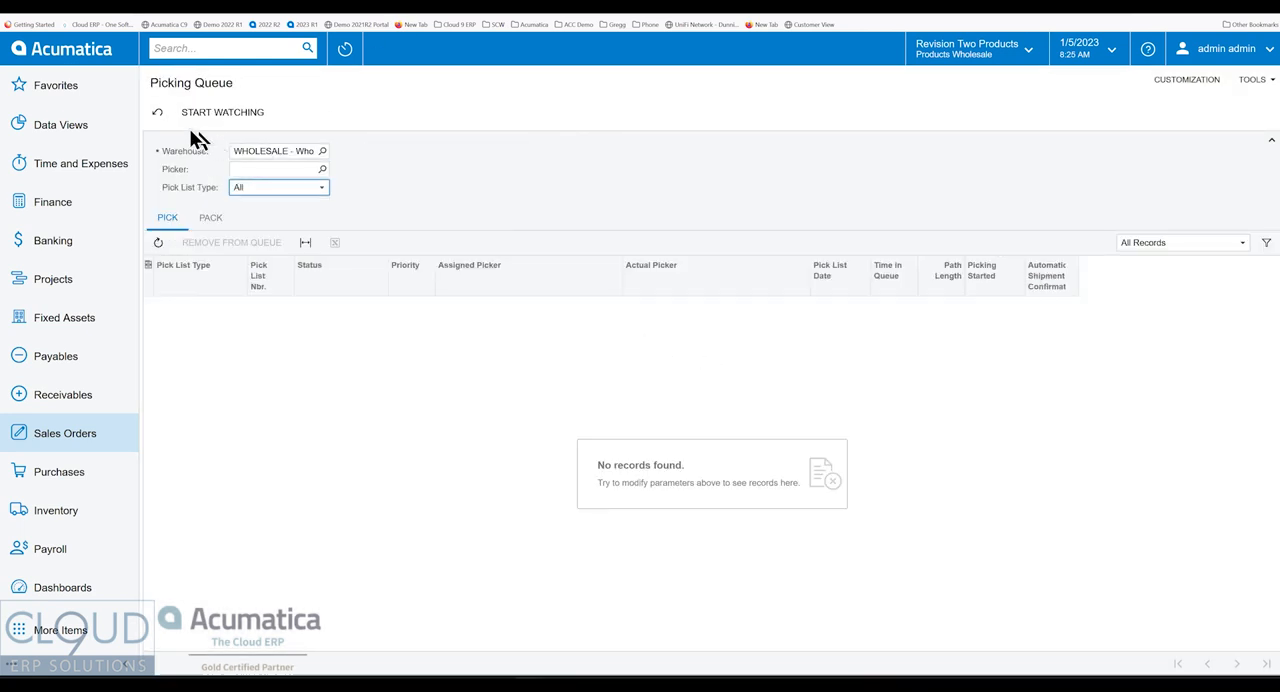
{"action": "left_click", "coordinate": [222, 112]}
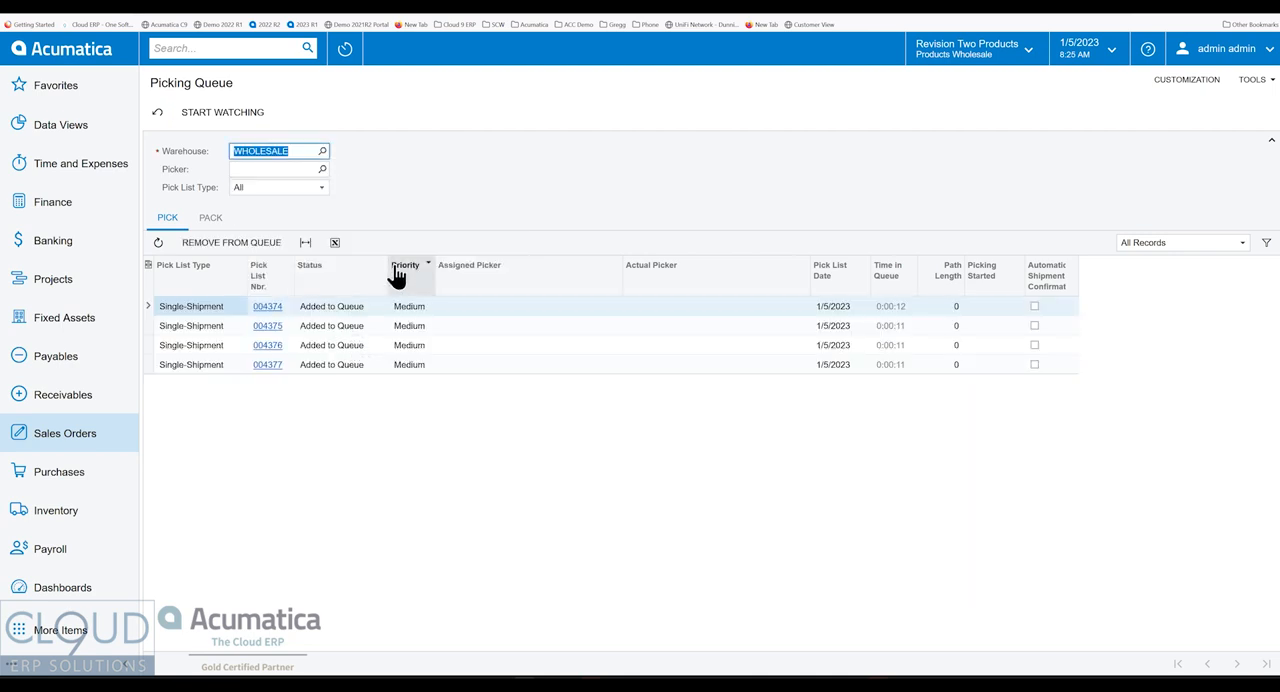
{"action": "mouse_move", "coordinate": [356, 316]}
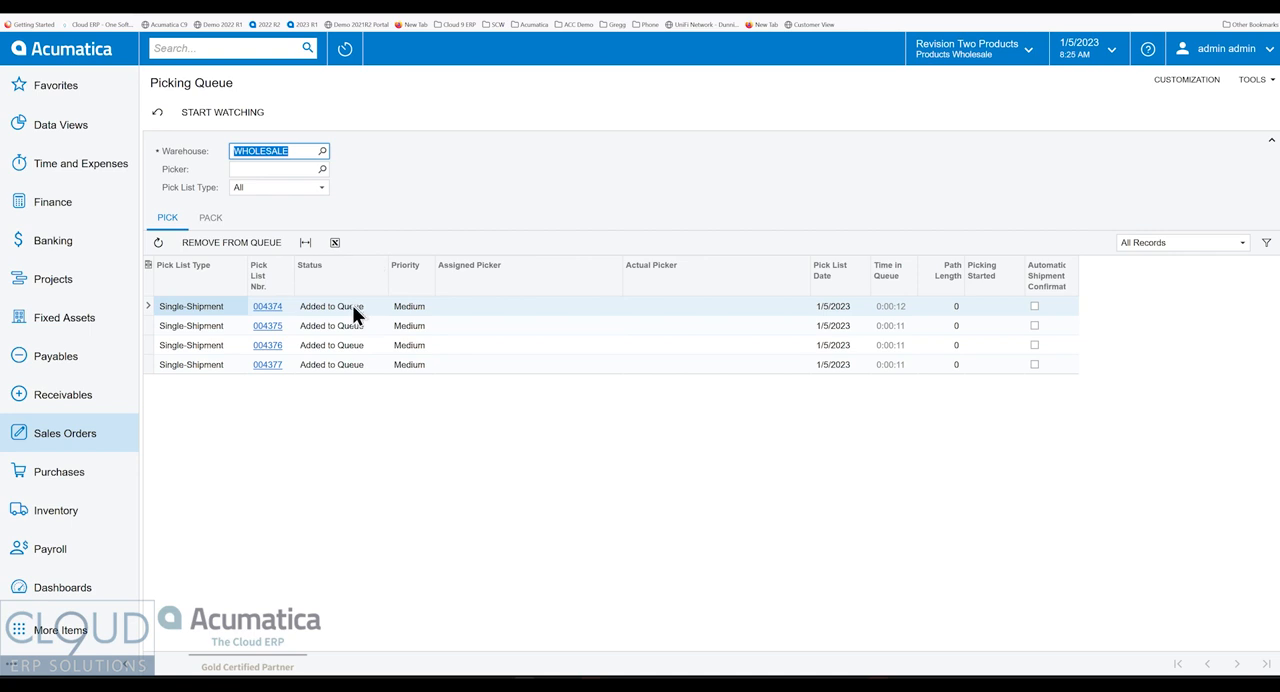
{"action": "mouse_move", "coordinate": [290, 296]}
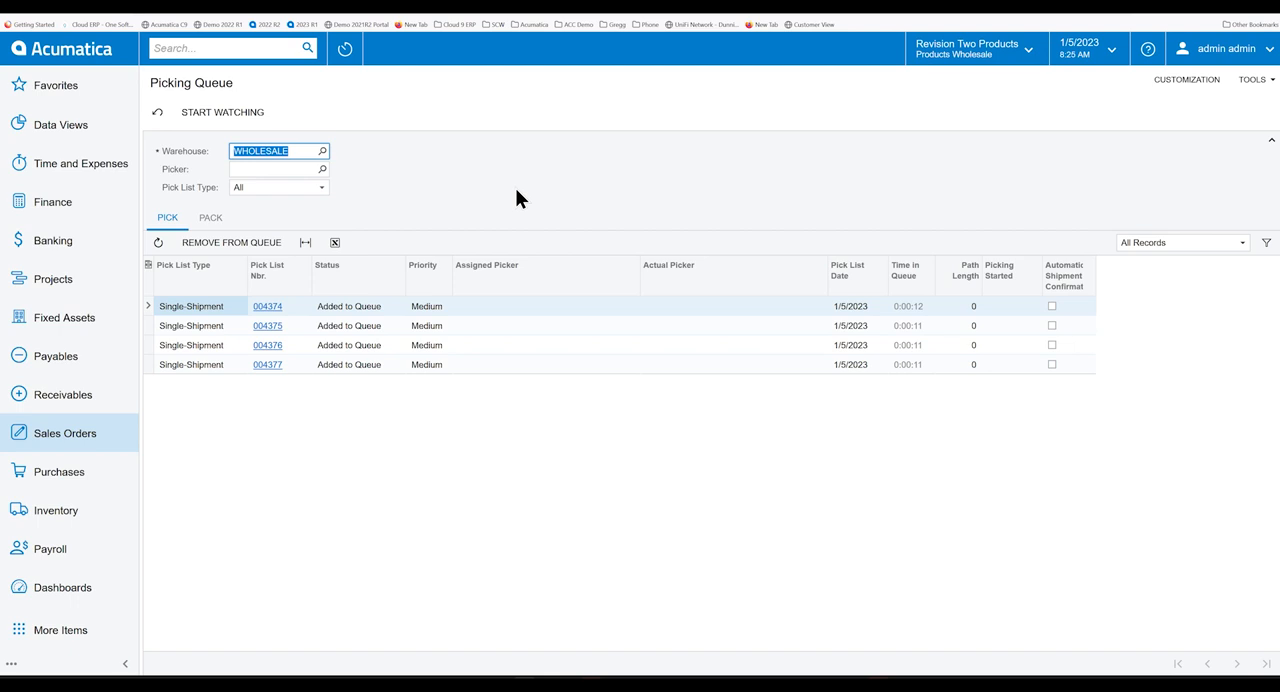
{"action": "mouse_move", "coordinate": [416, 370]}
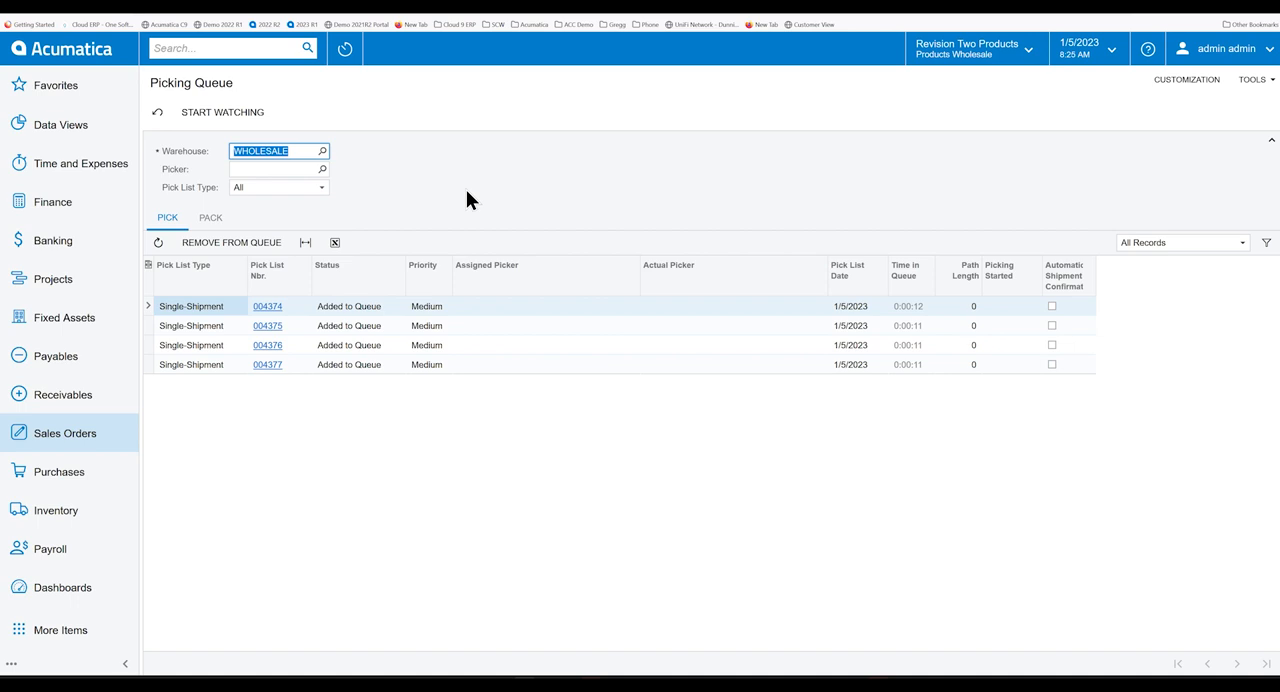
{"action": "mouse_move", "coordinate": [464, 180]}
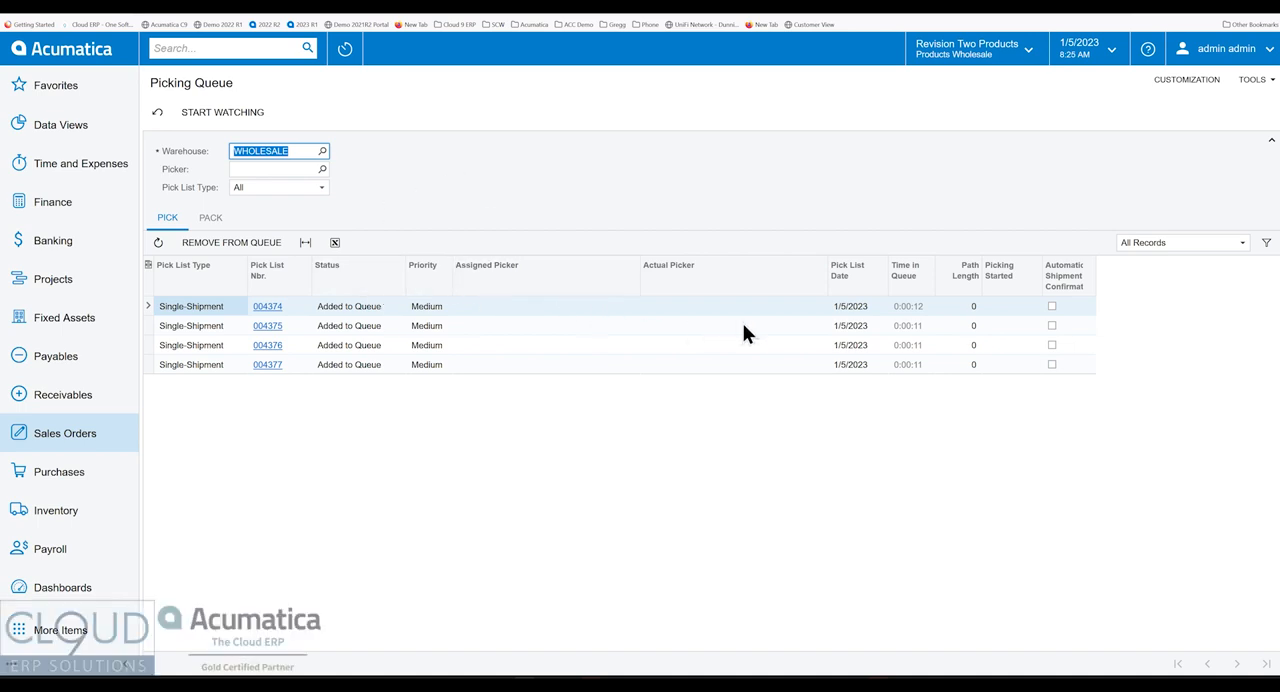
{"action": "mouse_move", "coordinate": [508, 204]}
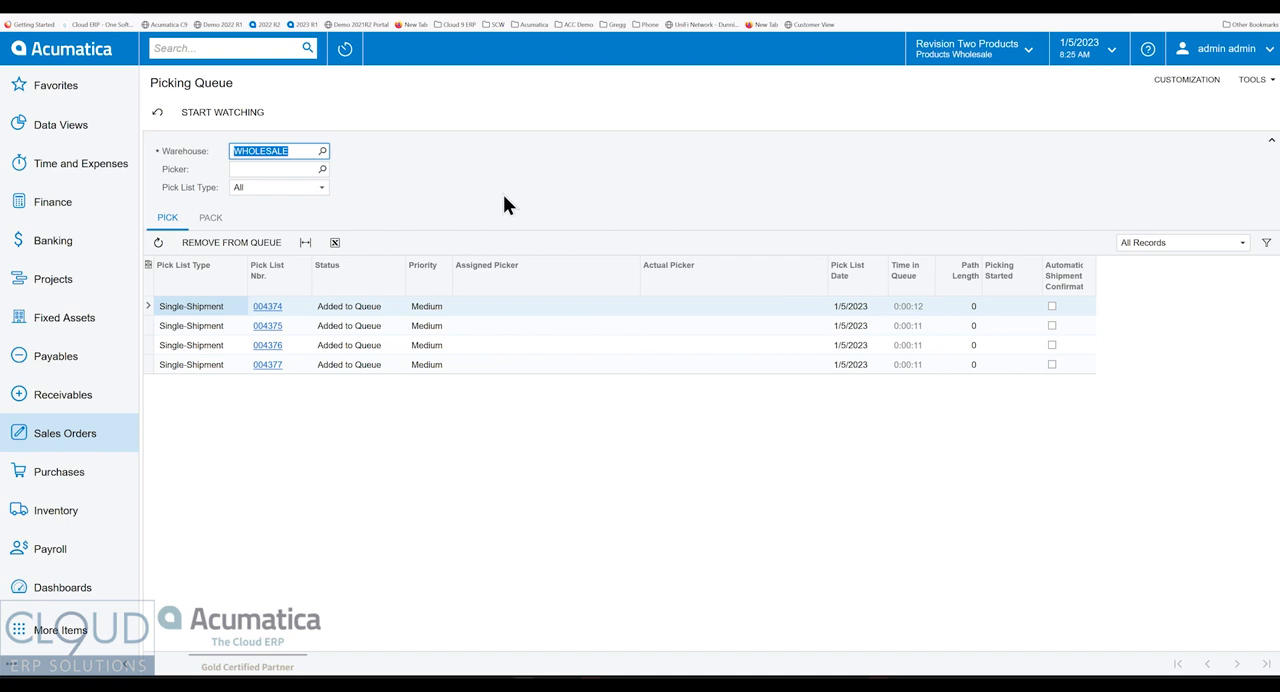
{"action": "mouse_move", "coordinate": [516, 214]}
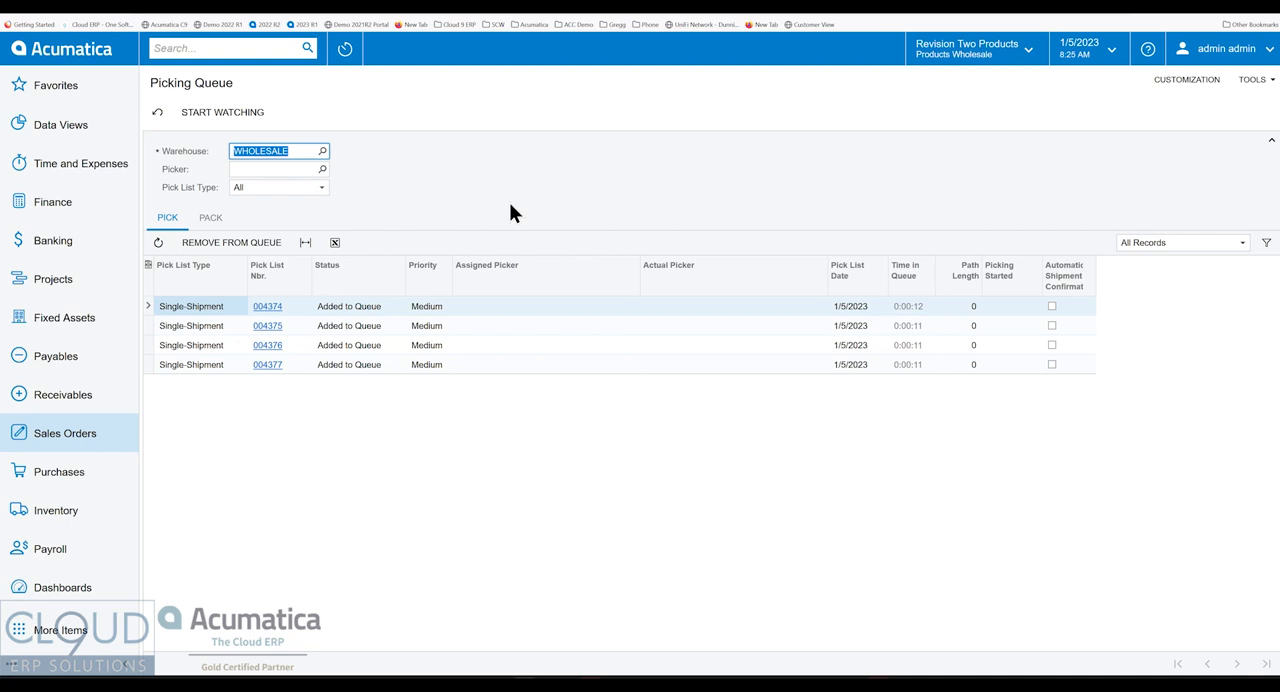
{"action": "mouse_move", "coordinate": [280, 188]}
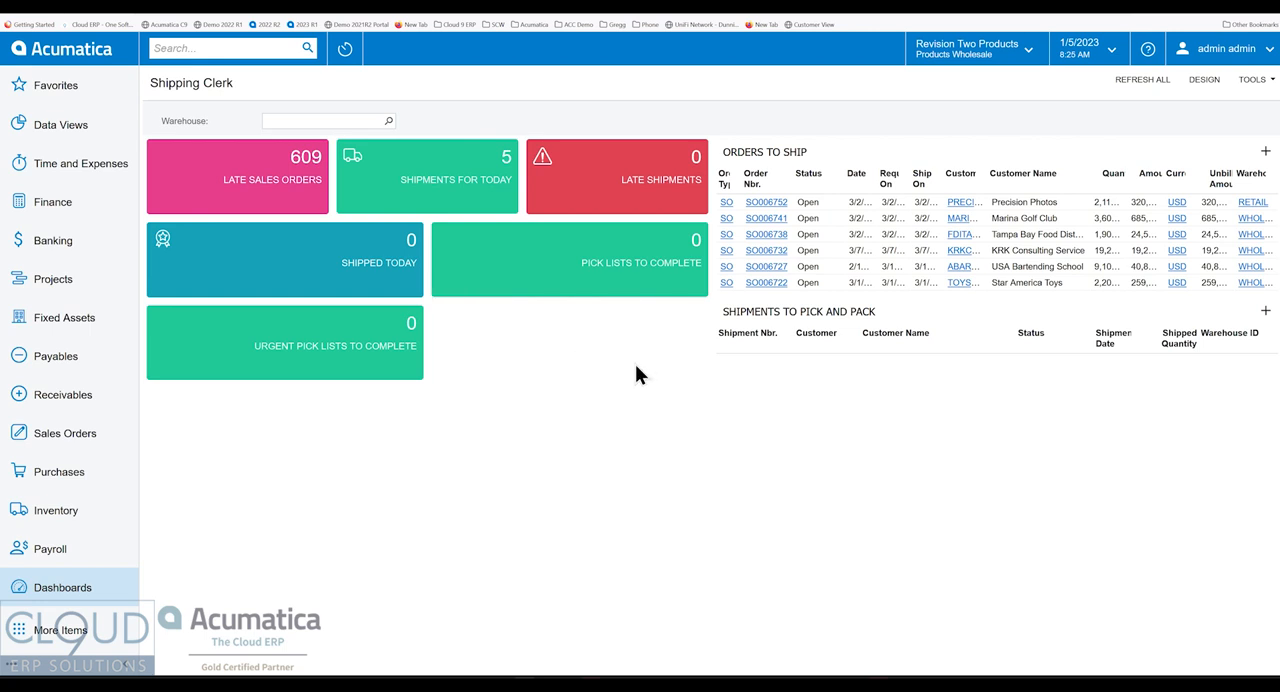
{"action": "mouse_move", "coordinate": [160, 642]}
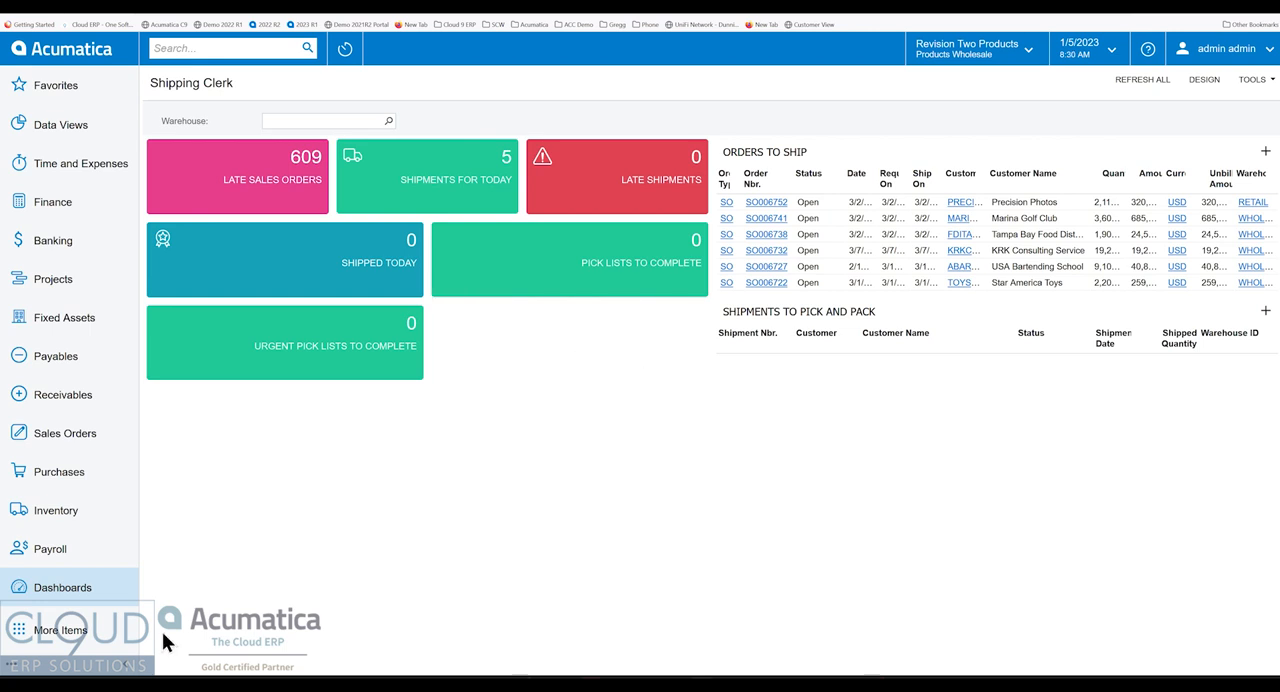
{"action": "mouse_move", "coordinate": [576, 276]}
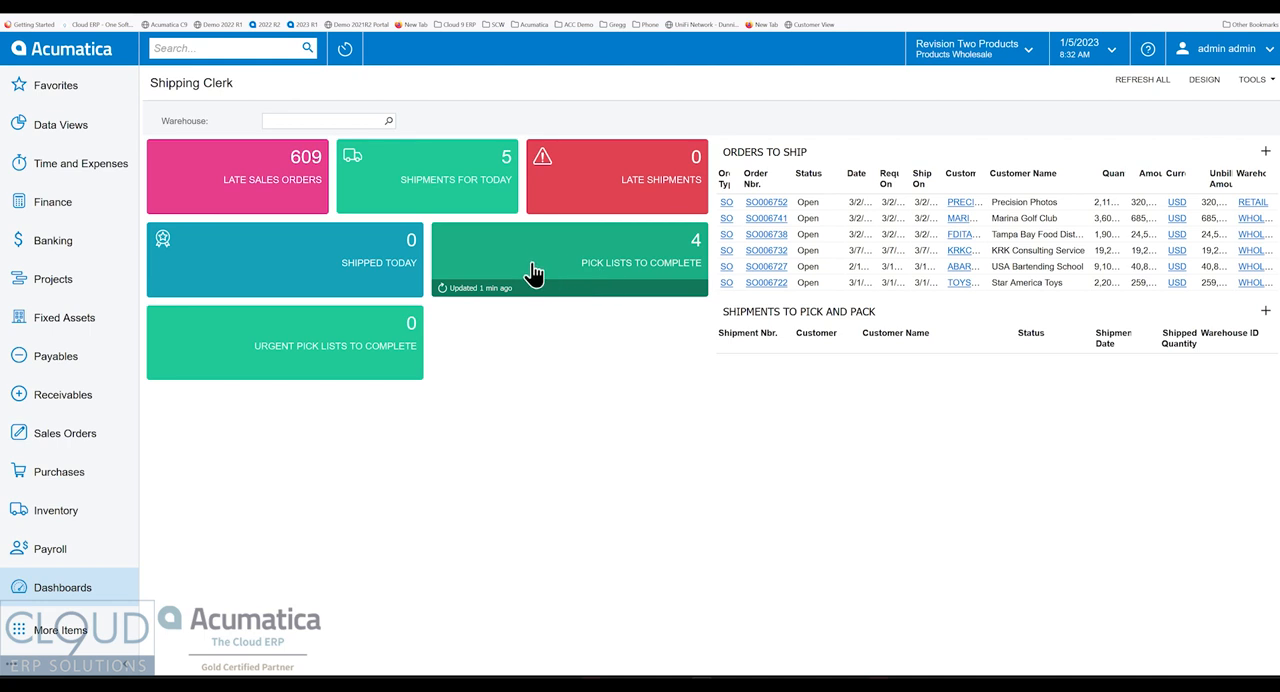
{"action": "mouse_move", "coordinate": [606, 278]}
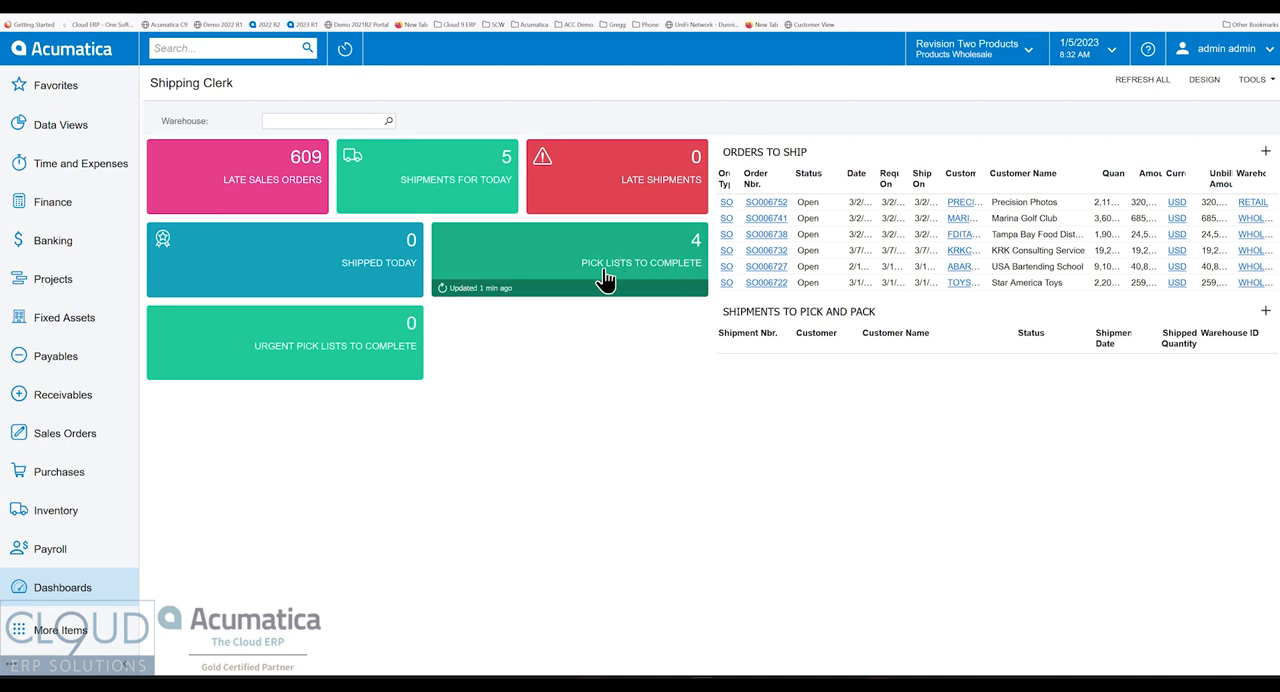
{"action": "mouse_move", "coordinate": [628, 272]}
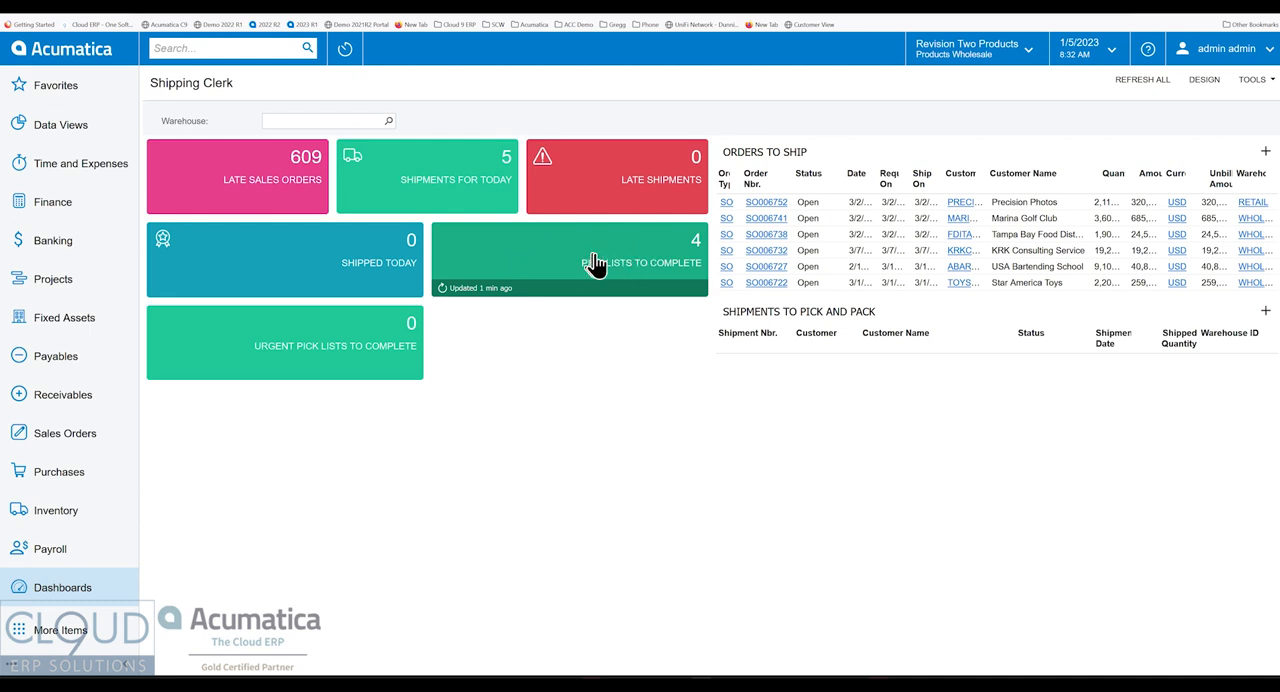
{"action": "mouse_move", "coordinate": [578, 252]}
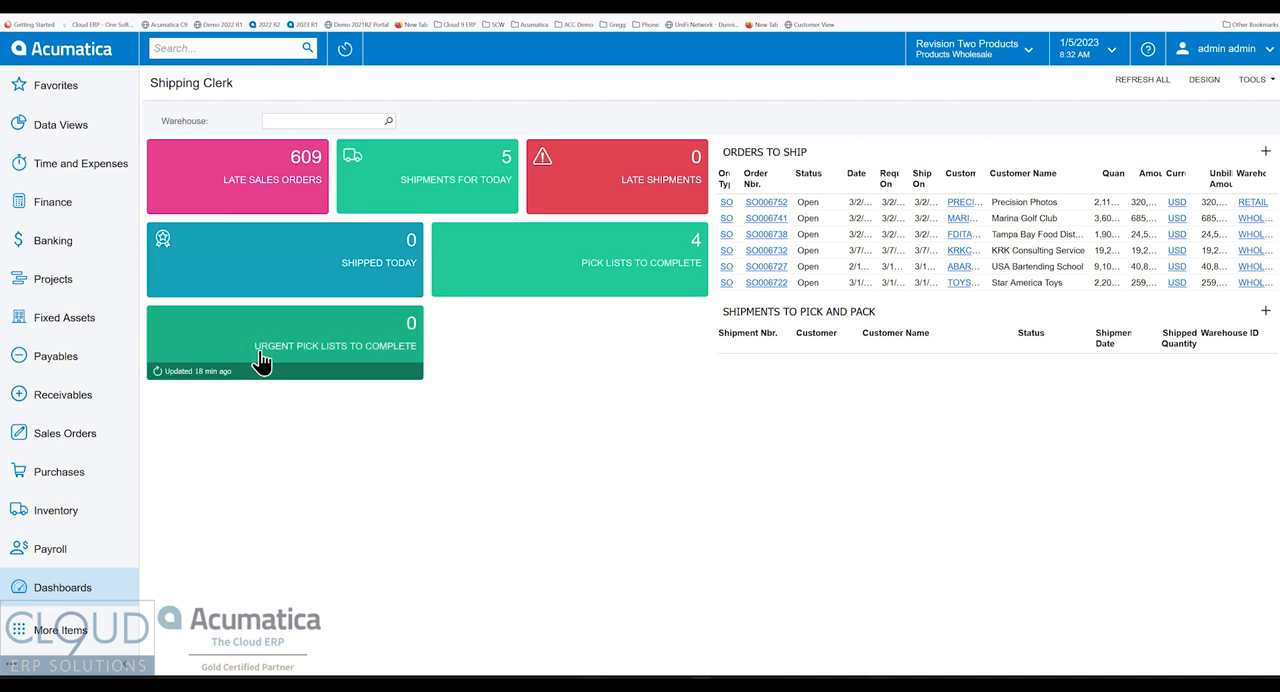
- Jump from the Urgent Pick Lists to Complete KPI tile into Manage Picking Queue
{"action": "left_click", "coordinate": [224, 50]}
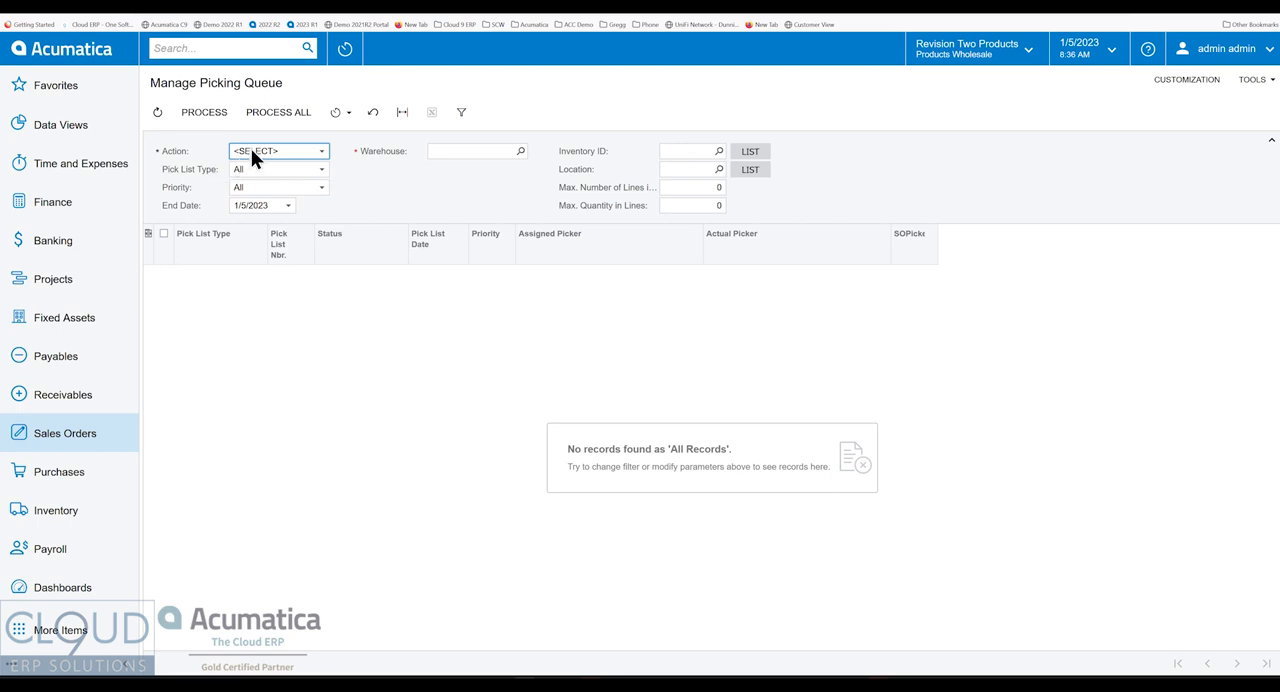
{"action": "mouse_move", "coordinate": [264, 162]}
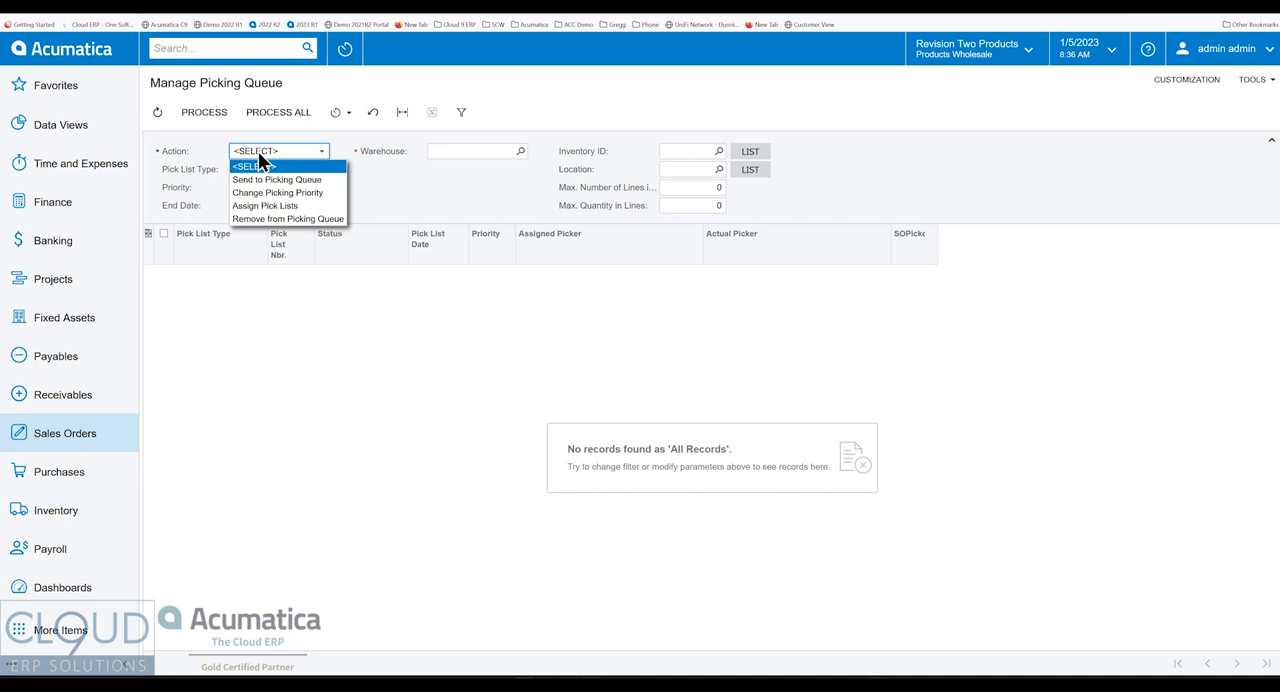
- Switch the queue action to Change Picking Priority for WHOLESALE and review the priority levels
{"action": "left_click", "coordinate": [276, 180]}
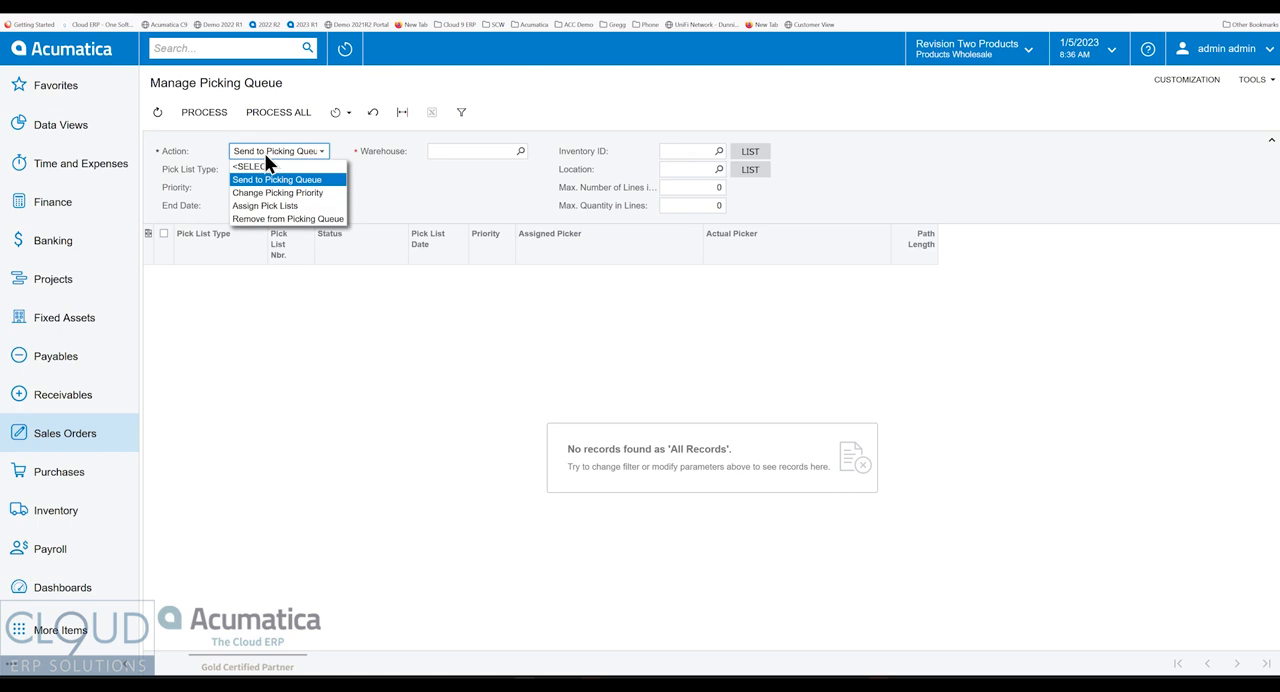
{"action": "left_click", "coordinate": [278, 192]}
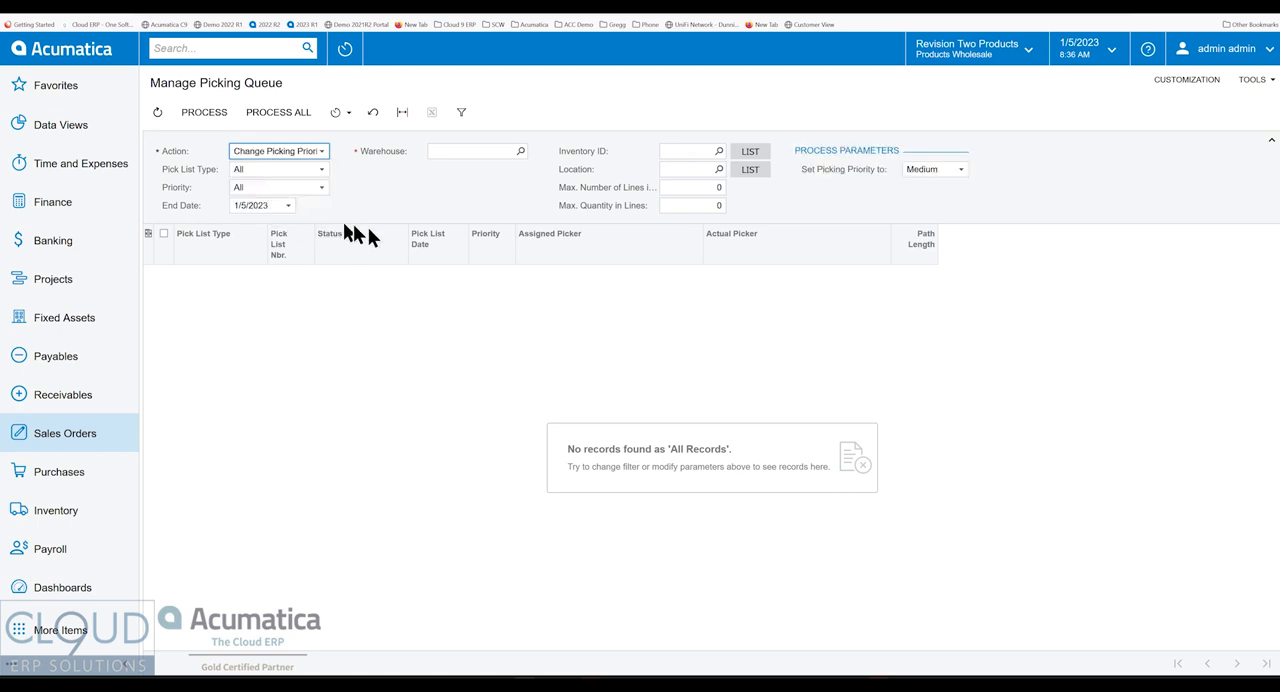
{"action": "mouse_move", "coordinate": [520, 160]}
{"action": "type", "text": "WHOLESALE"}
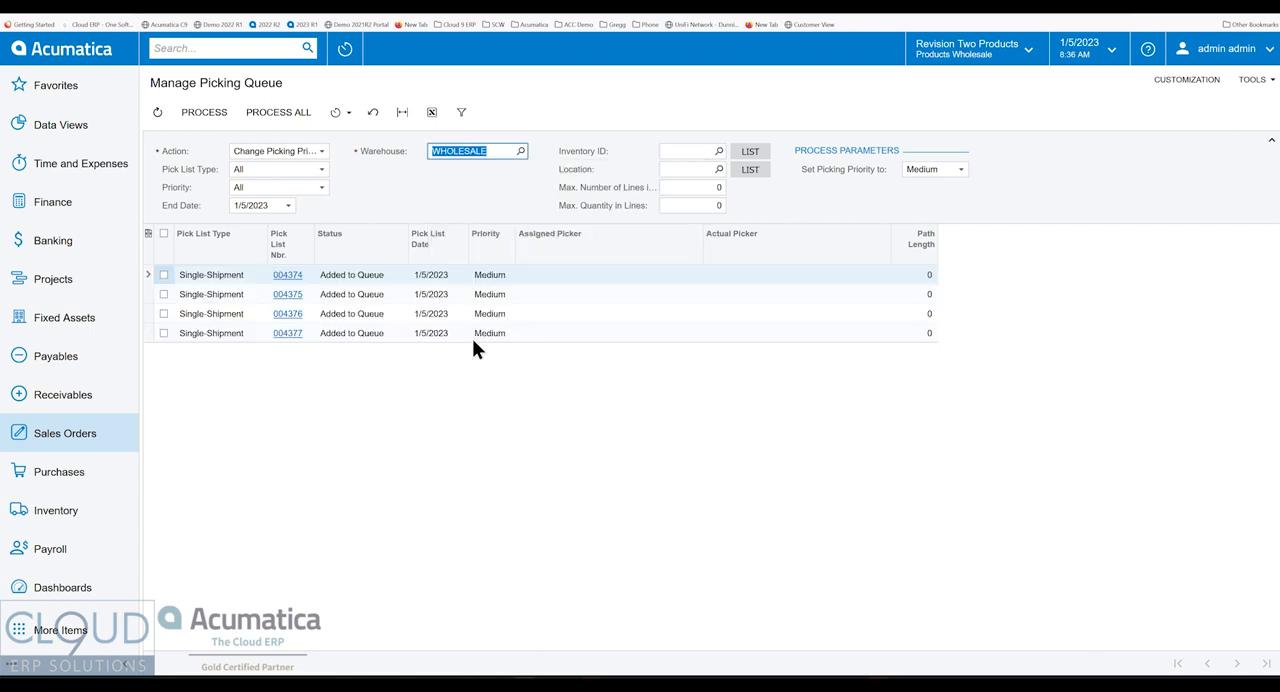
{"action": "mouse_move", "coordinate": [360, 320]}
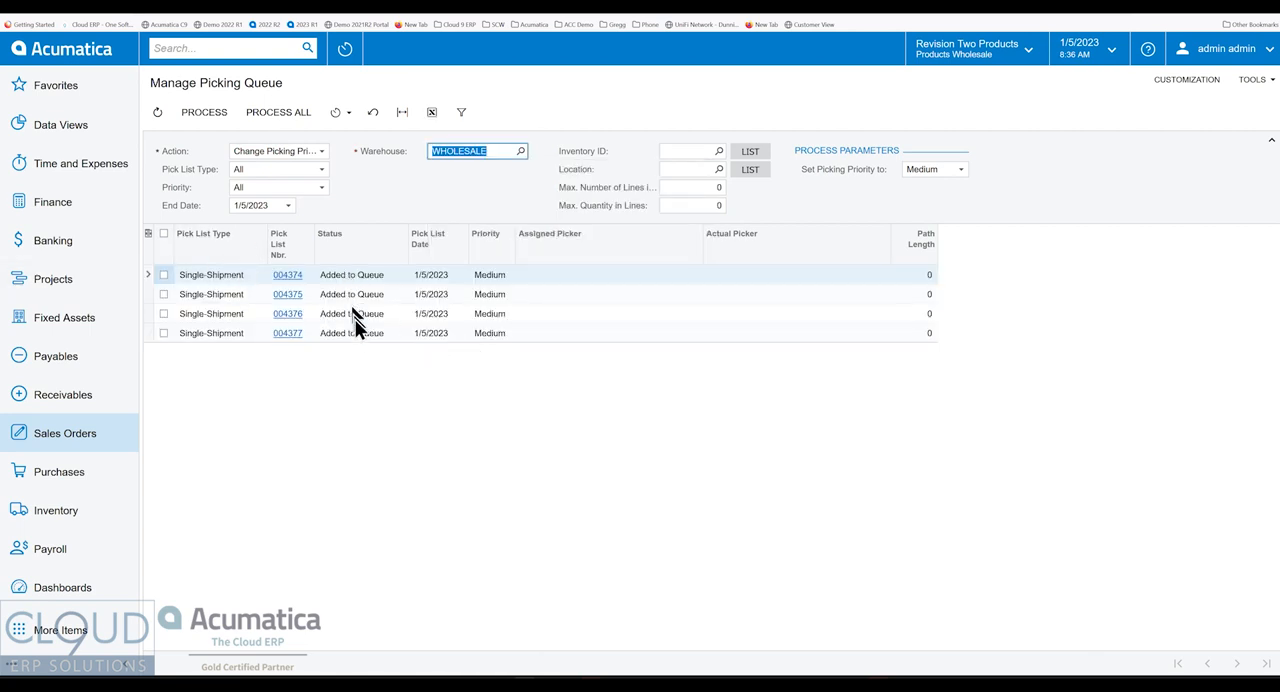
{"action": "mouse_move", "coordinate": [244, 322]}
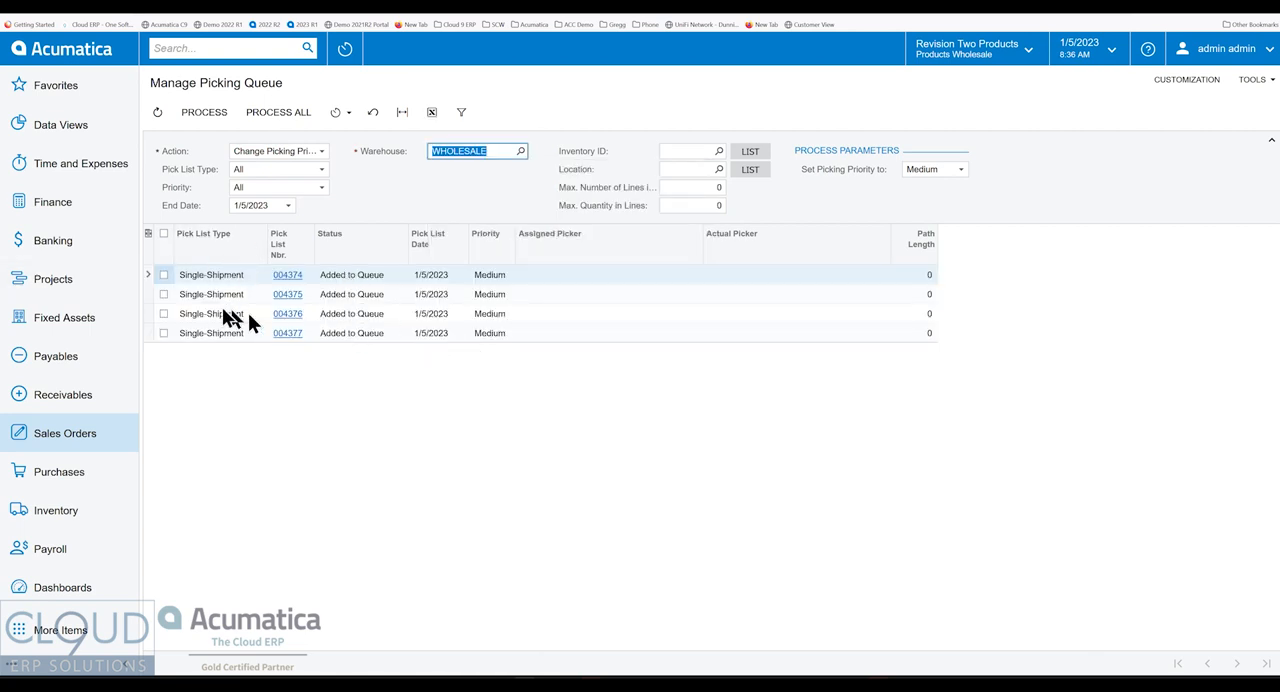
{"action": "left_click", "coordinate": [960, 168]}
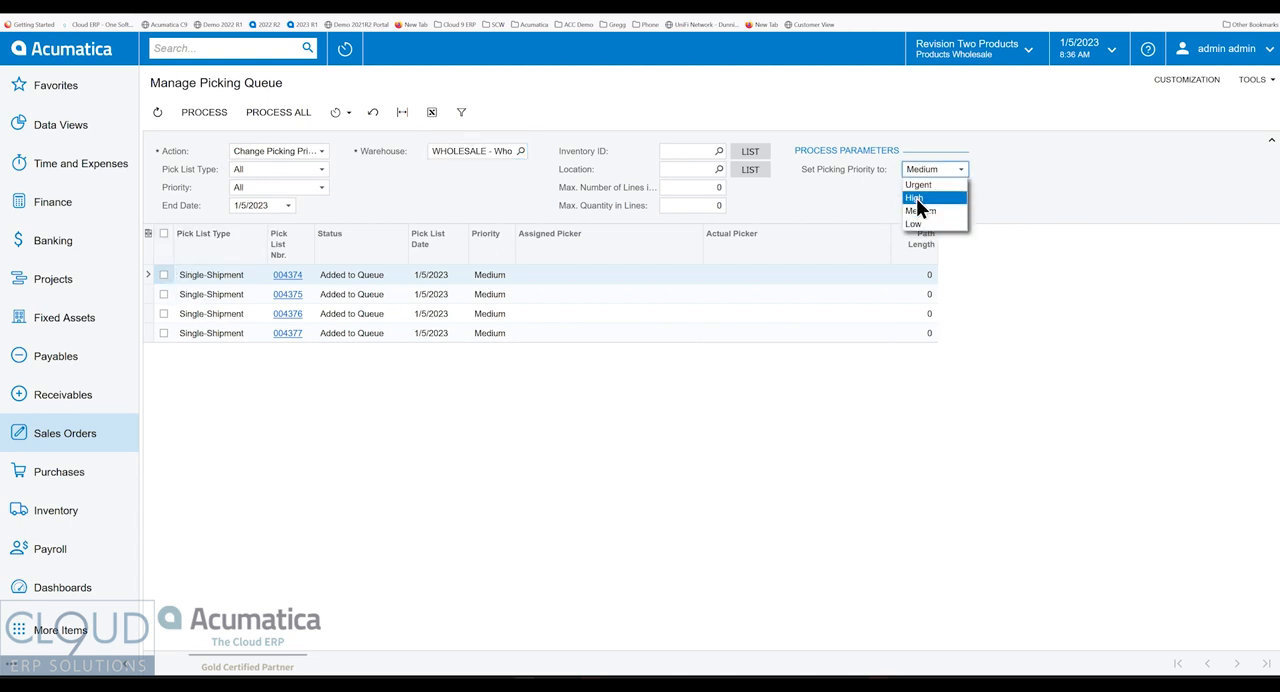
{"action": "mouse_move", "coordinate": [396, 214]}
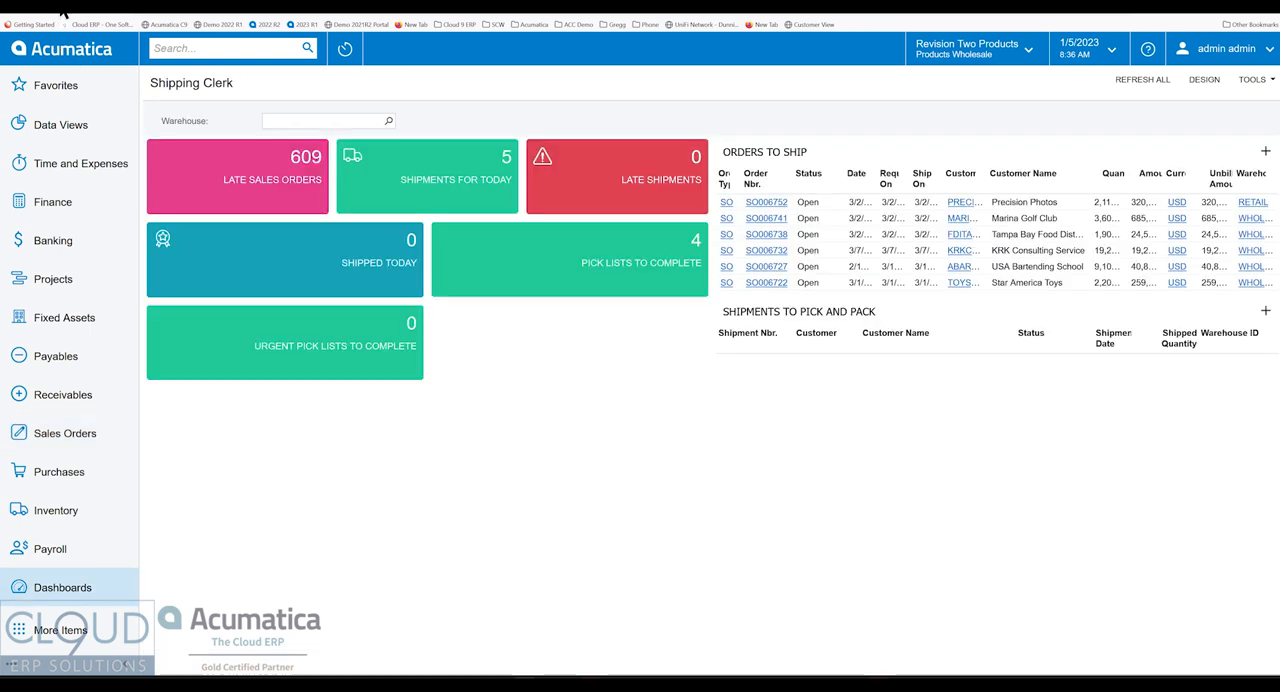
{"action": "mouse_move", "coordinate": [332, 344]}
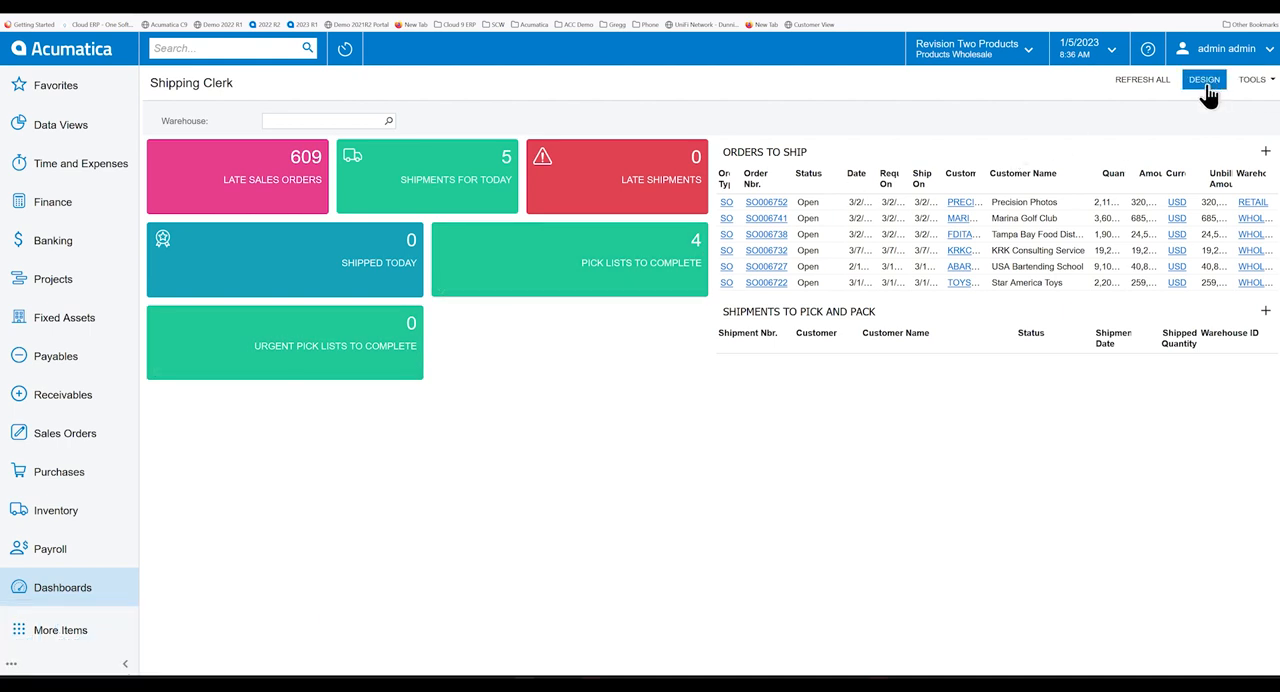
- Add a Data Table widget sourced from the Picking Worksheets inquiry screen
{"action": "left_click", "coordinate": [1200, 80]}
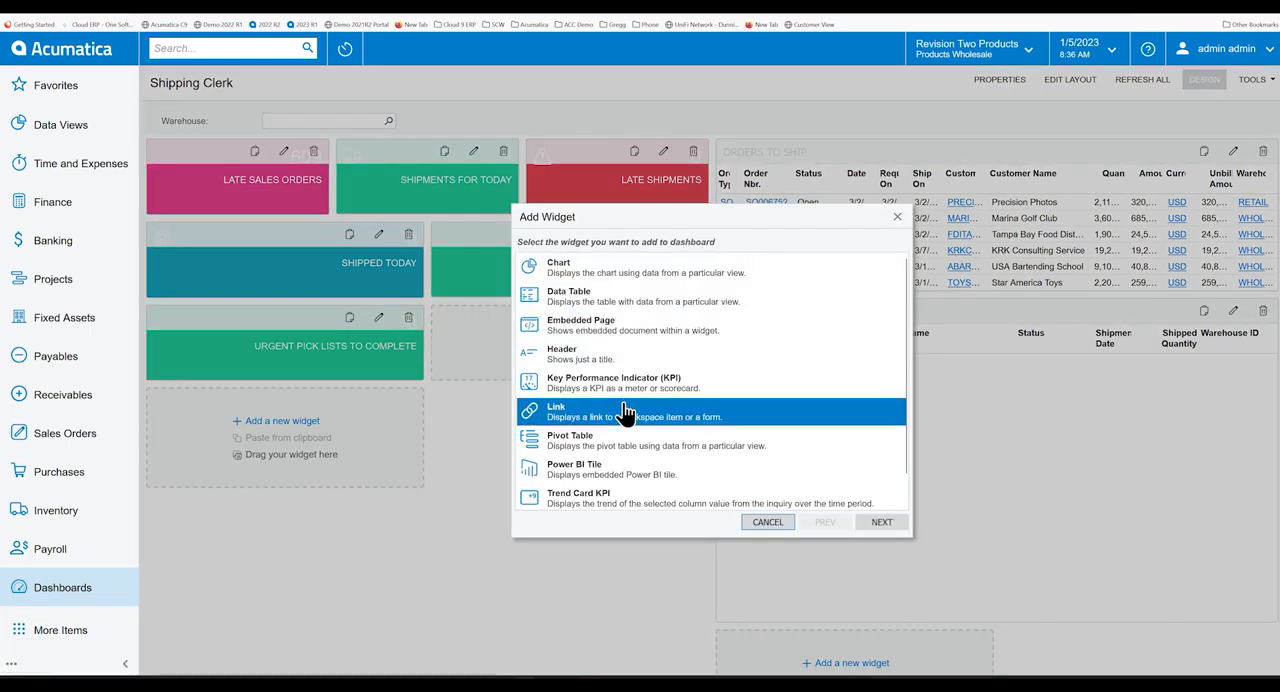
{"action": "left_click", "coordinate": [880, 522]}
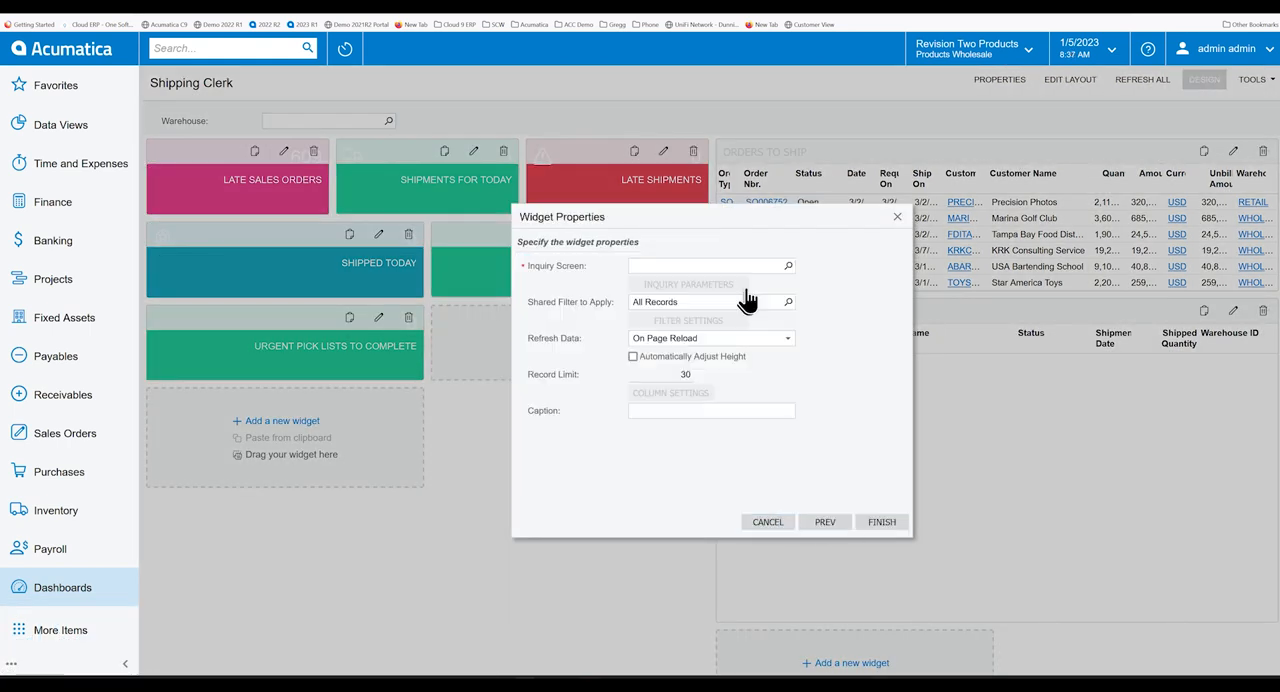
{"action": "left_click", "coordinate": [788, 264]}
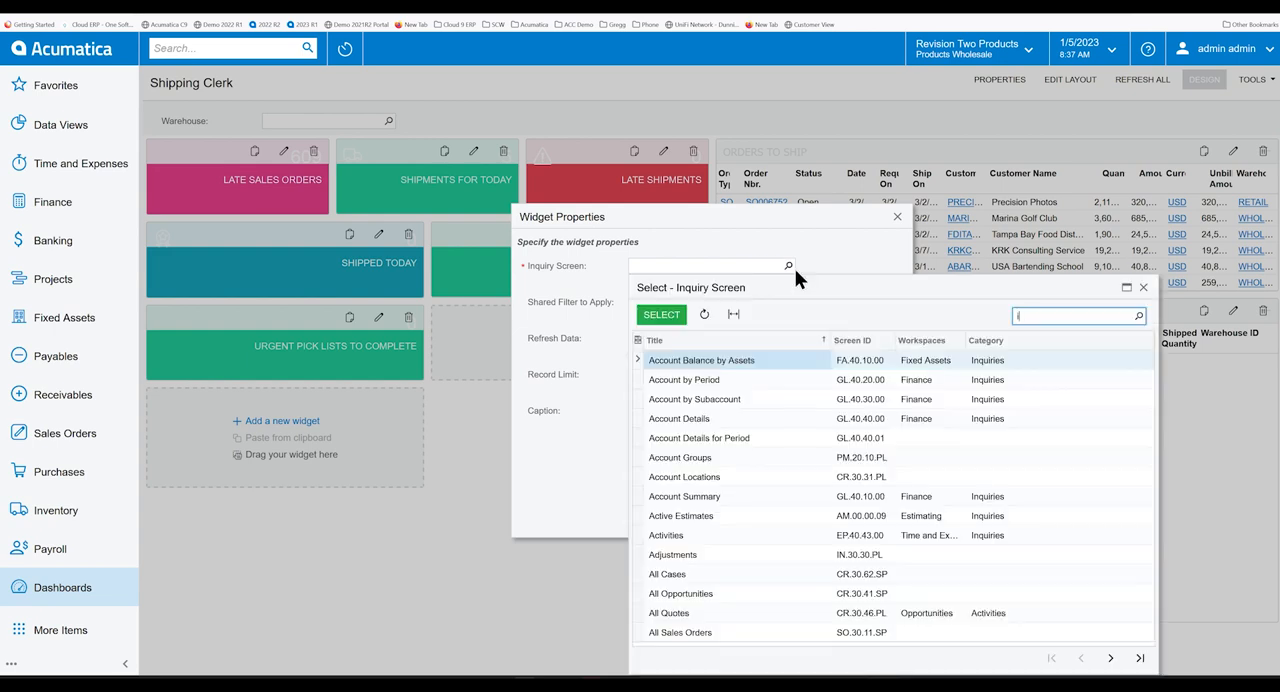
{"action": "type", "text": "icking"}
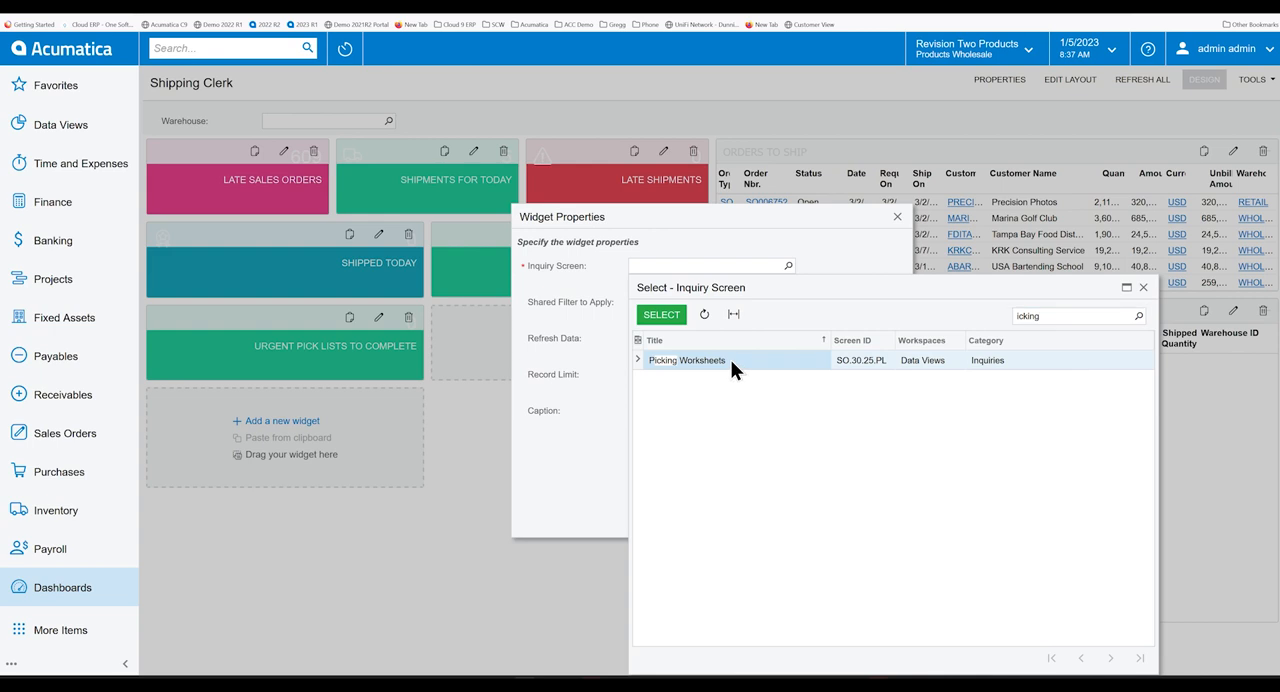
{"action": "left_click", "coordinate": [660, 314]}
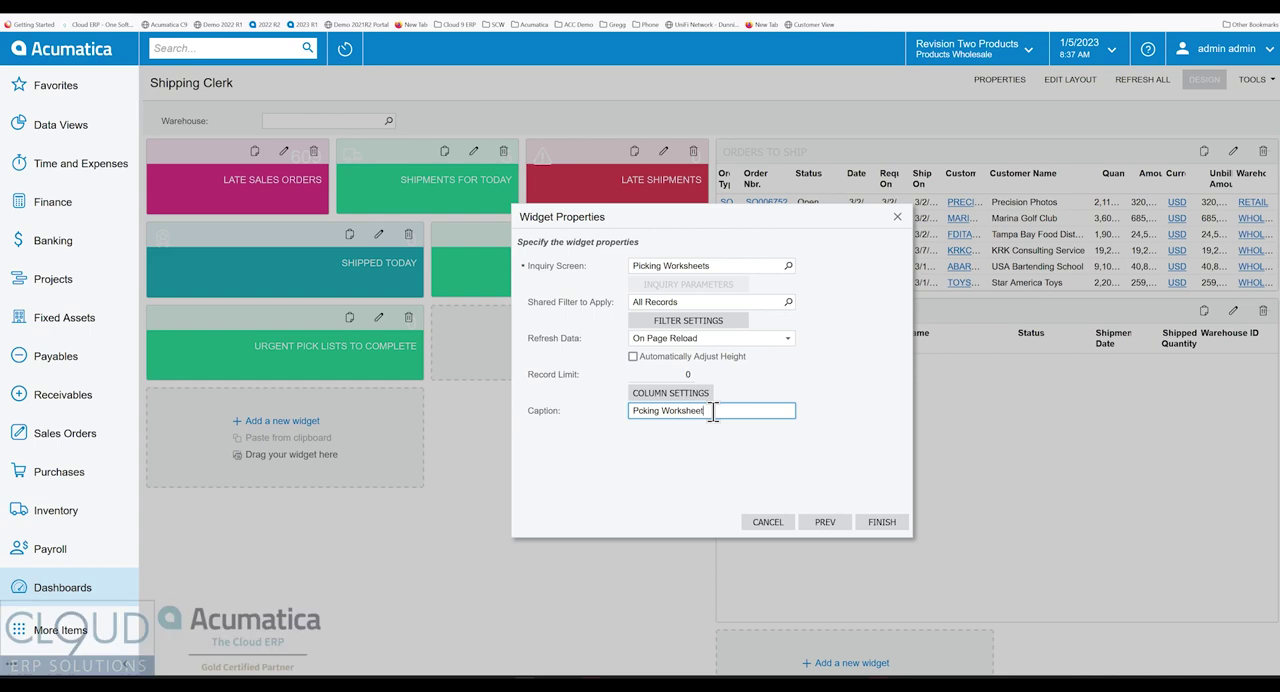
- Caption the widget 'Picking Worksheets' and go to its filter settings
{"action": "type", "text": "Picking Worksheets"}
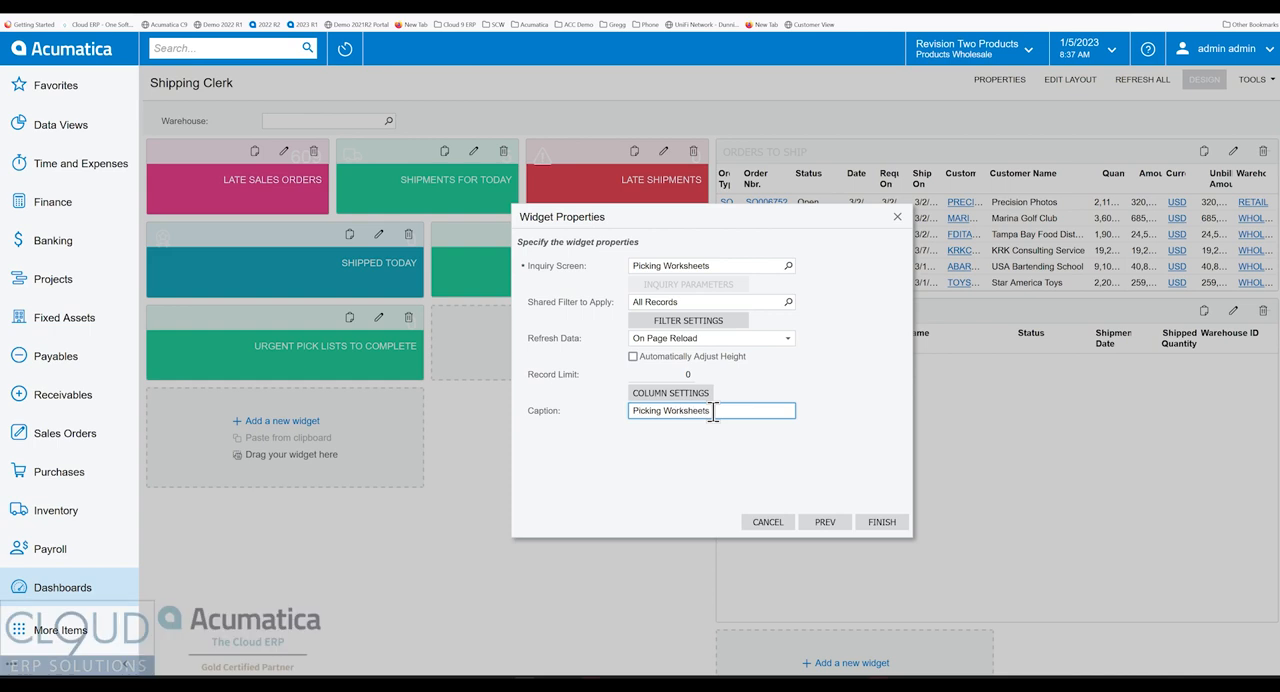
{"action": "left_click", "coordinate": [688, 320]}
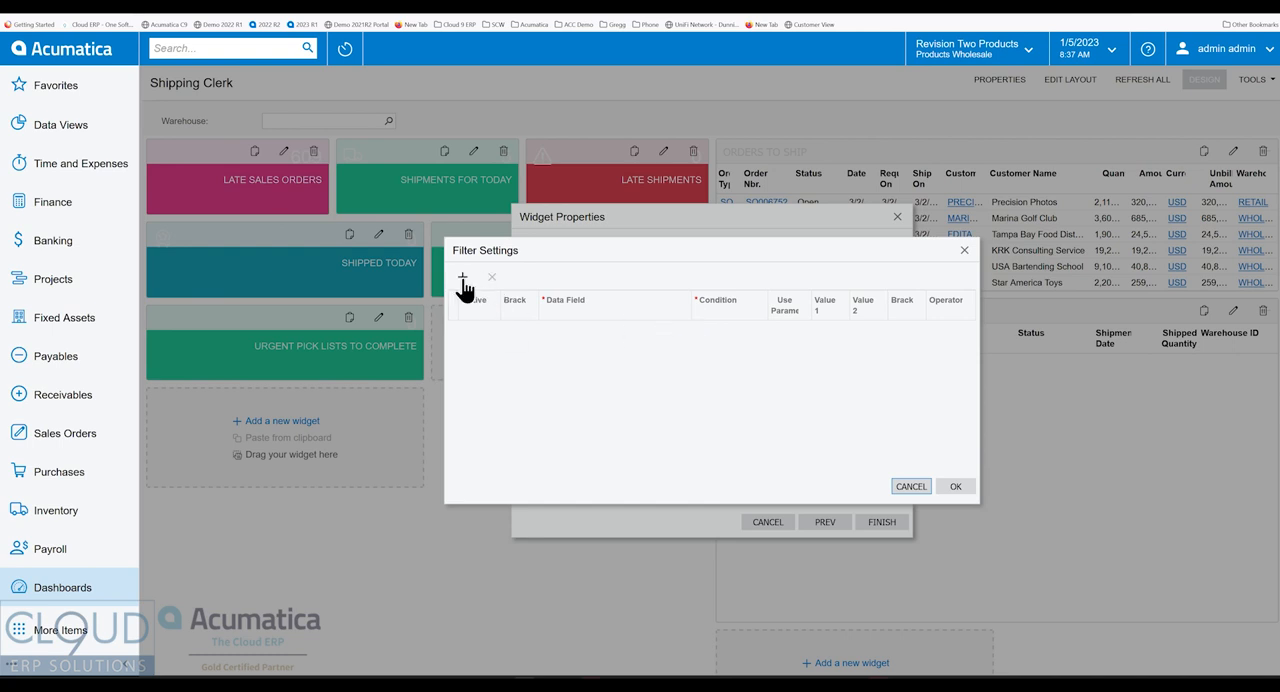
- Filter the widget to Status Does Not Equal Picked and Status Does Not Equal Completed
{"action": "left_click", "coordinate": [462, 276]}
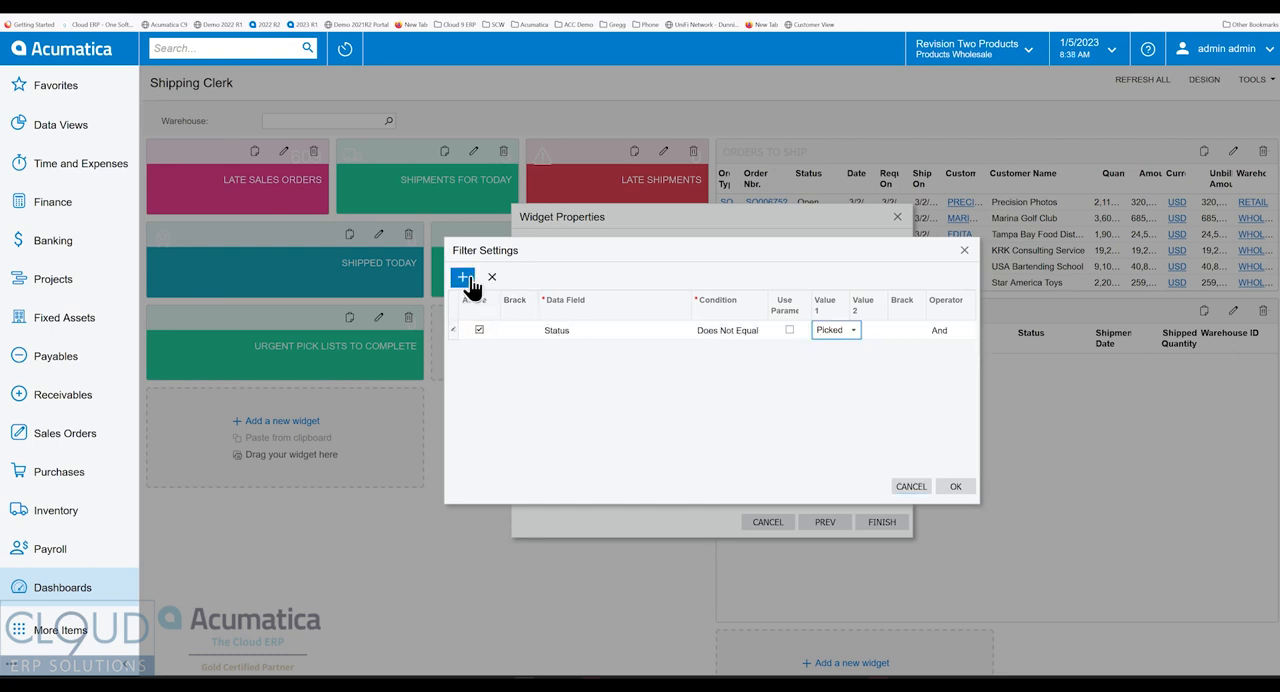
{"action": "left_click", "coordinate": [462, 276]}
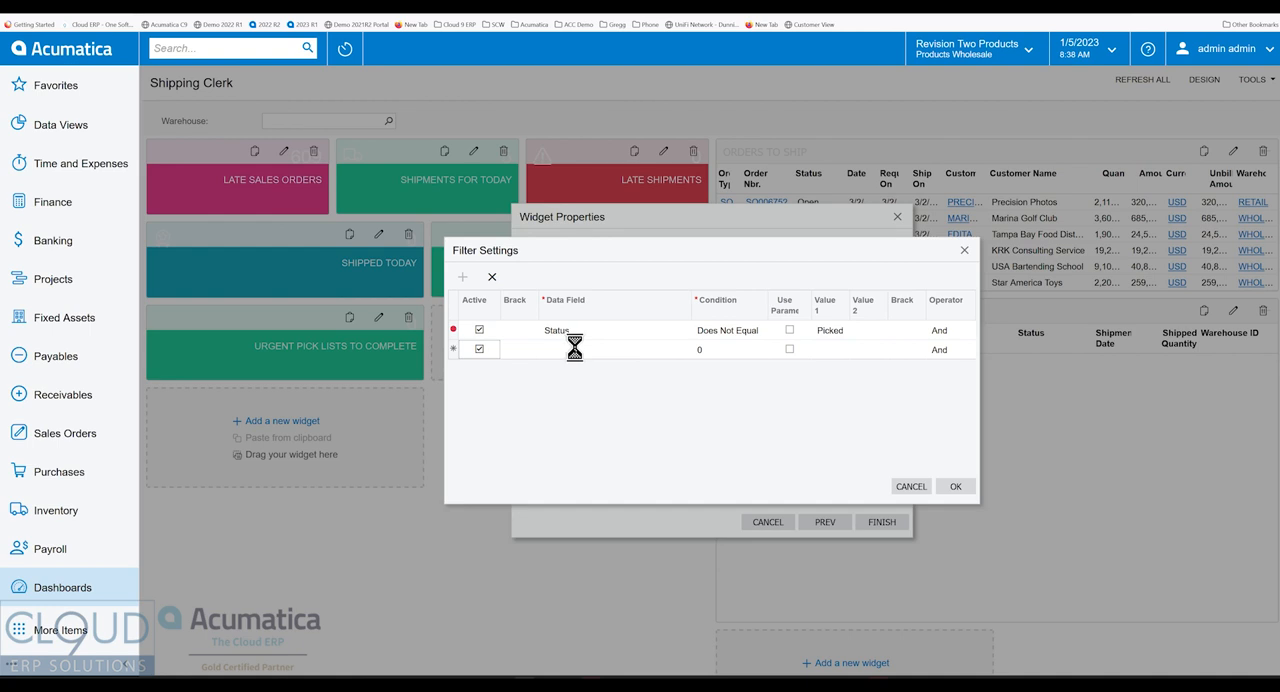
{"action": "left_click", "coordinate": [616, 348]}
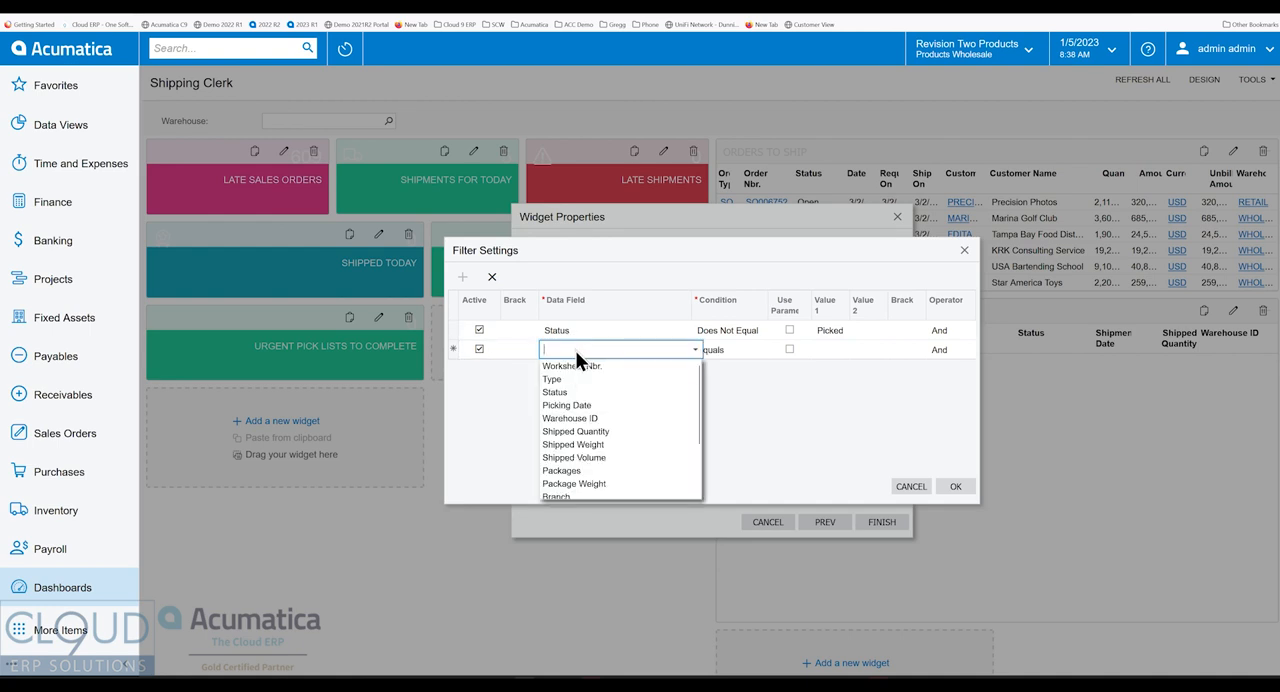
{"action": "left_click", "coordinate": [556, 392]}
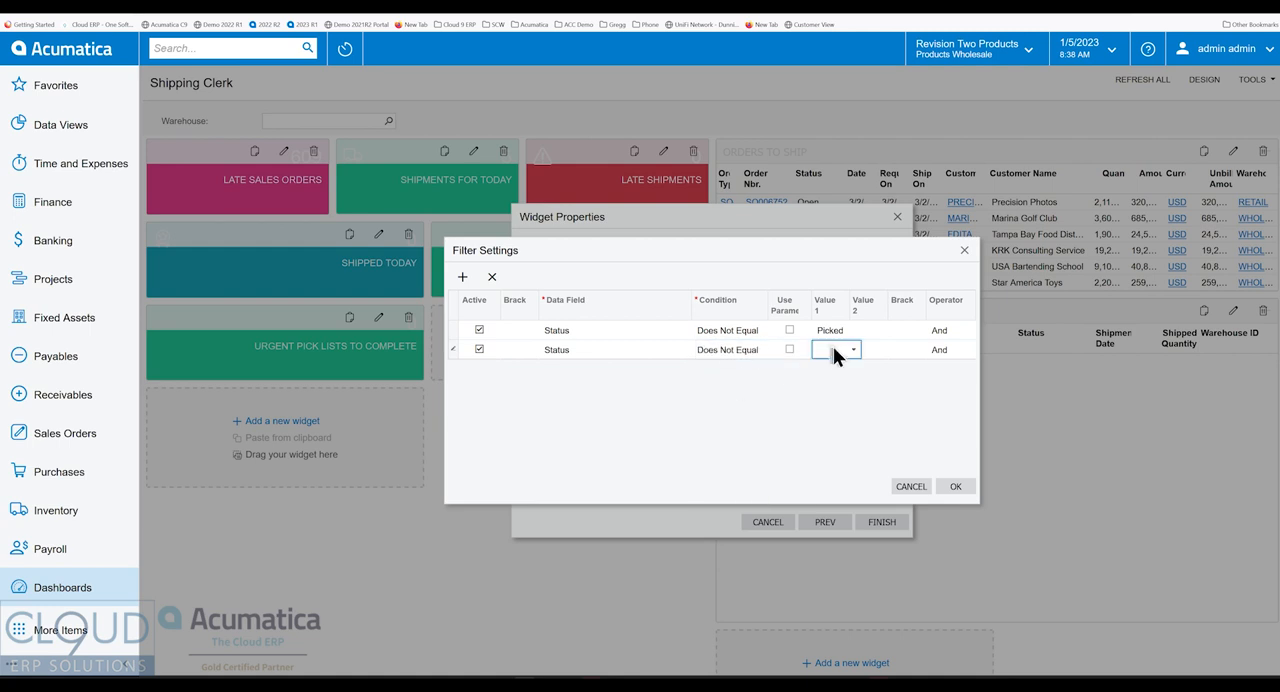
{"action": "left_click", "coordinate": [836, 348]}
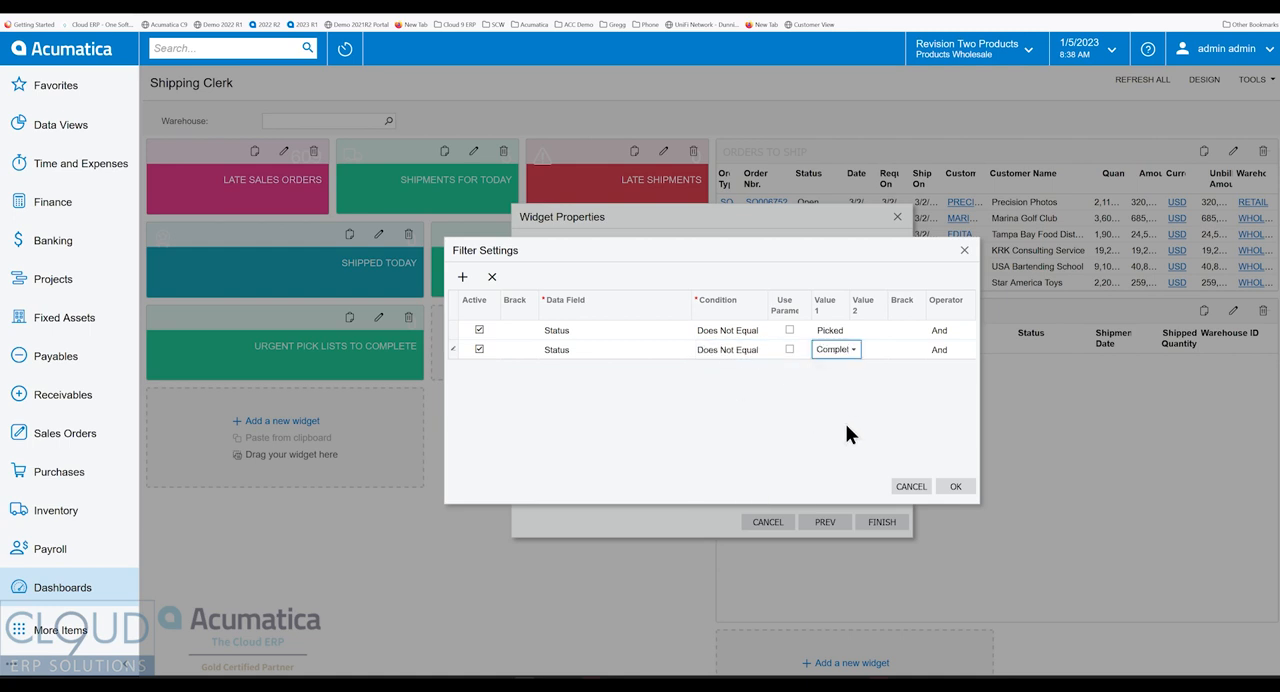
{"action": "left_click", "coordinate": [956, 486]}
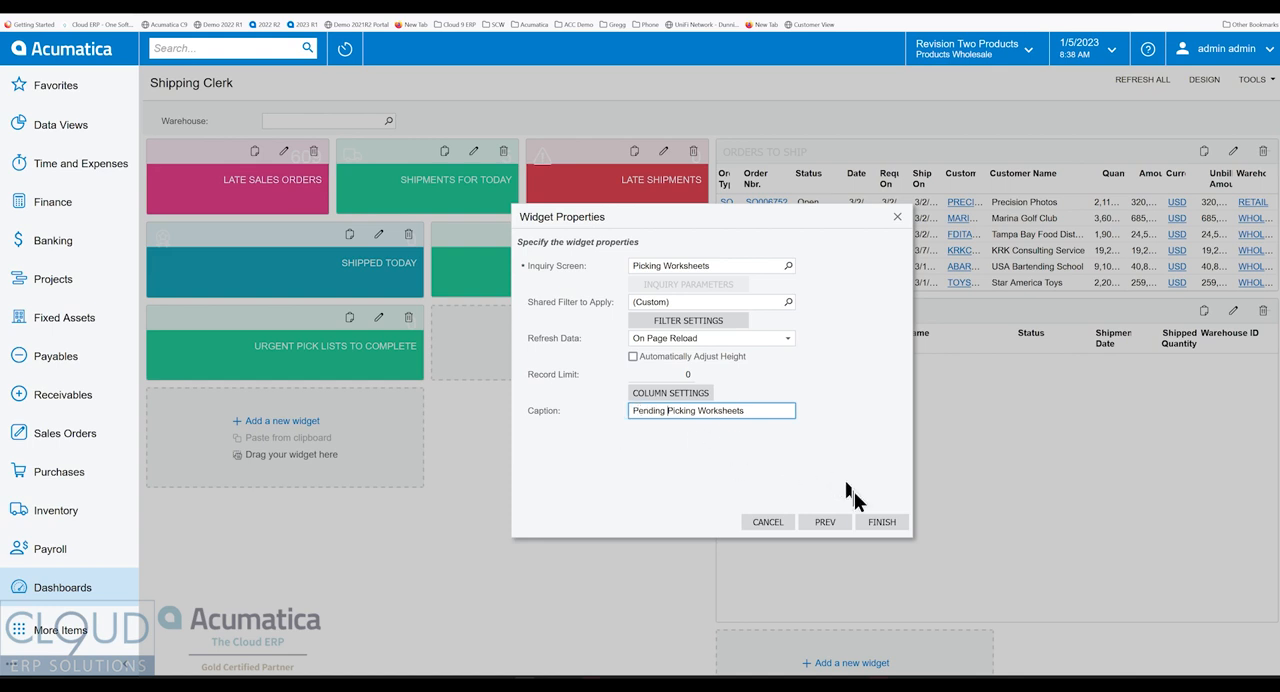
- Finish the widget so the Pending Picking Worksheets table lands on the dashboard
{"action": "left_click", "coordinate": [884, 520]}
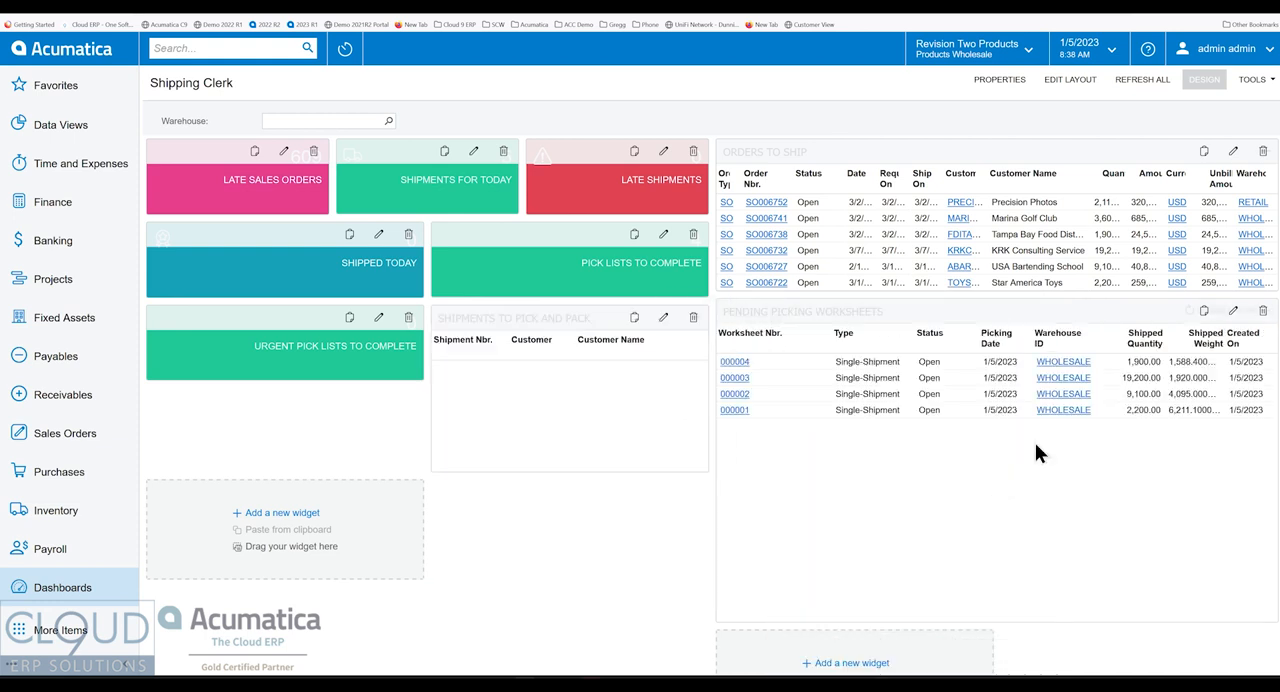
{"action": "mouse_move", "coordinate": [950, 420]}
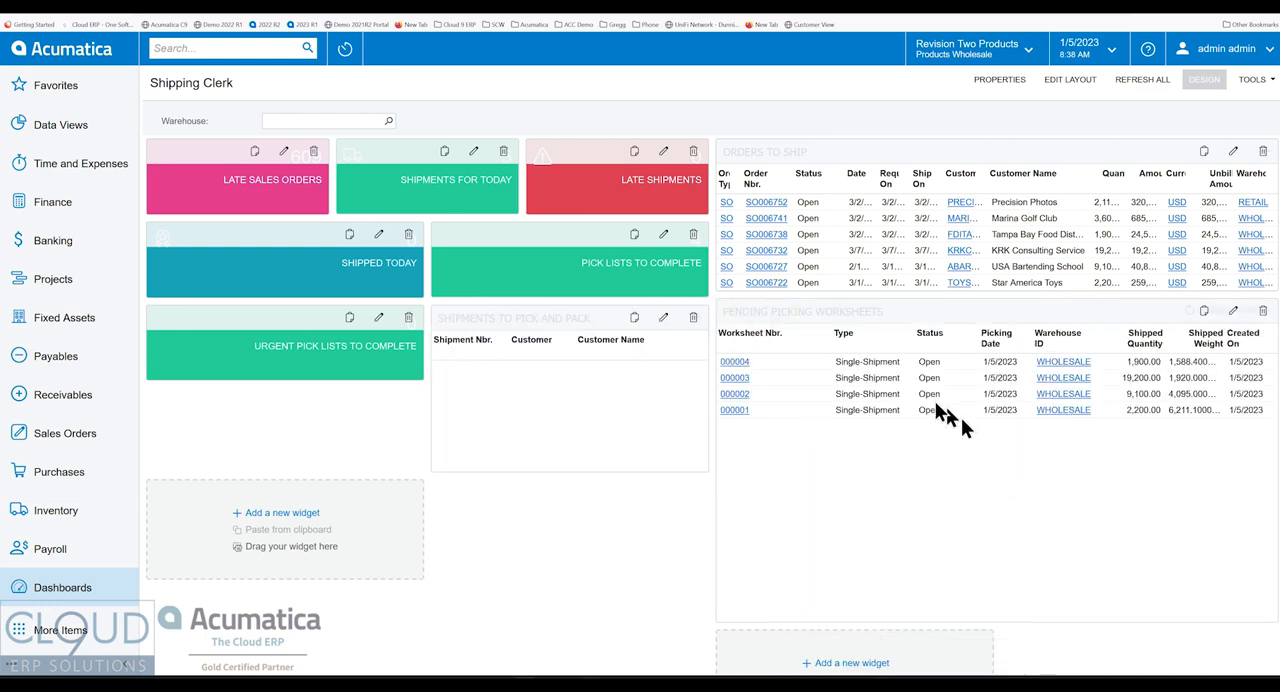
{"action": "mouse_move", "coordinate": [1096, 292]}
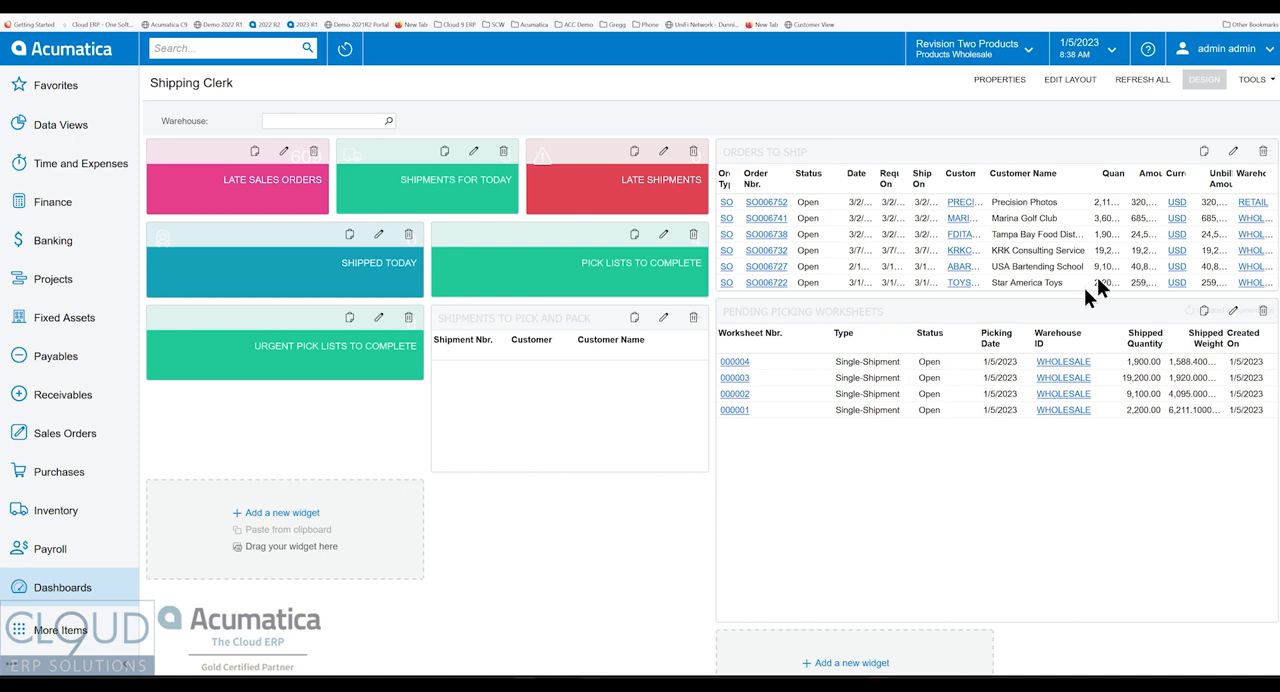